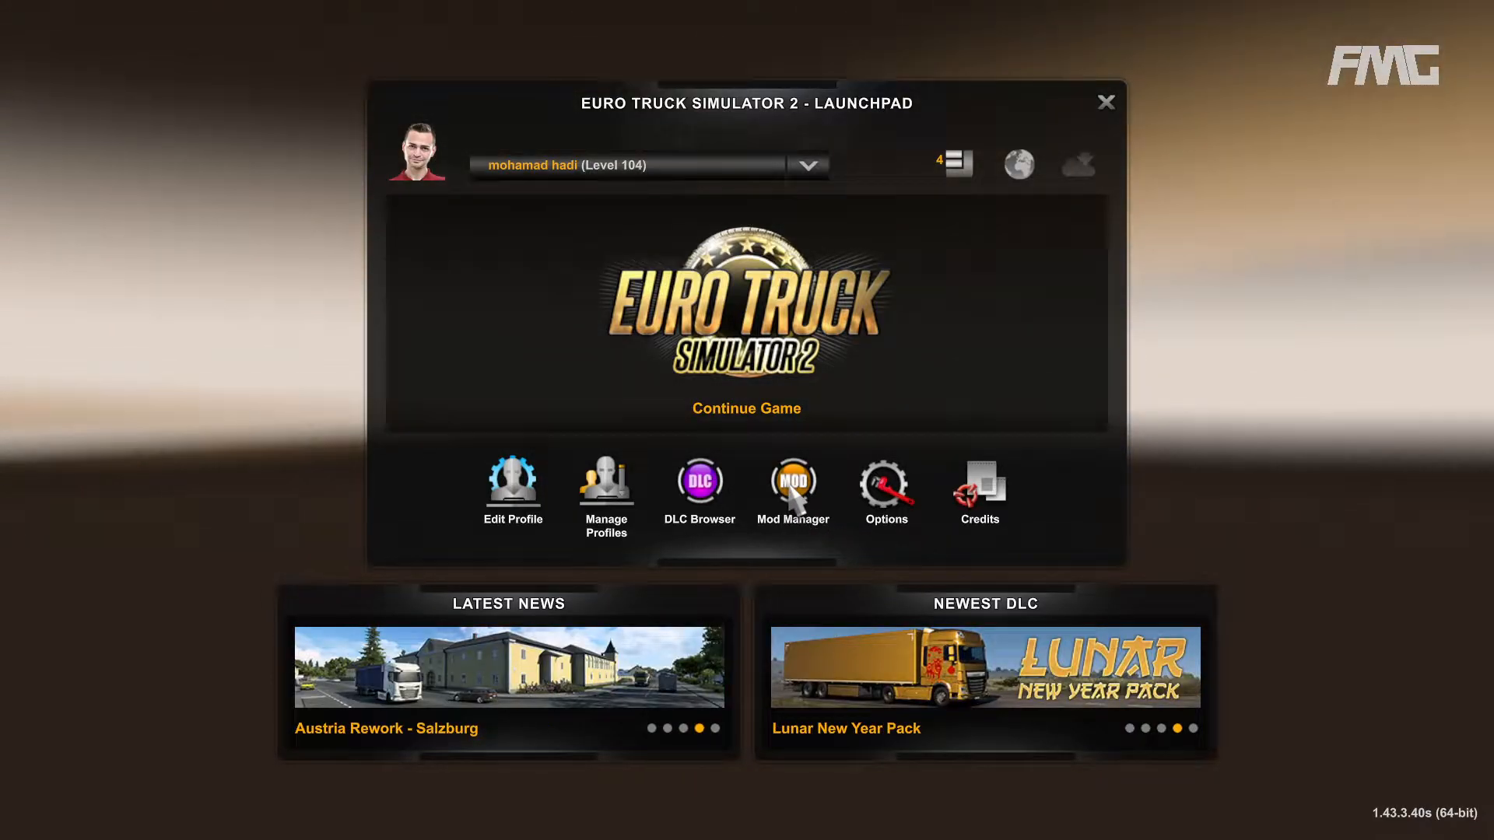
- Launch the Mod Manager from the Launchpad to see installed and active mods
click(792, 483)
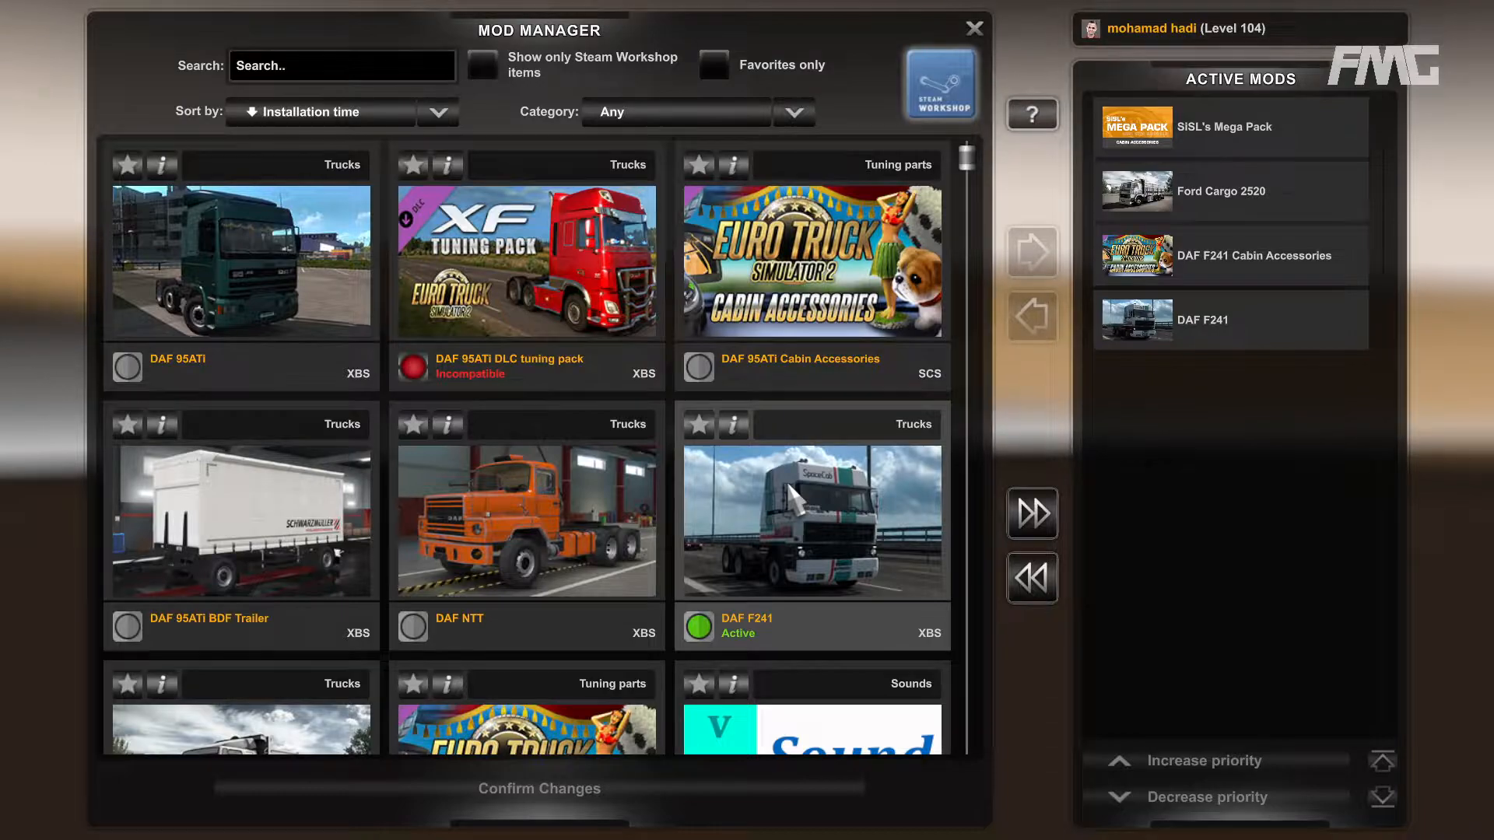
scroll(down, 3)
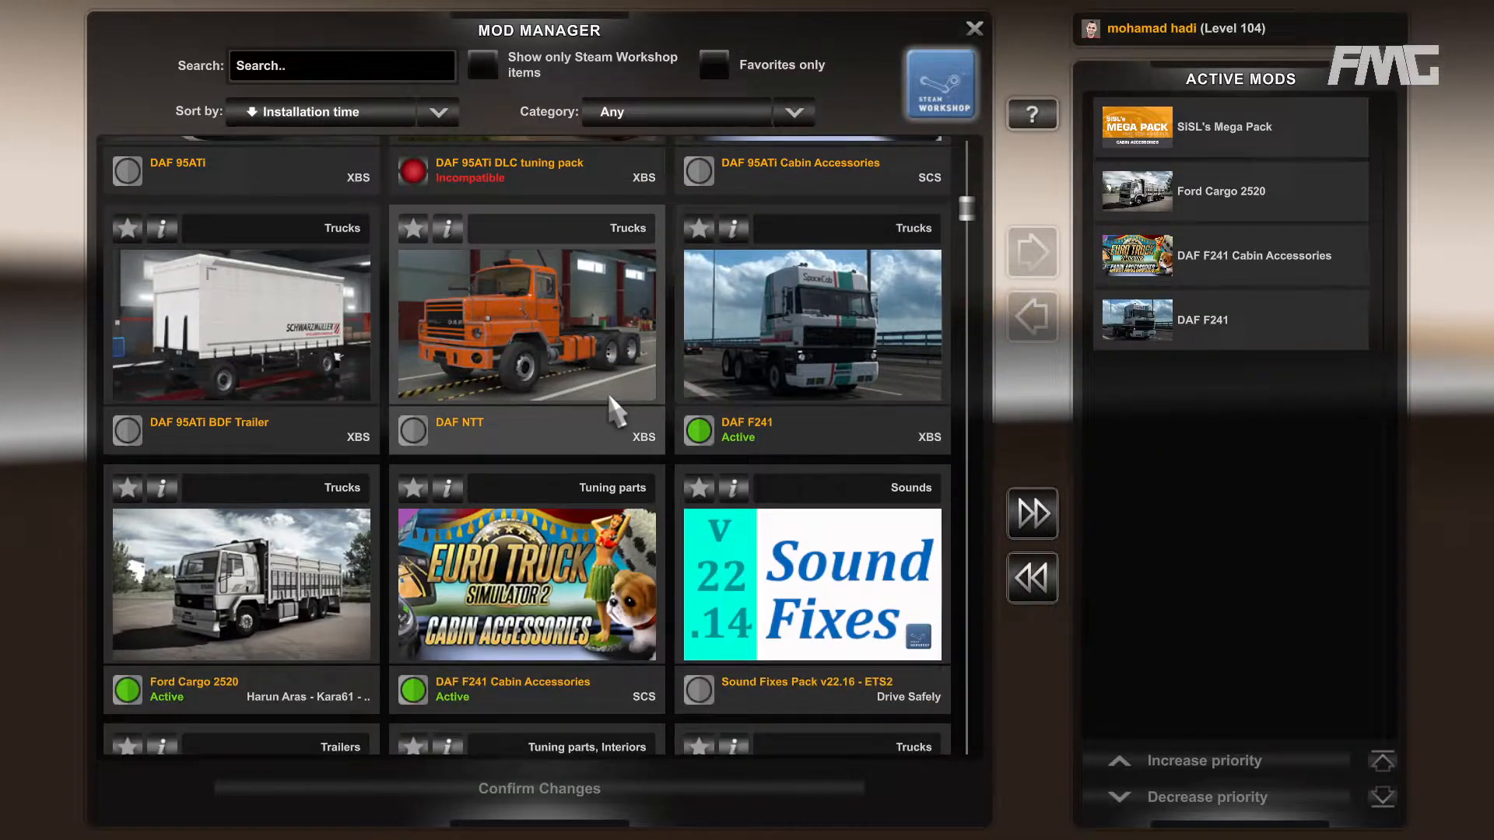
scroll(down, 3)
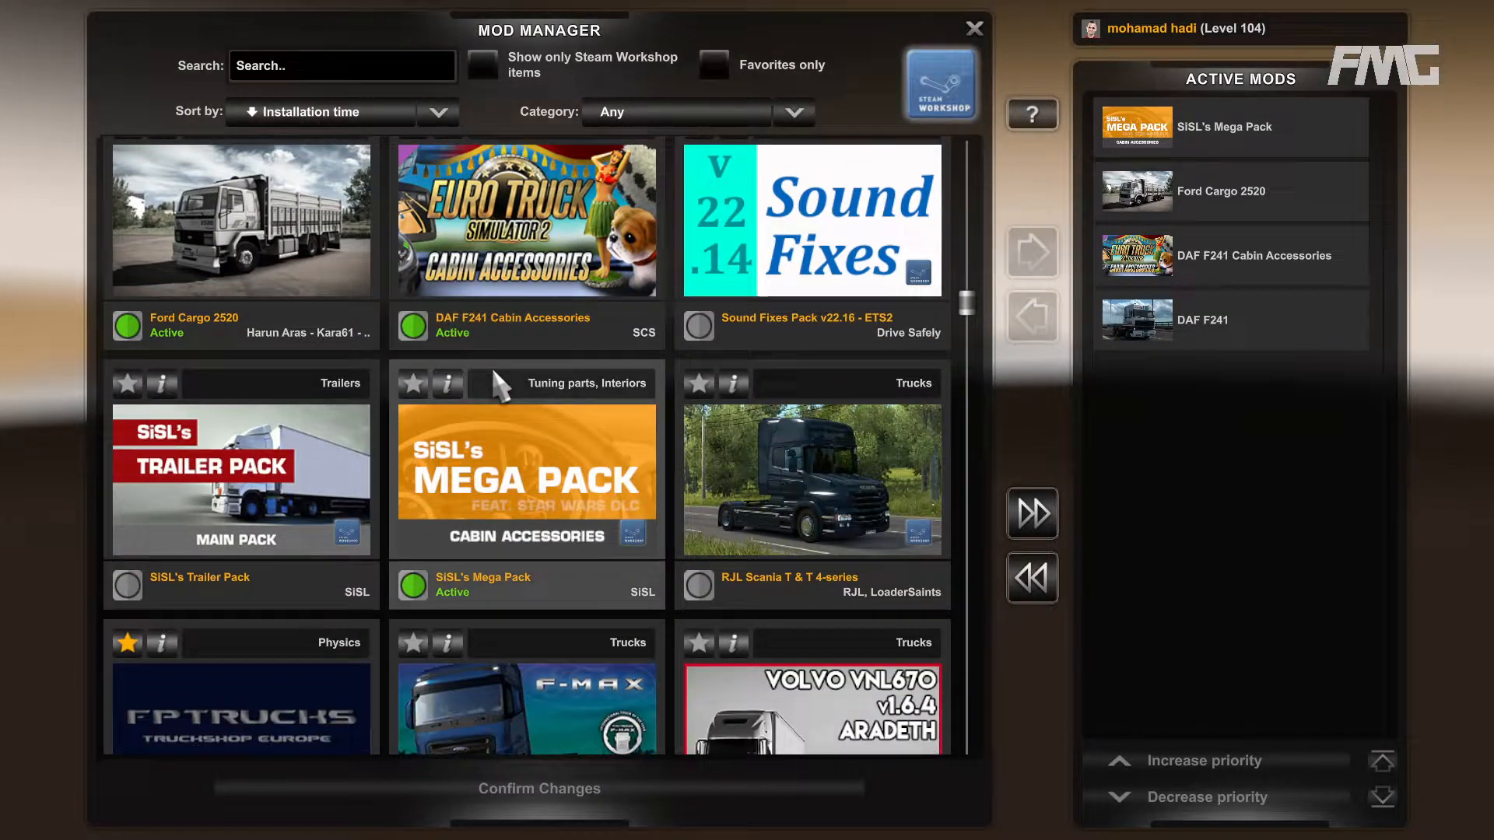
scroll(down, 3)
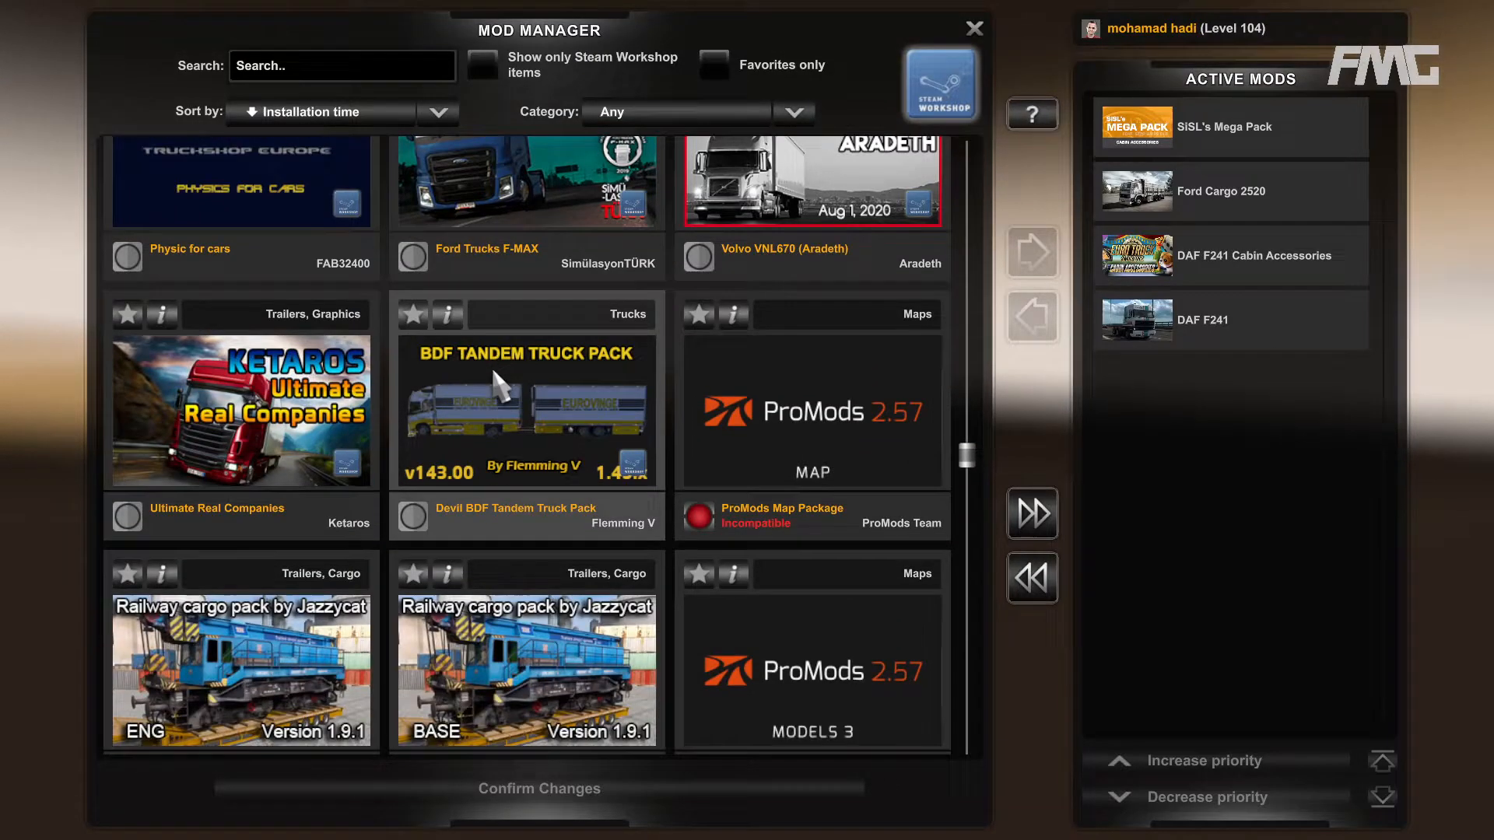
scroll(down, 3)
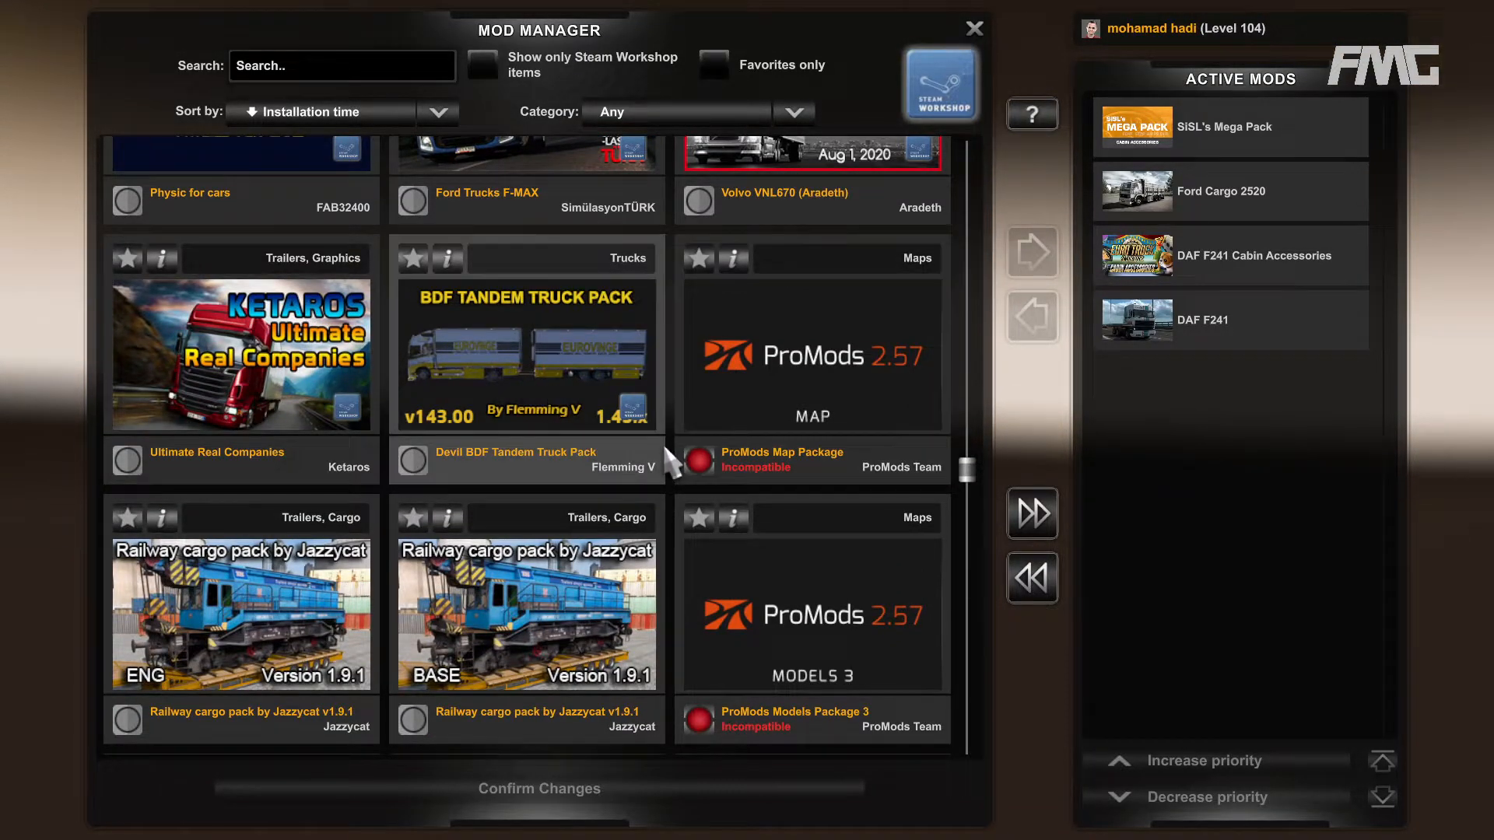
scroll(down, 3)
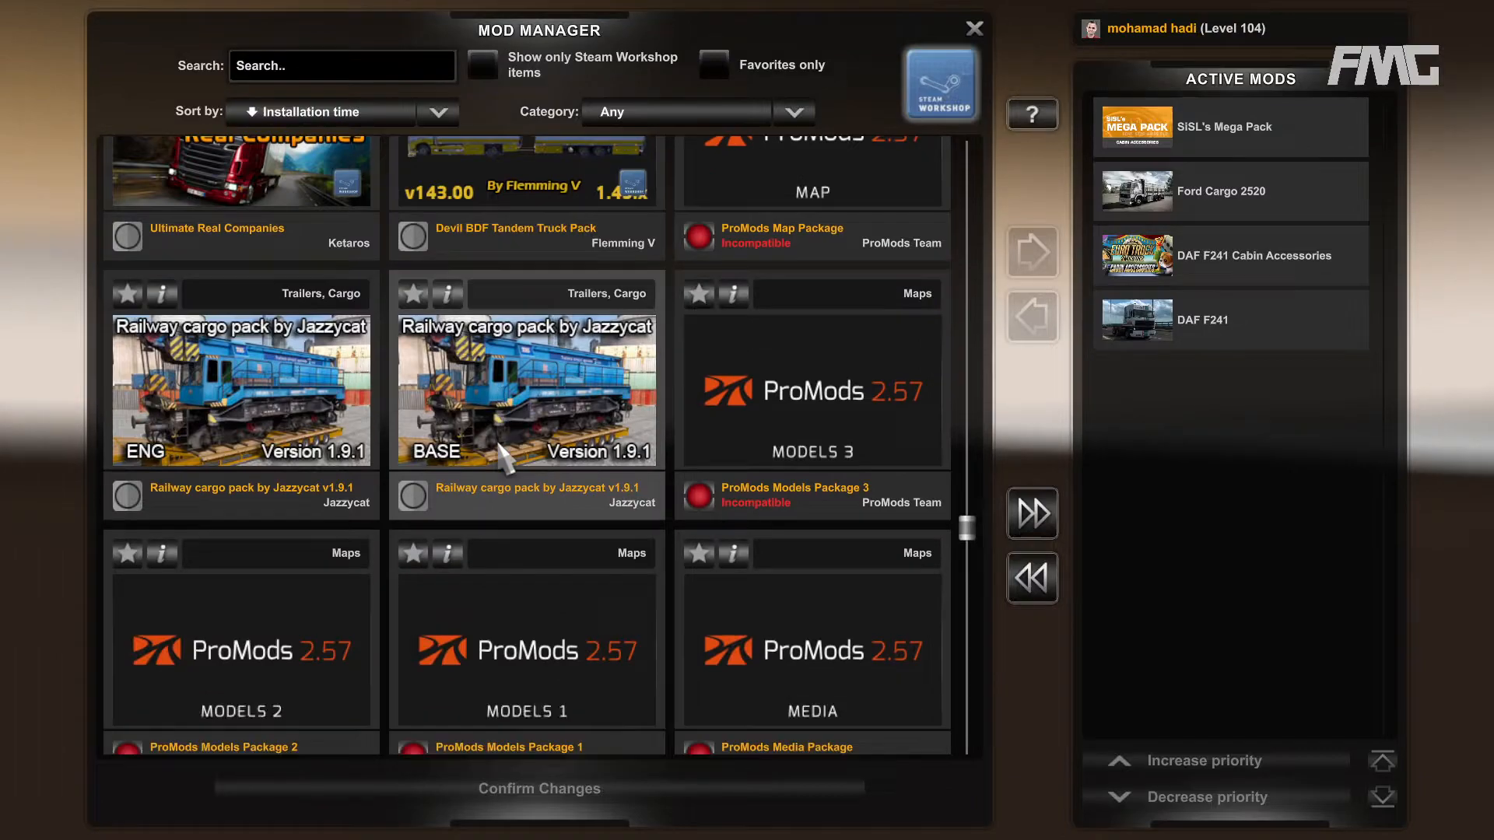
scroll(down, 3)
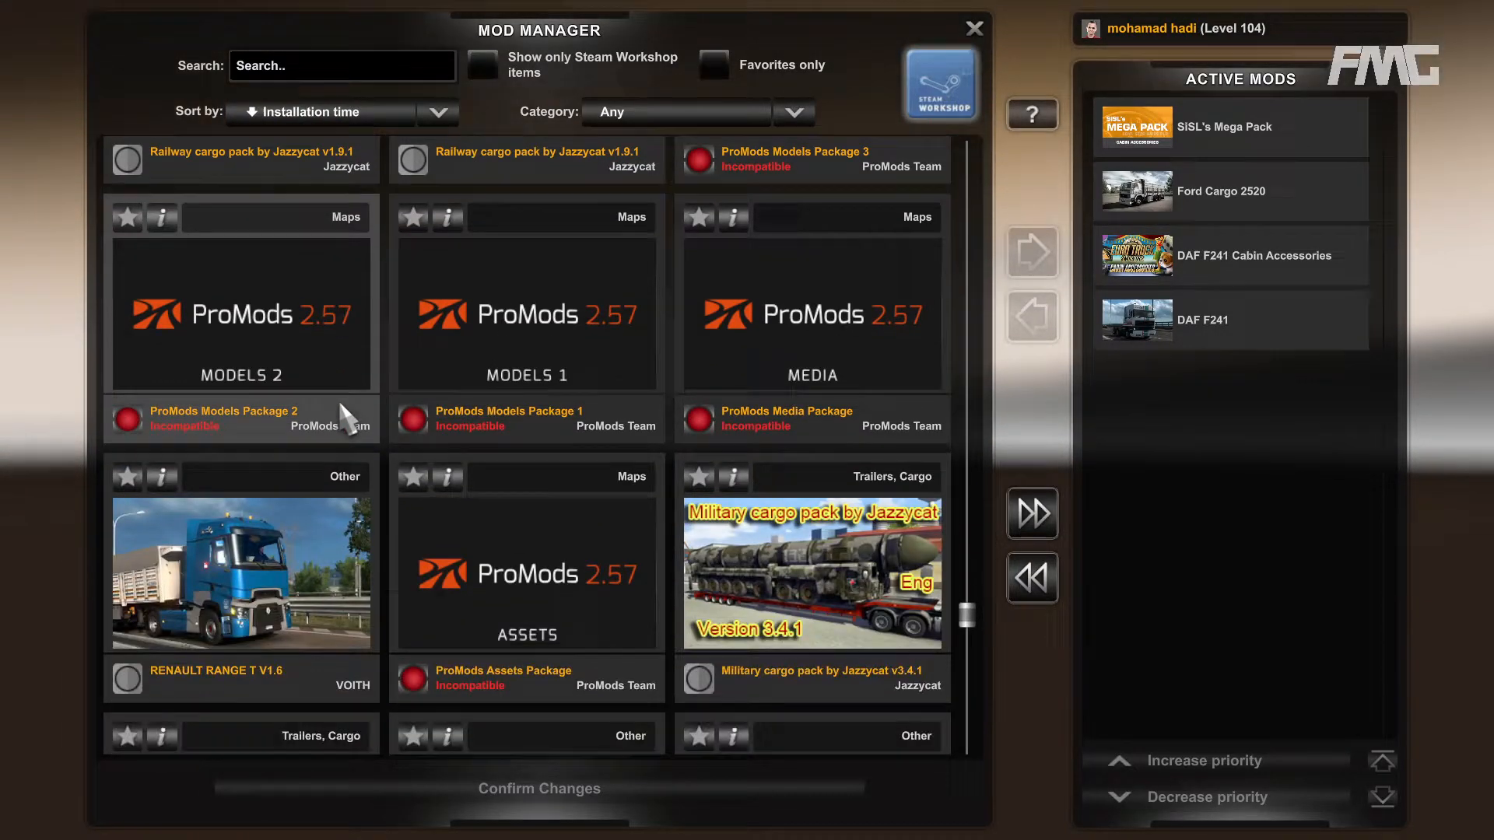
scroll(down, 3)
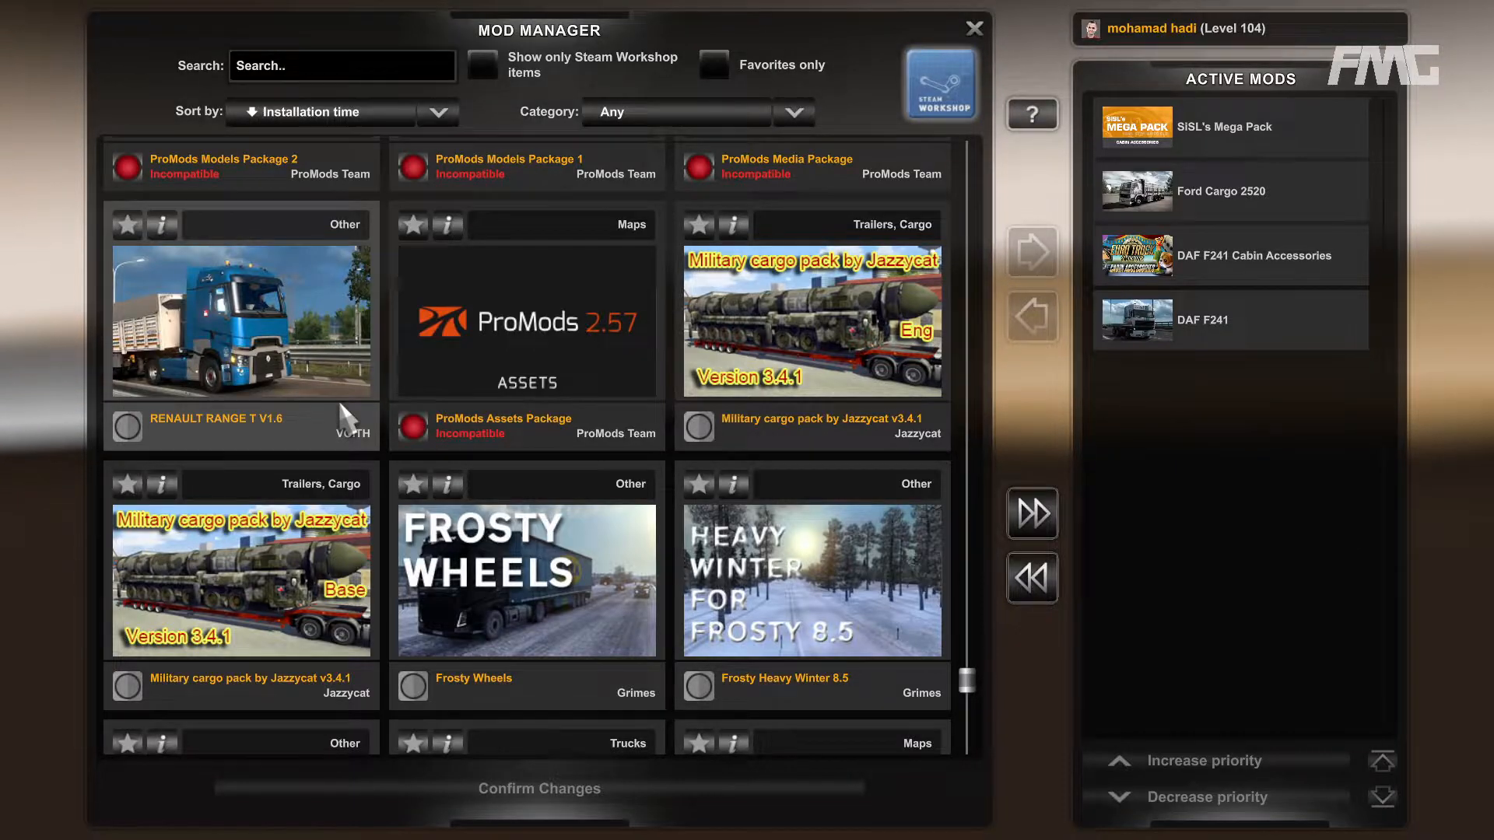
scroll(down, 3)
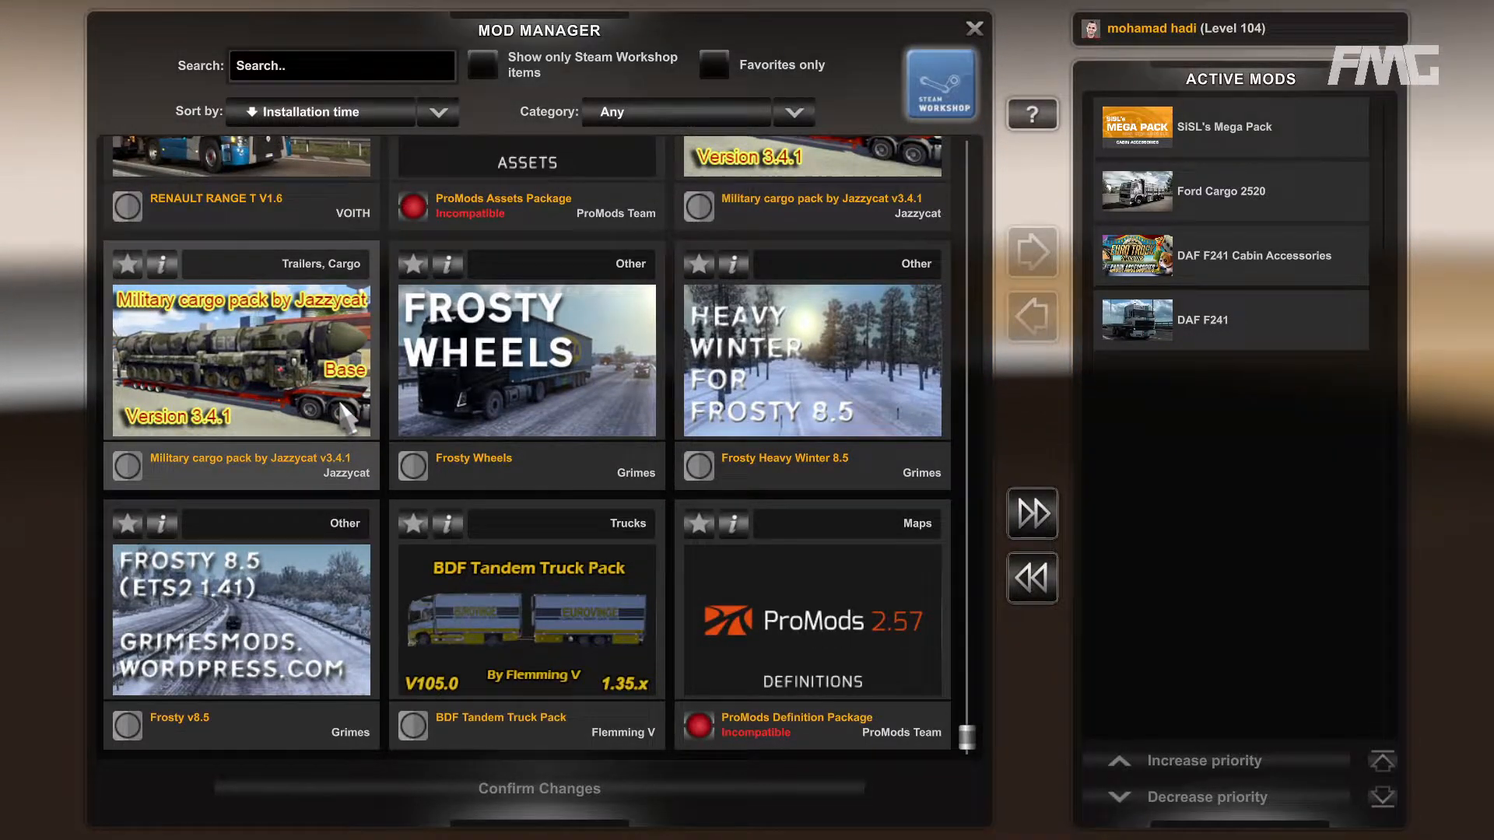
scroll(down, 3)
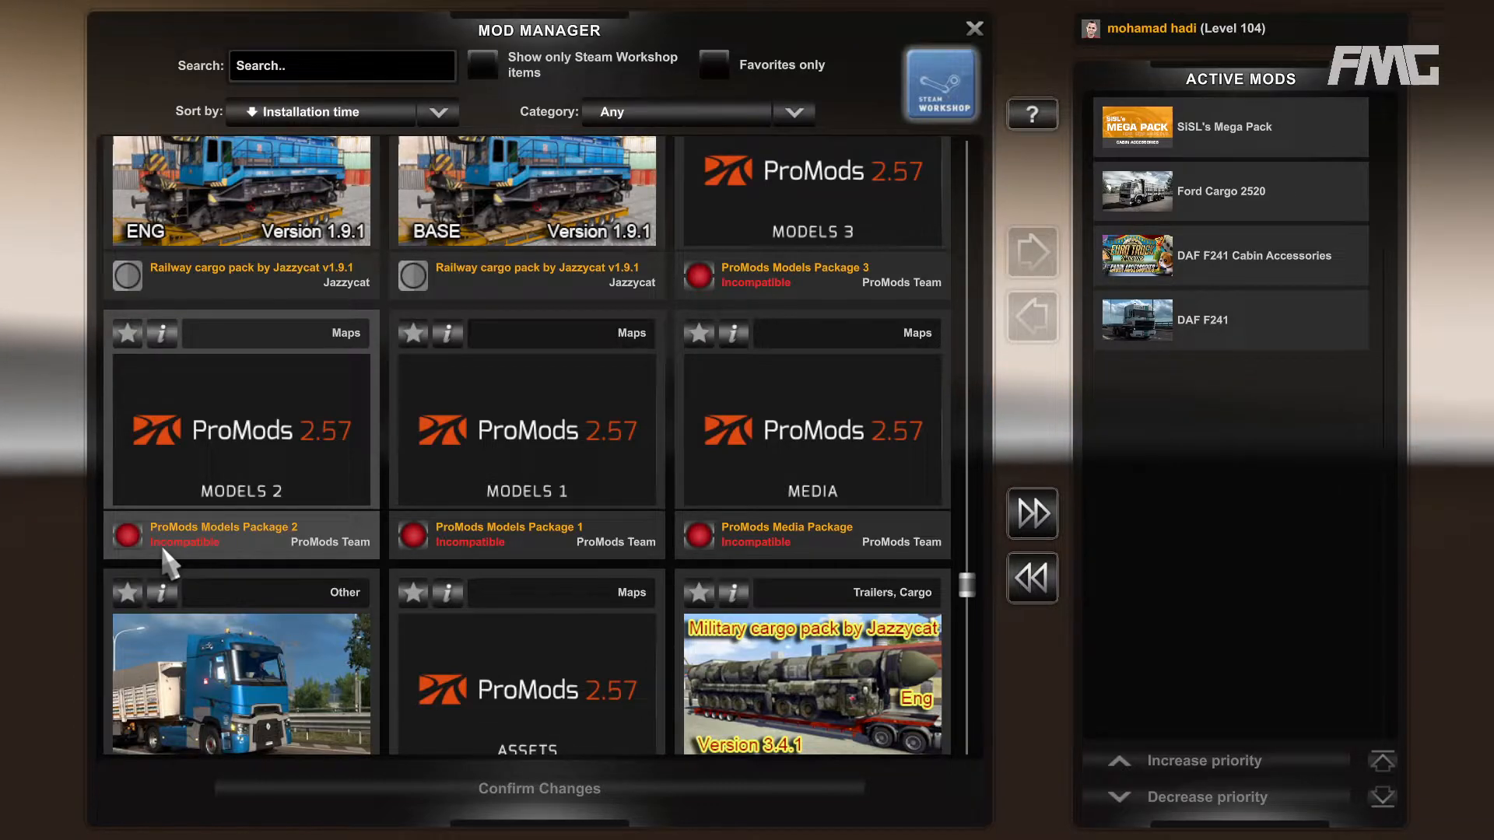
scroll(down, 3)
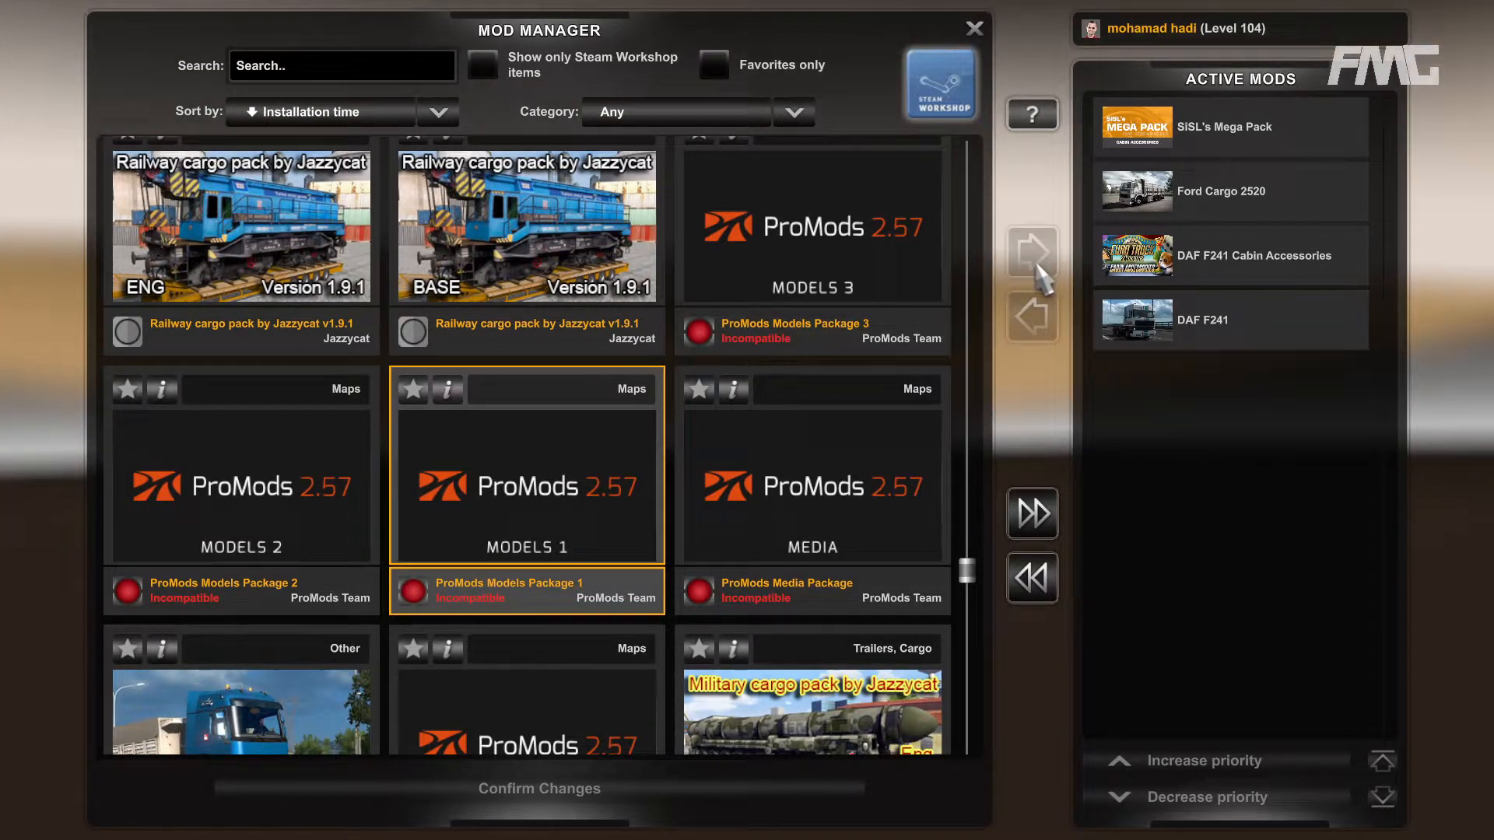
mouse_move(1039, 277)
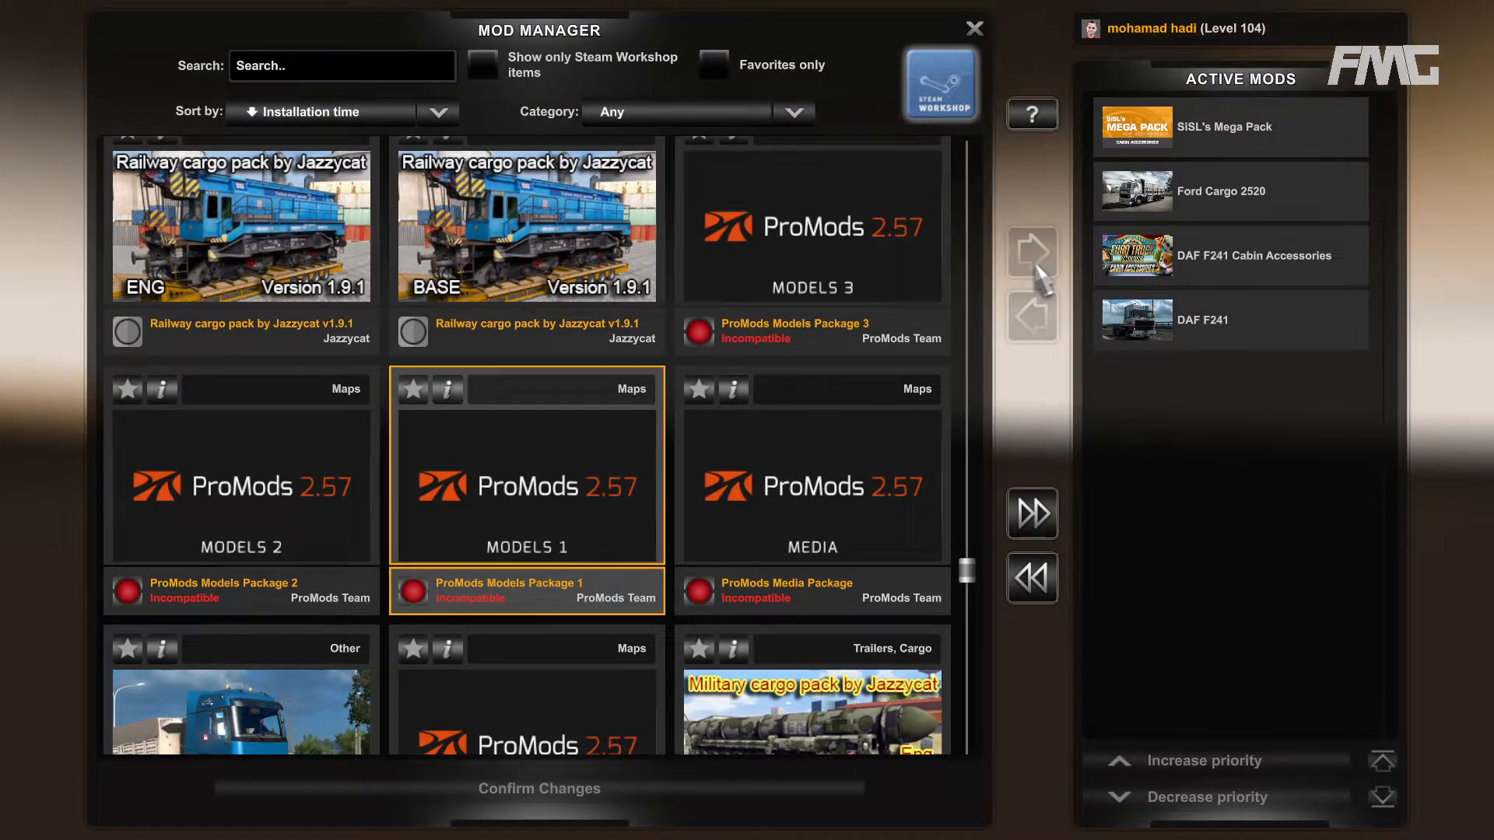
click(412, 389)
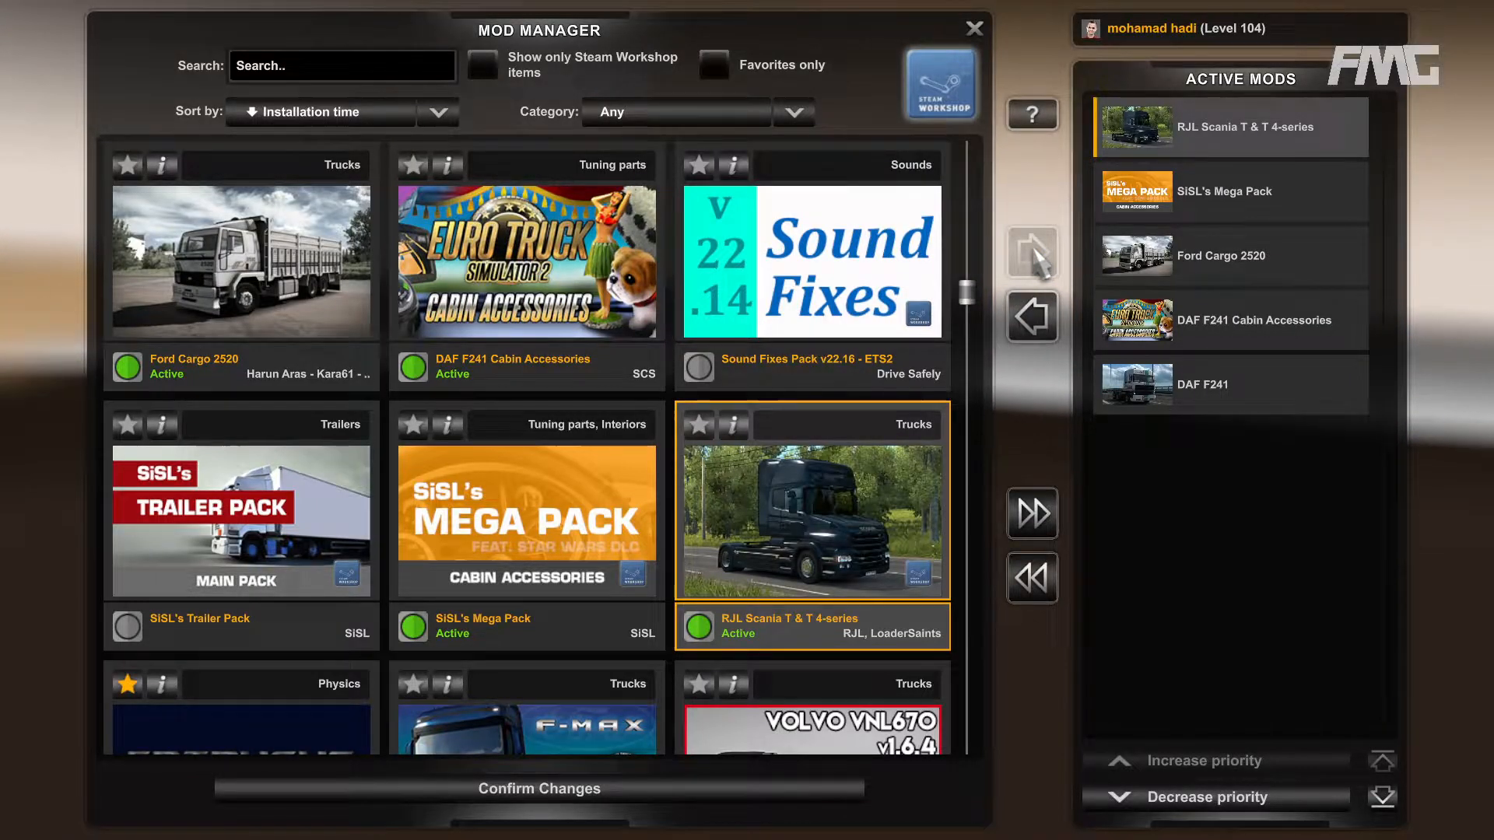
mouse_move(1248, 140)
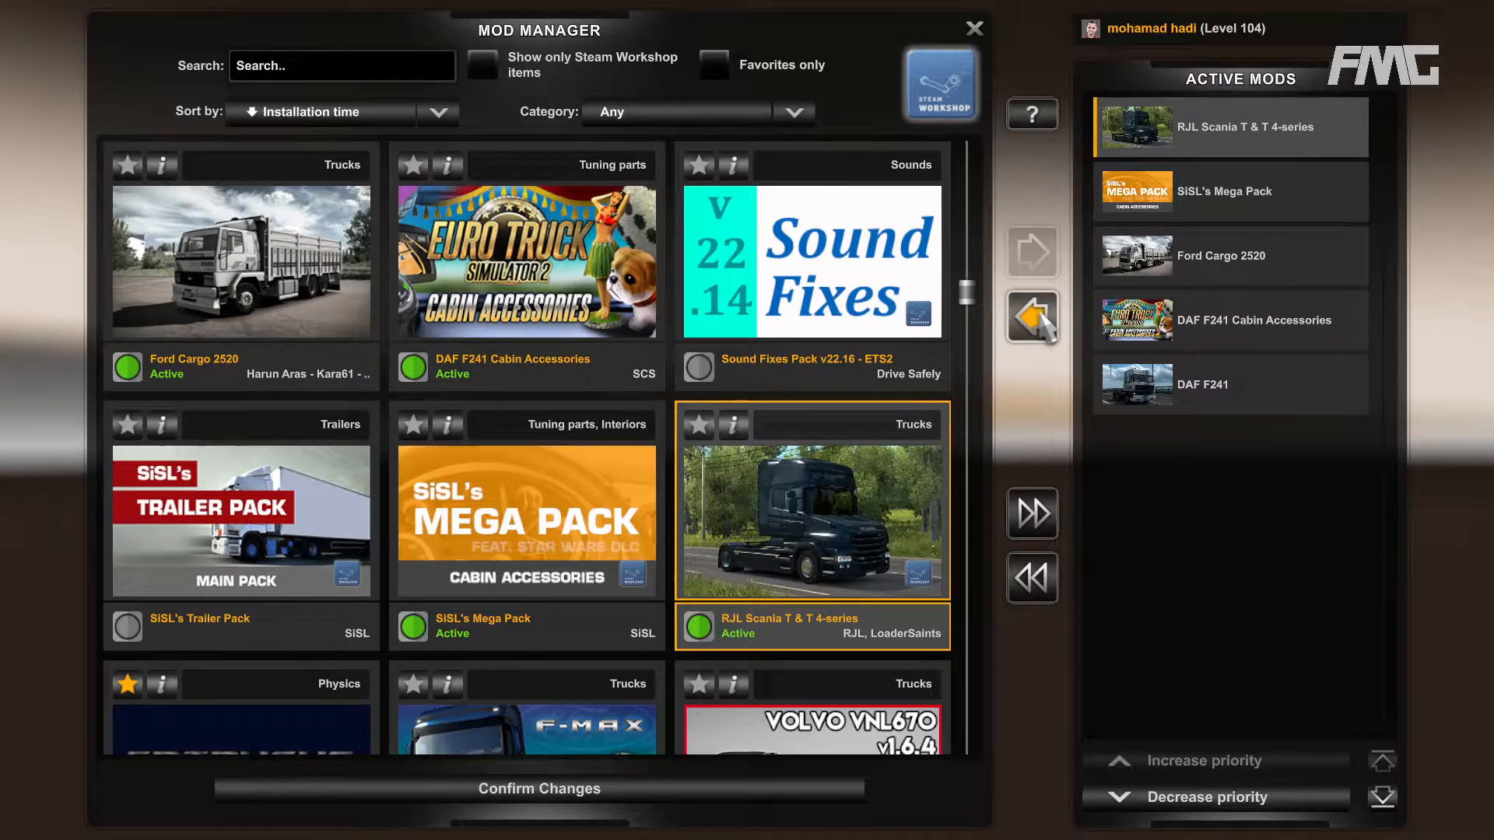
- Deactivate RJL Scania T & T 4-series, leaving four mods active, and scroll down the list
click(1033, 318)
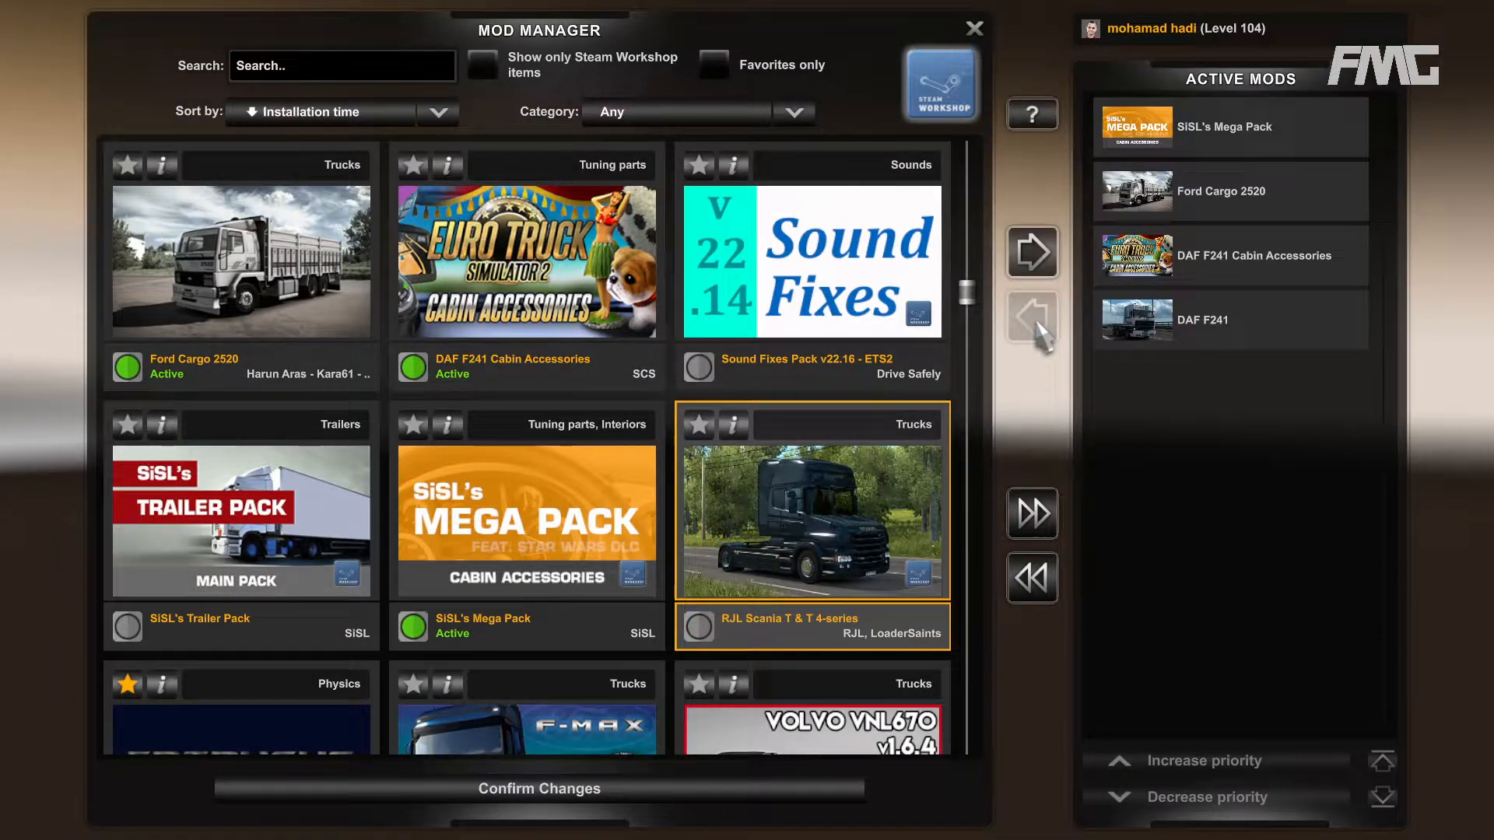
scroll(down, 3)
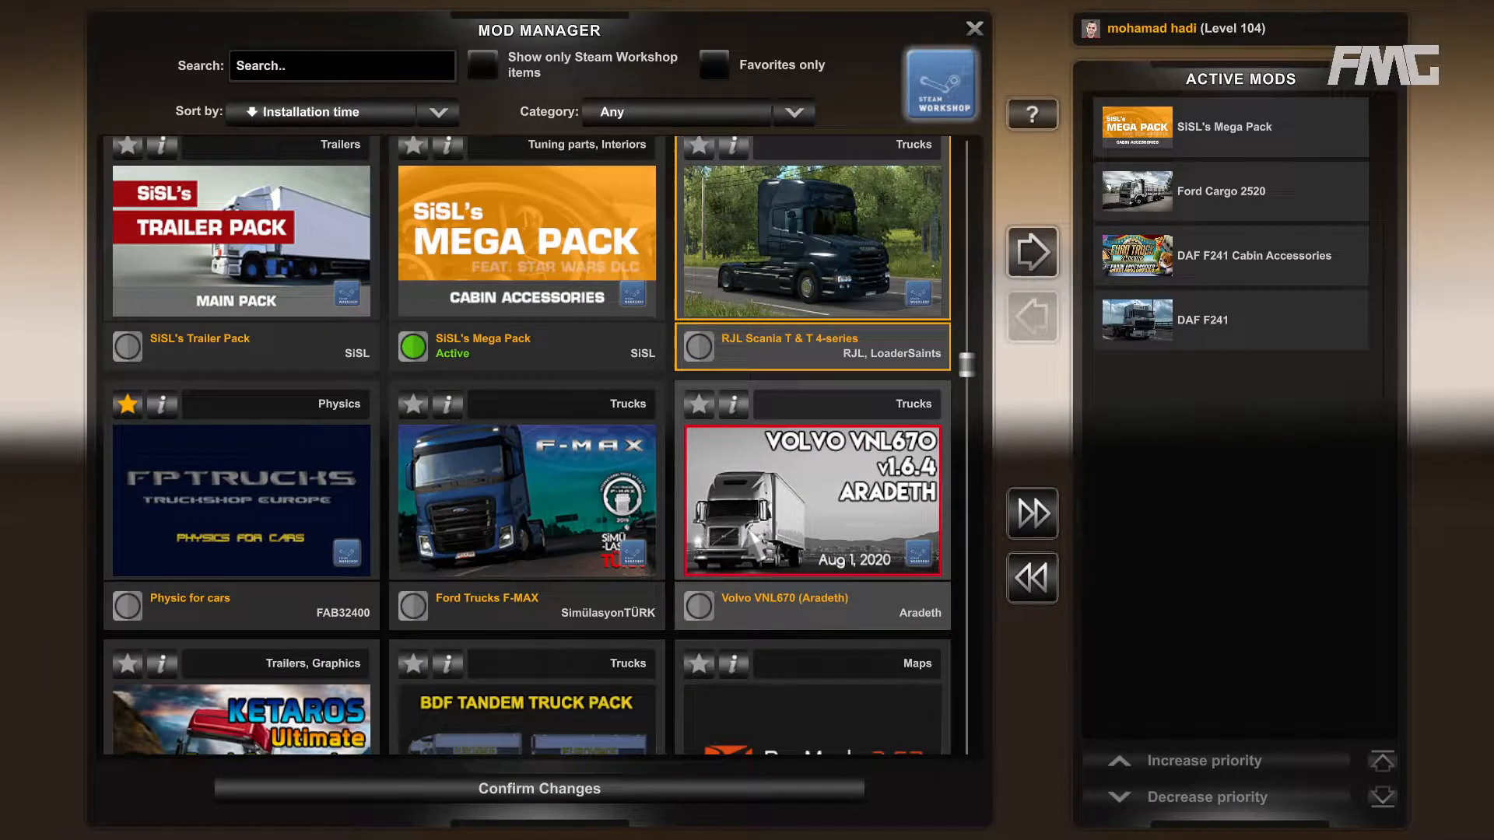
scroll(down, 3)
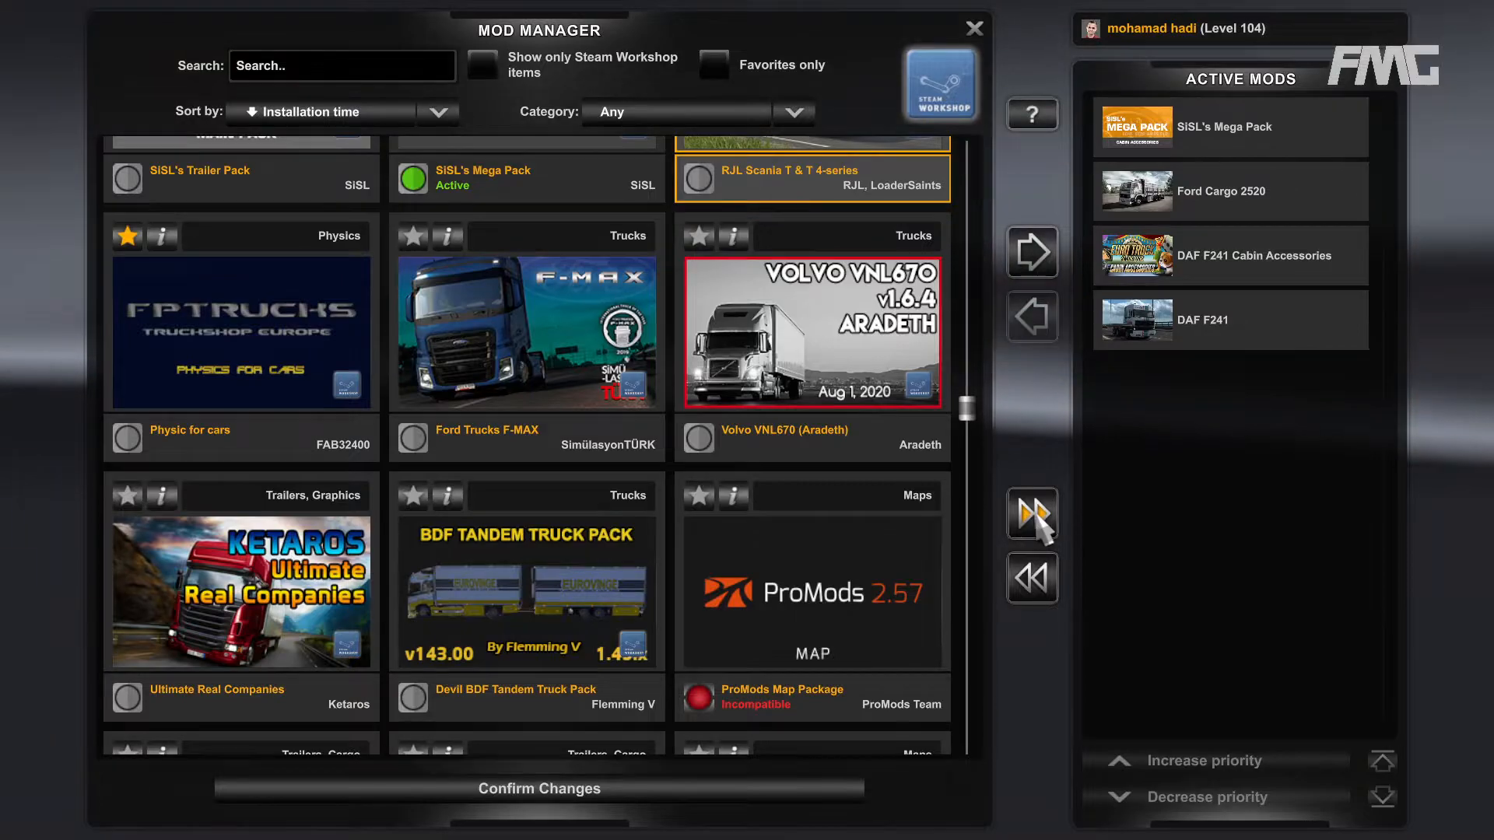
mouse_move(1015, 539)
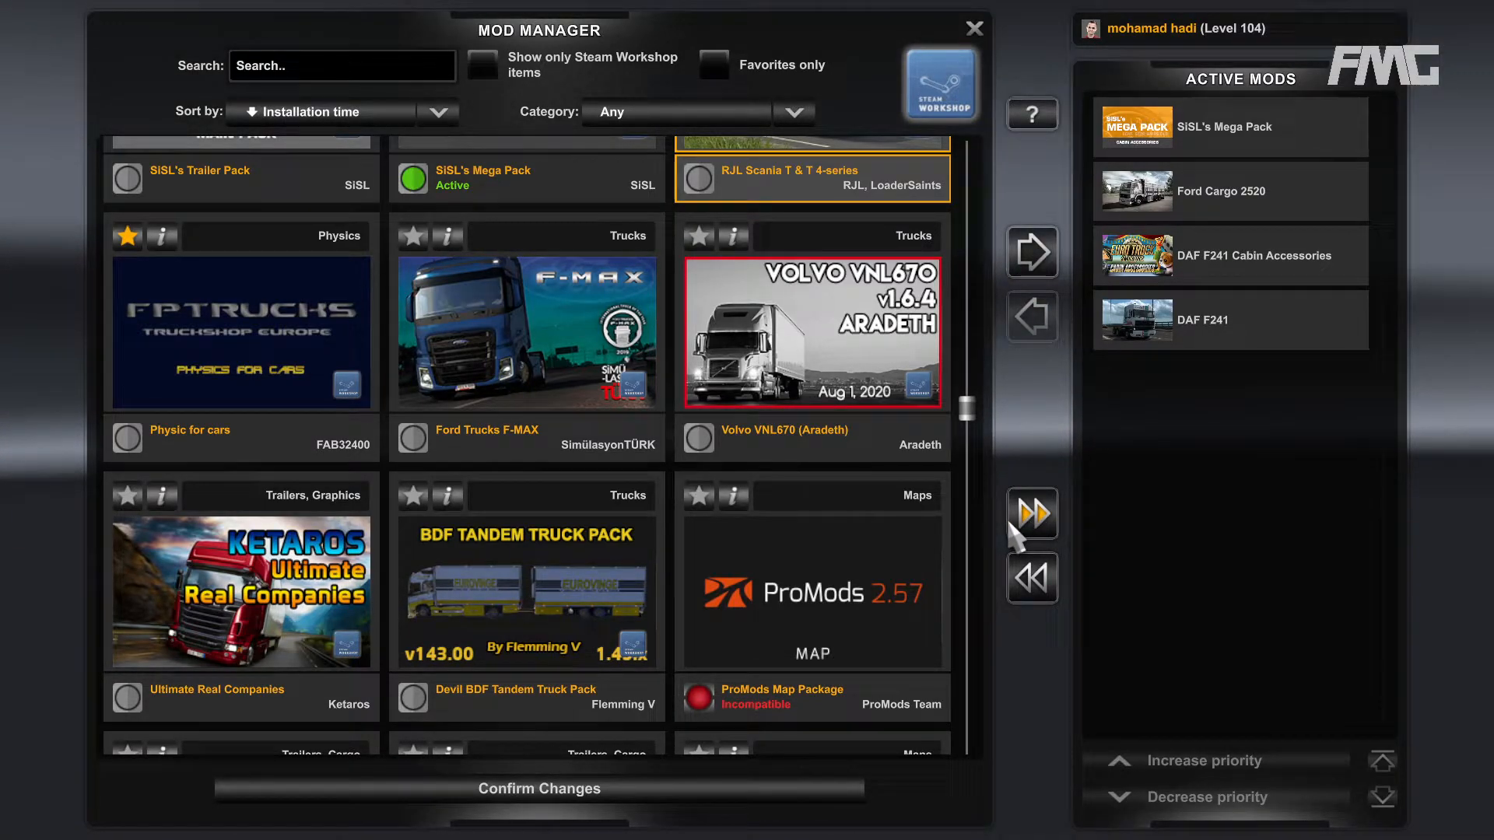
mouse_move(610, 504)
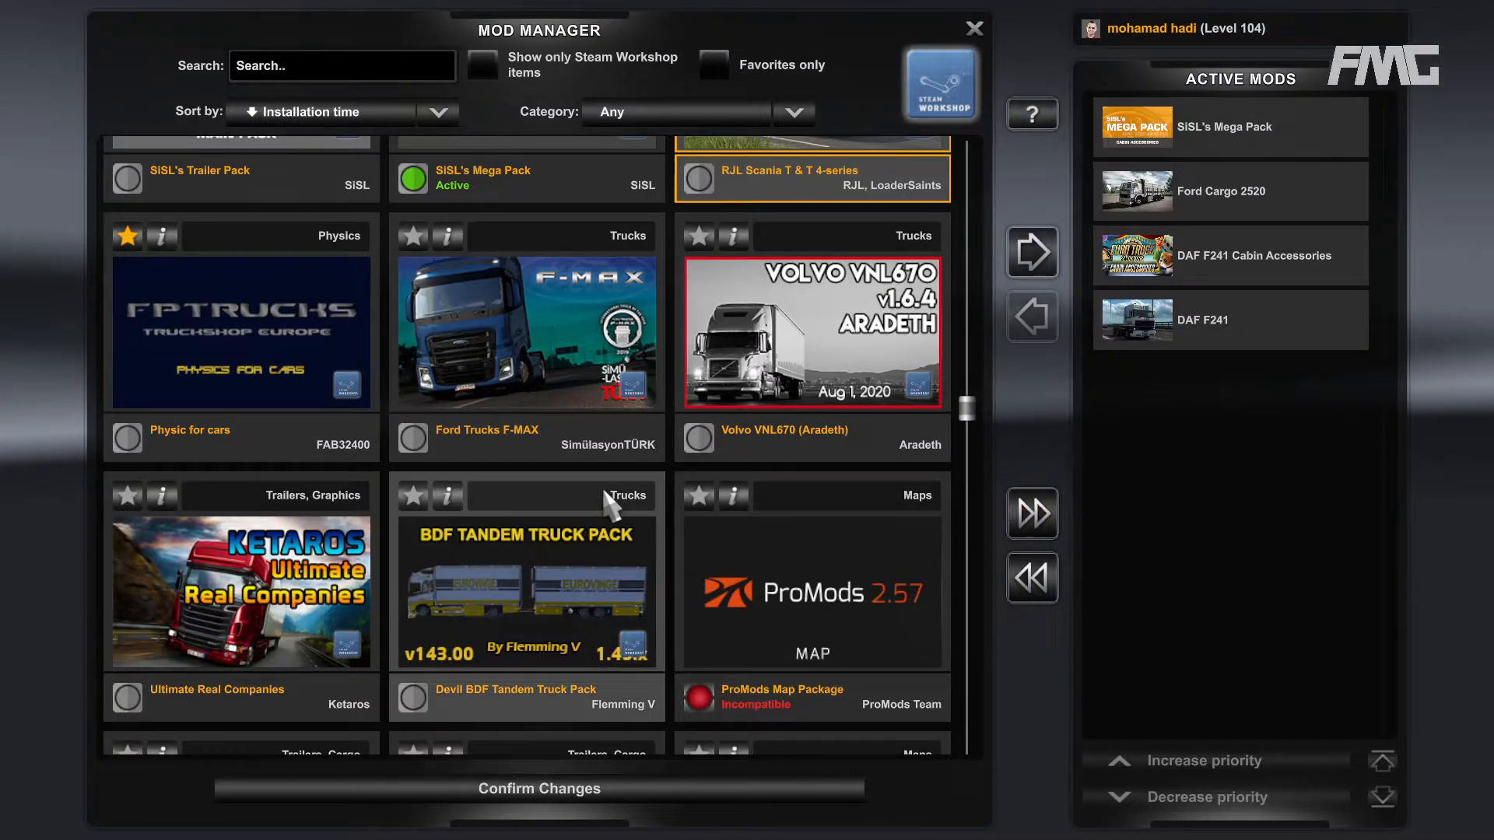
mouse_move(607, 417)
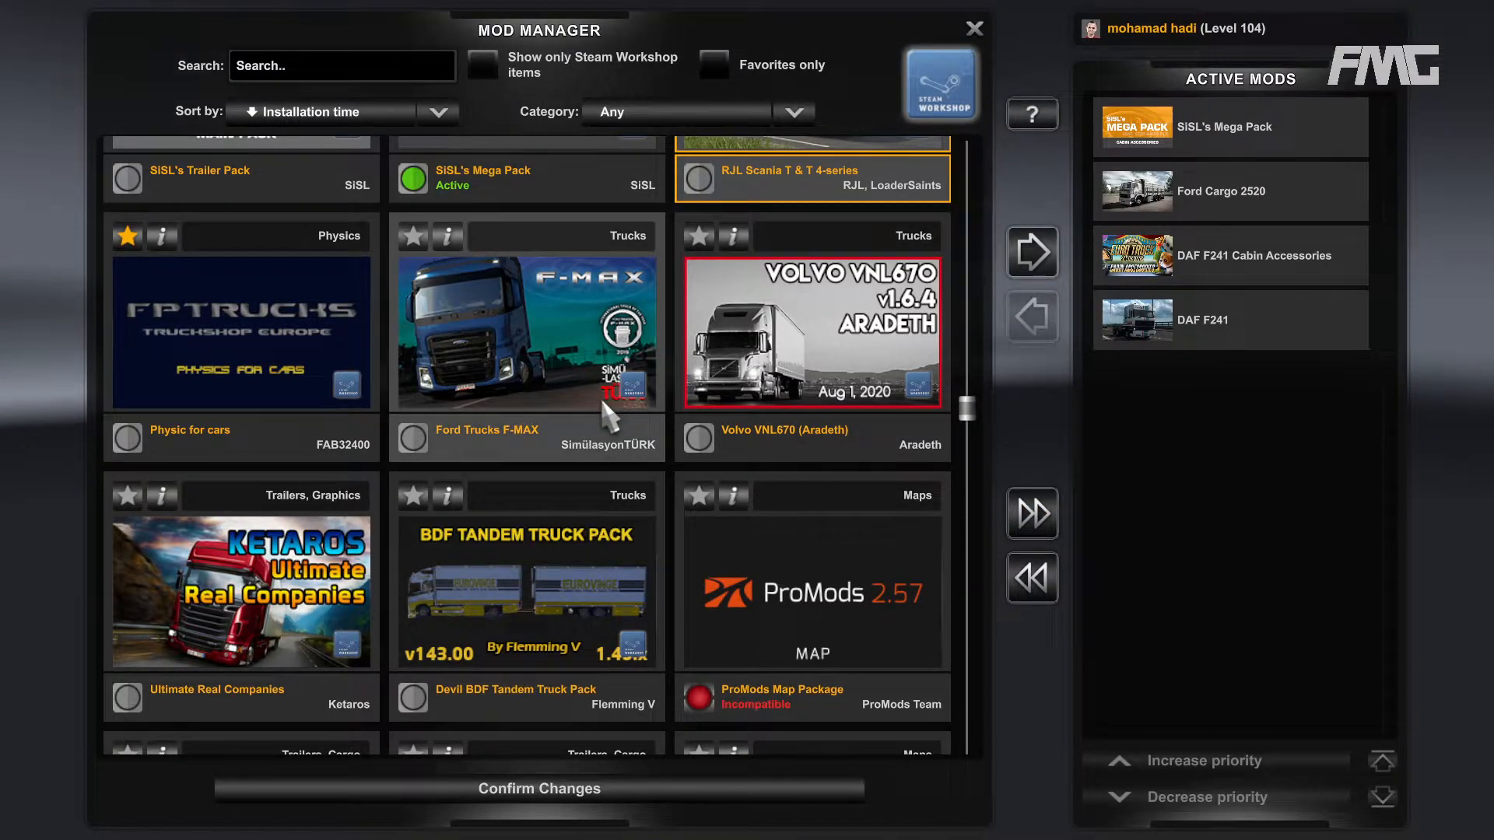
mouse_move(910, 694)
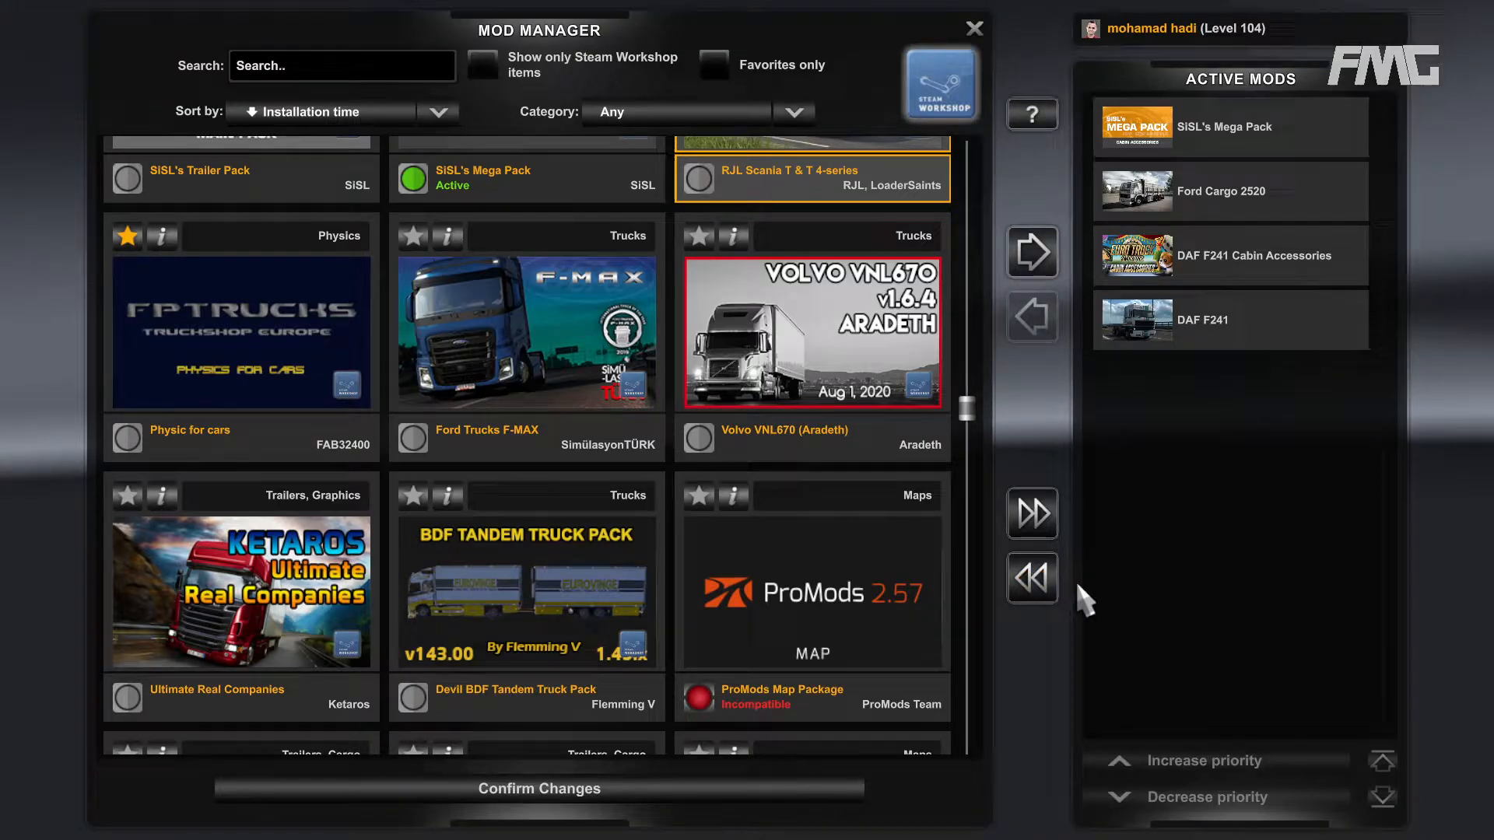
mouse_move(1202, 821)
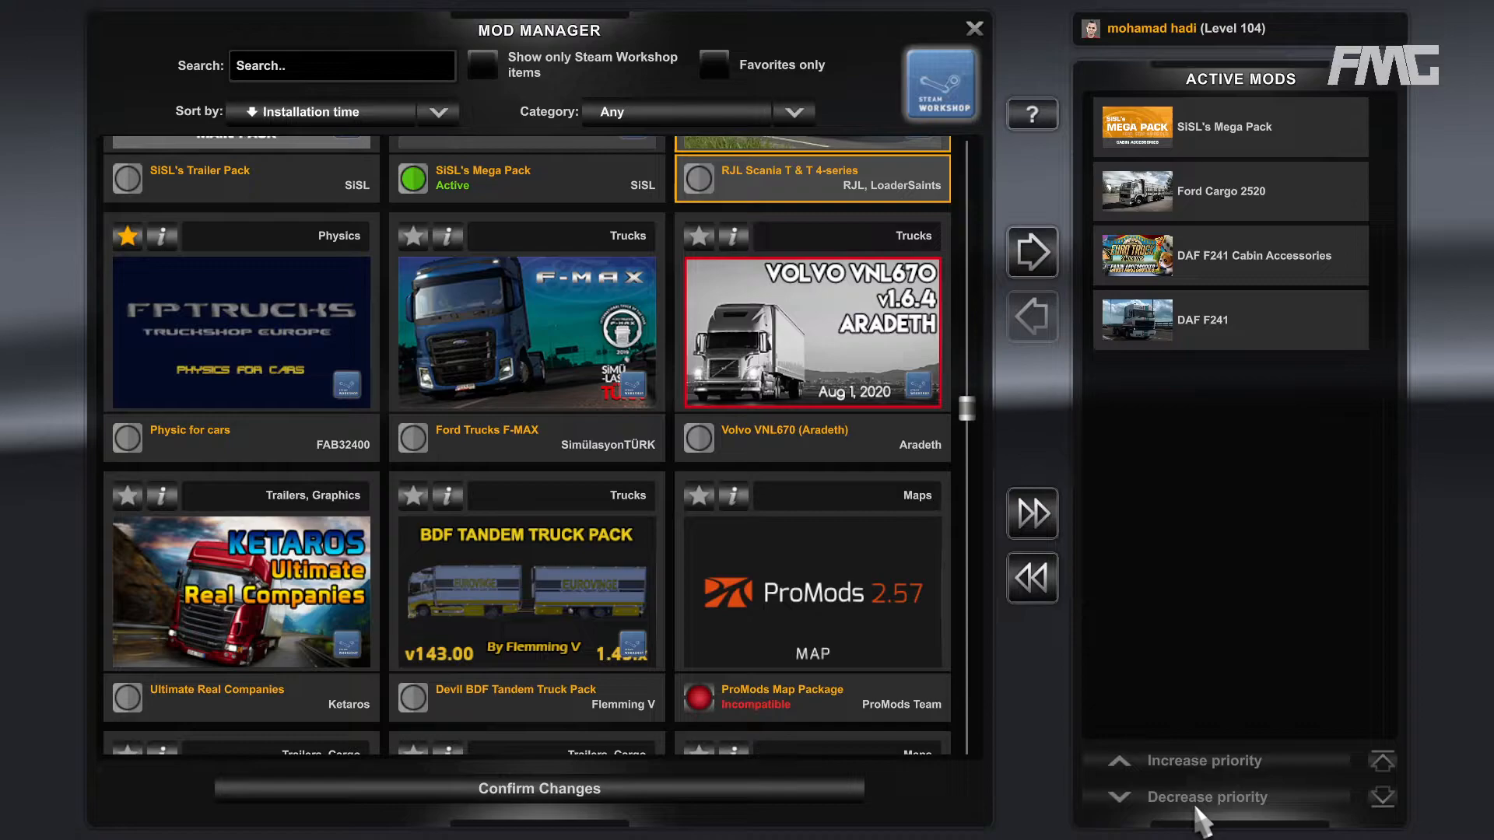
mouse_move(1018, 787)
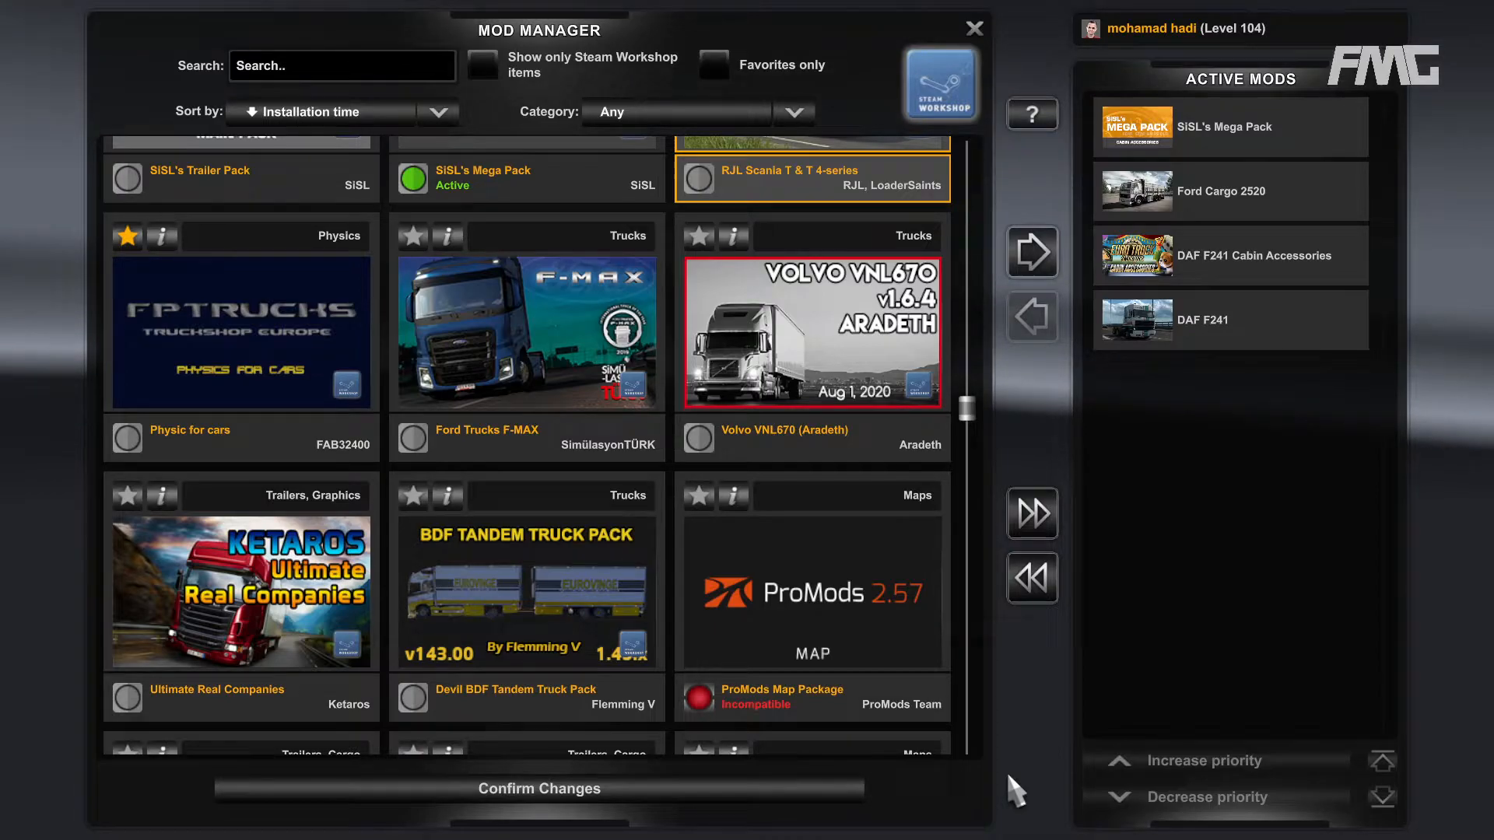
mouse_move(771, 635)
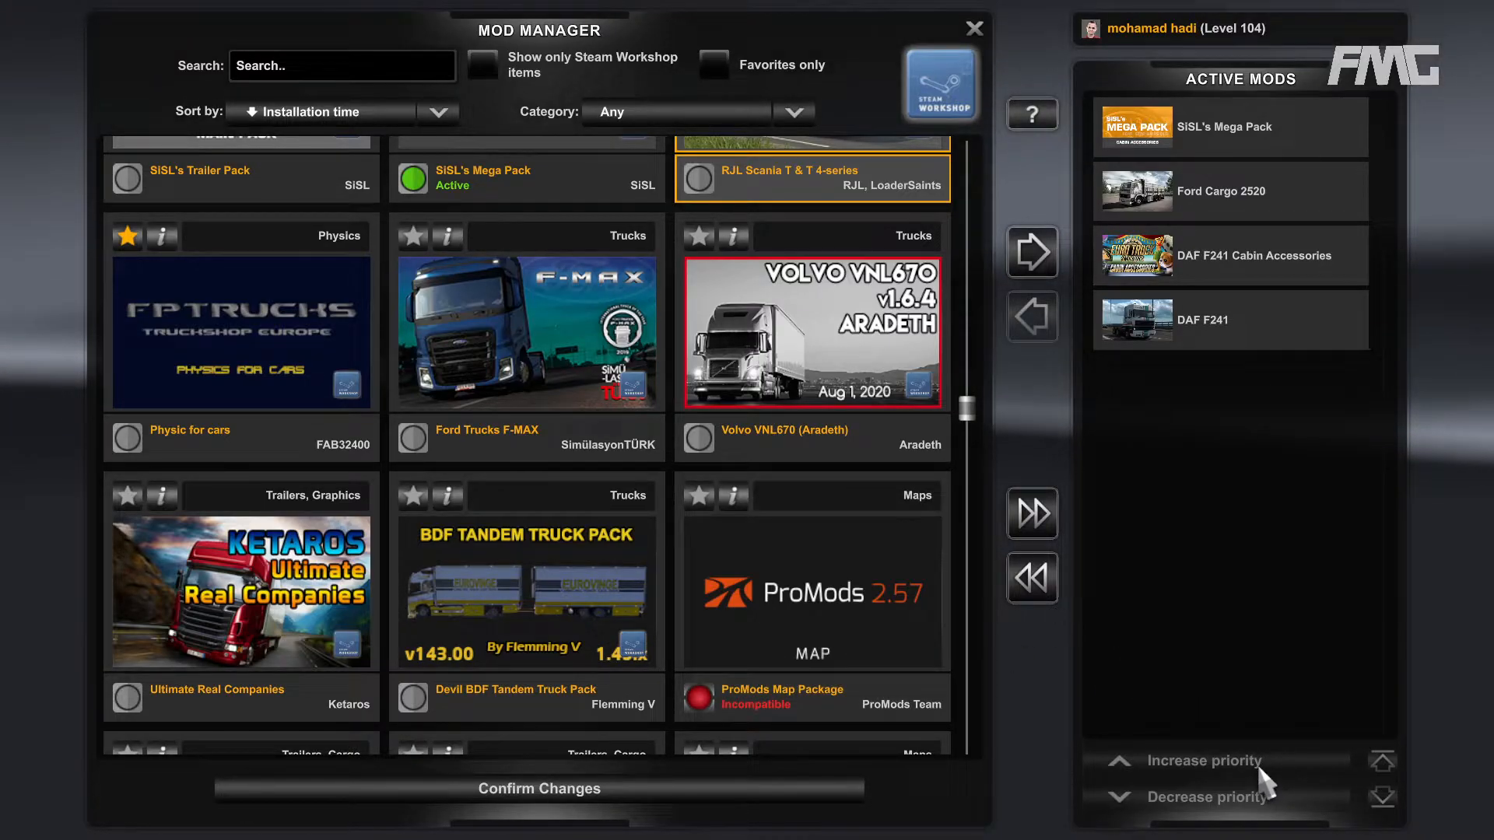
mouse_move(1028, 727)
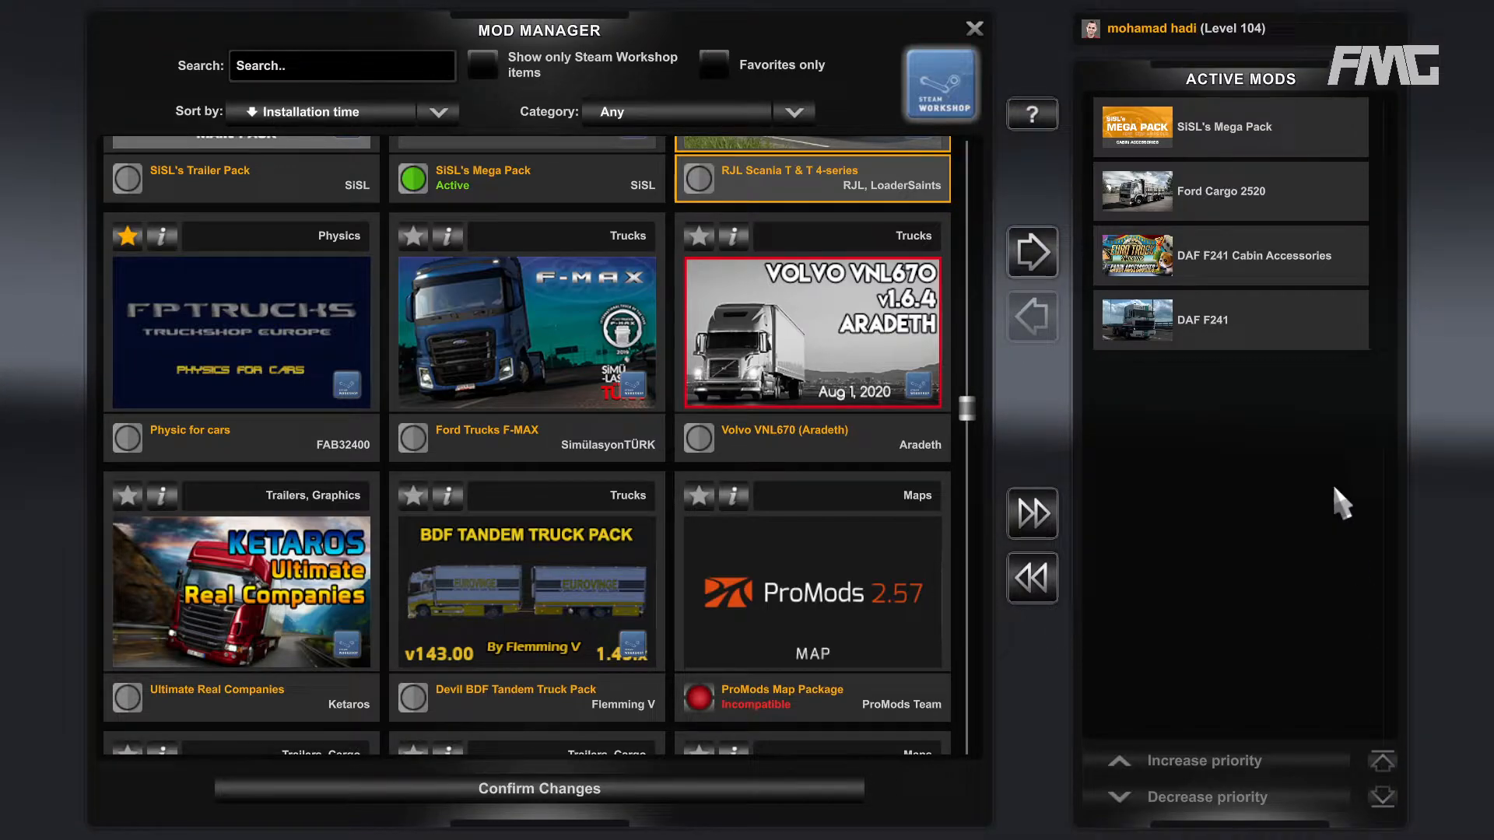
mouse_move(1400, 812)
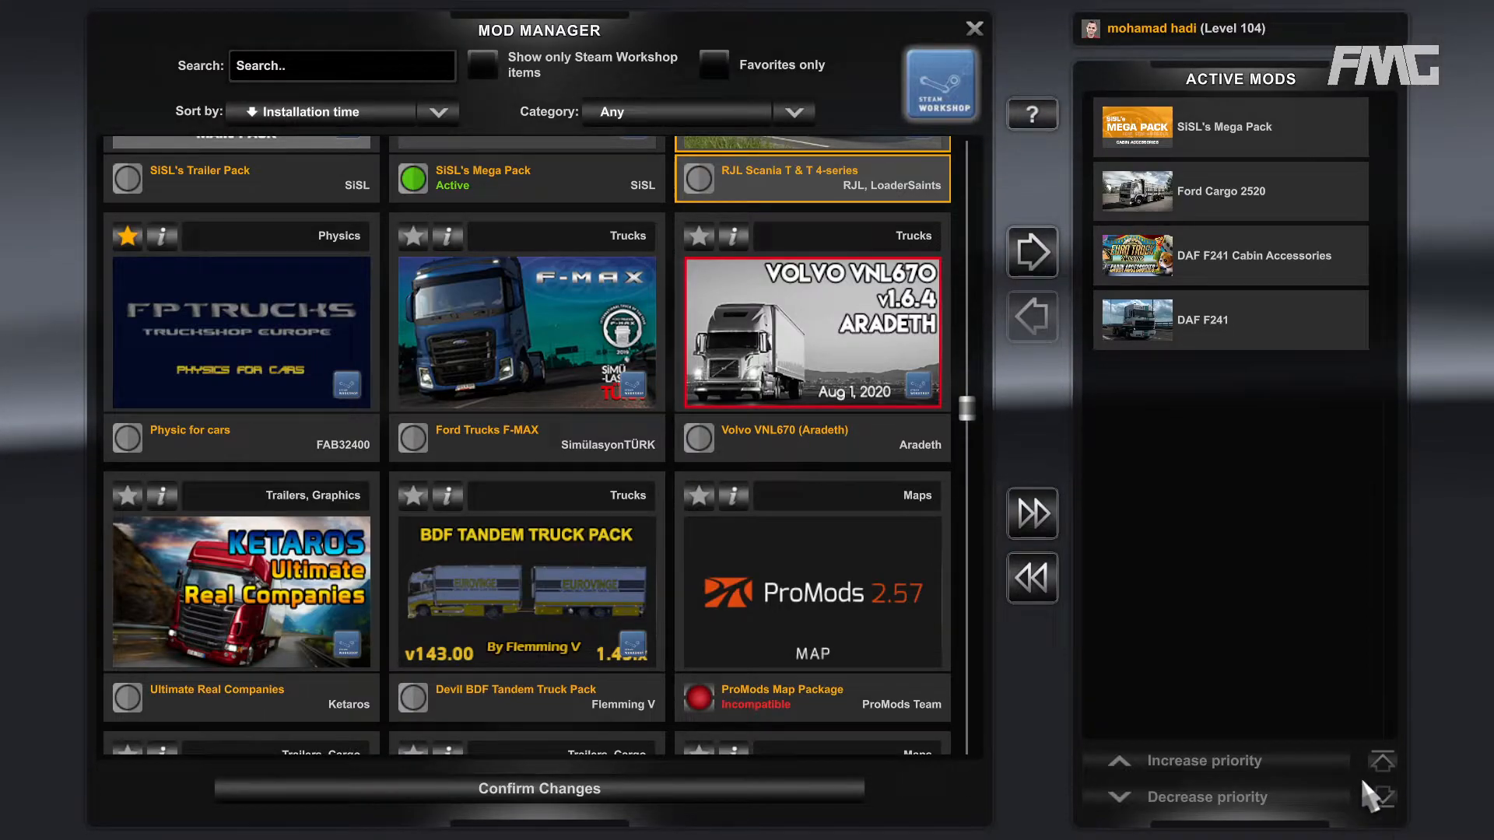
mouse_move(833, 249)
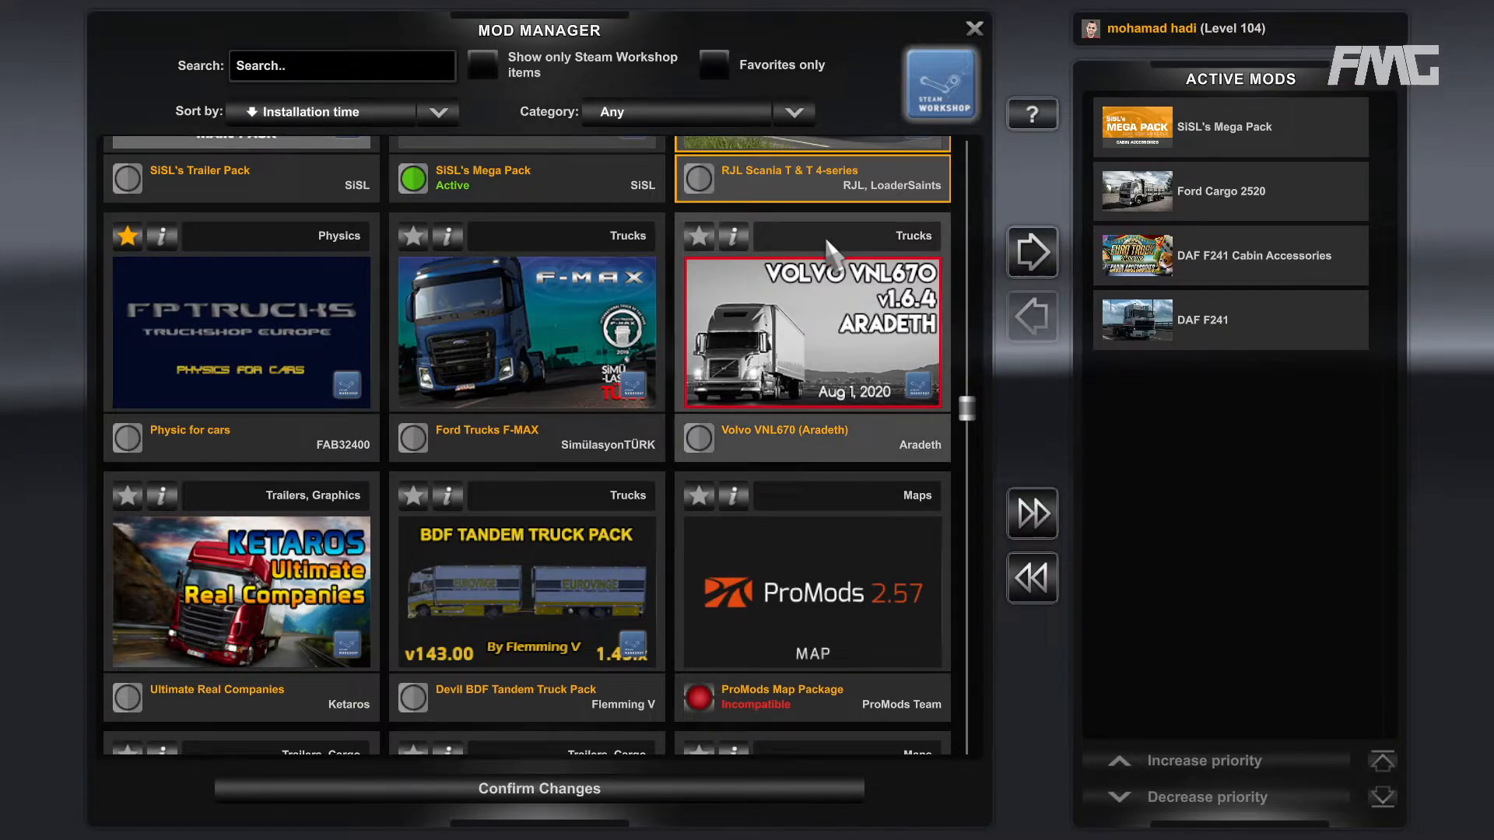
- Filter the installed mods by searching 'tandem', leaving two BDF Tandem Truck Pack mods
click(333, 65)
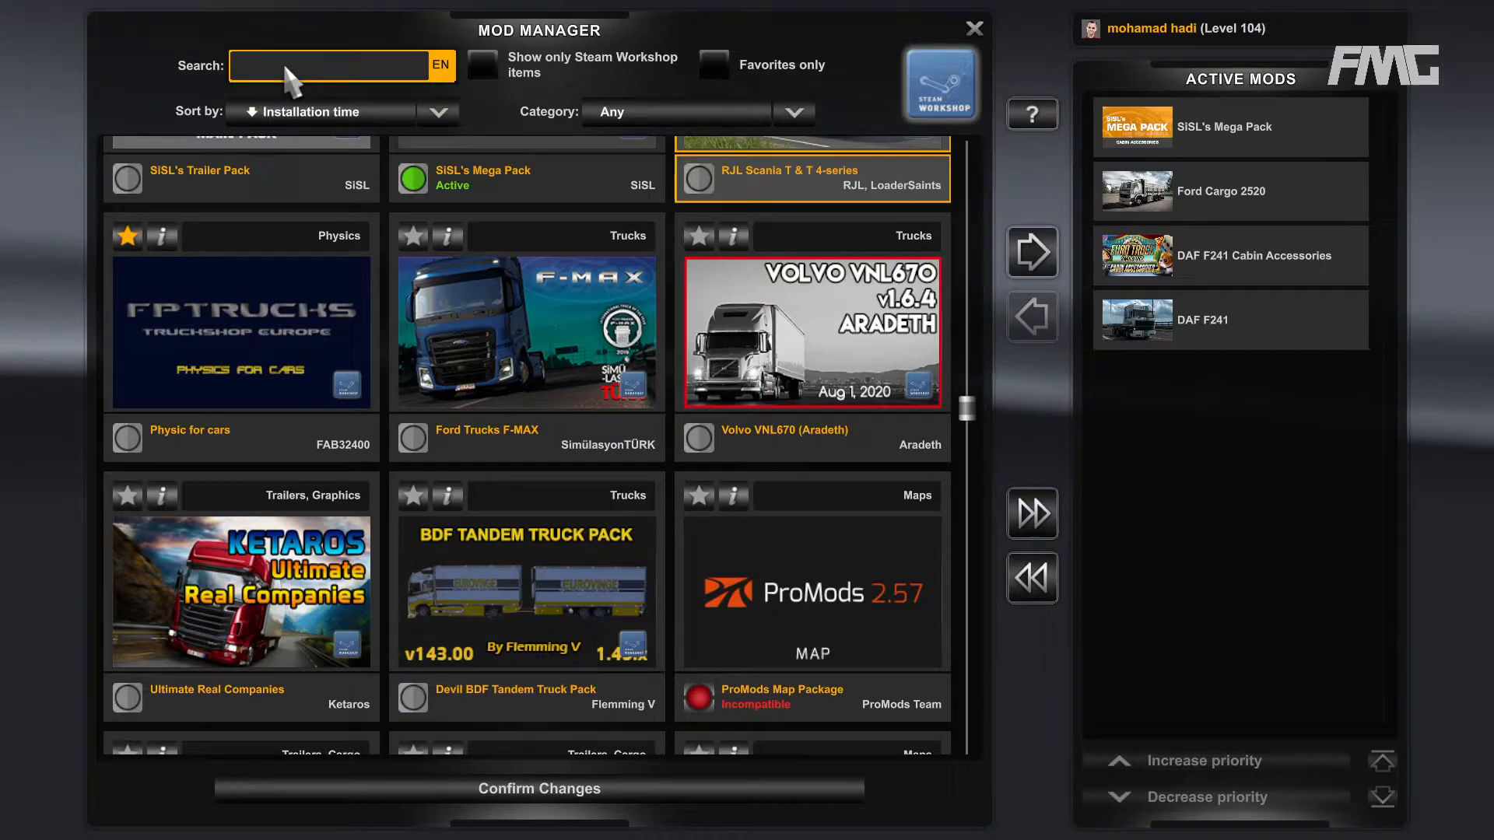
text(ten)
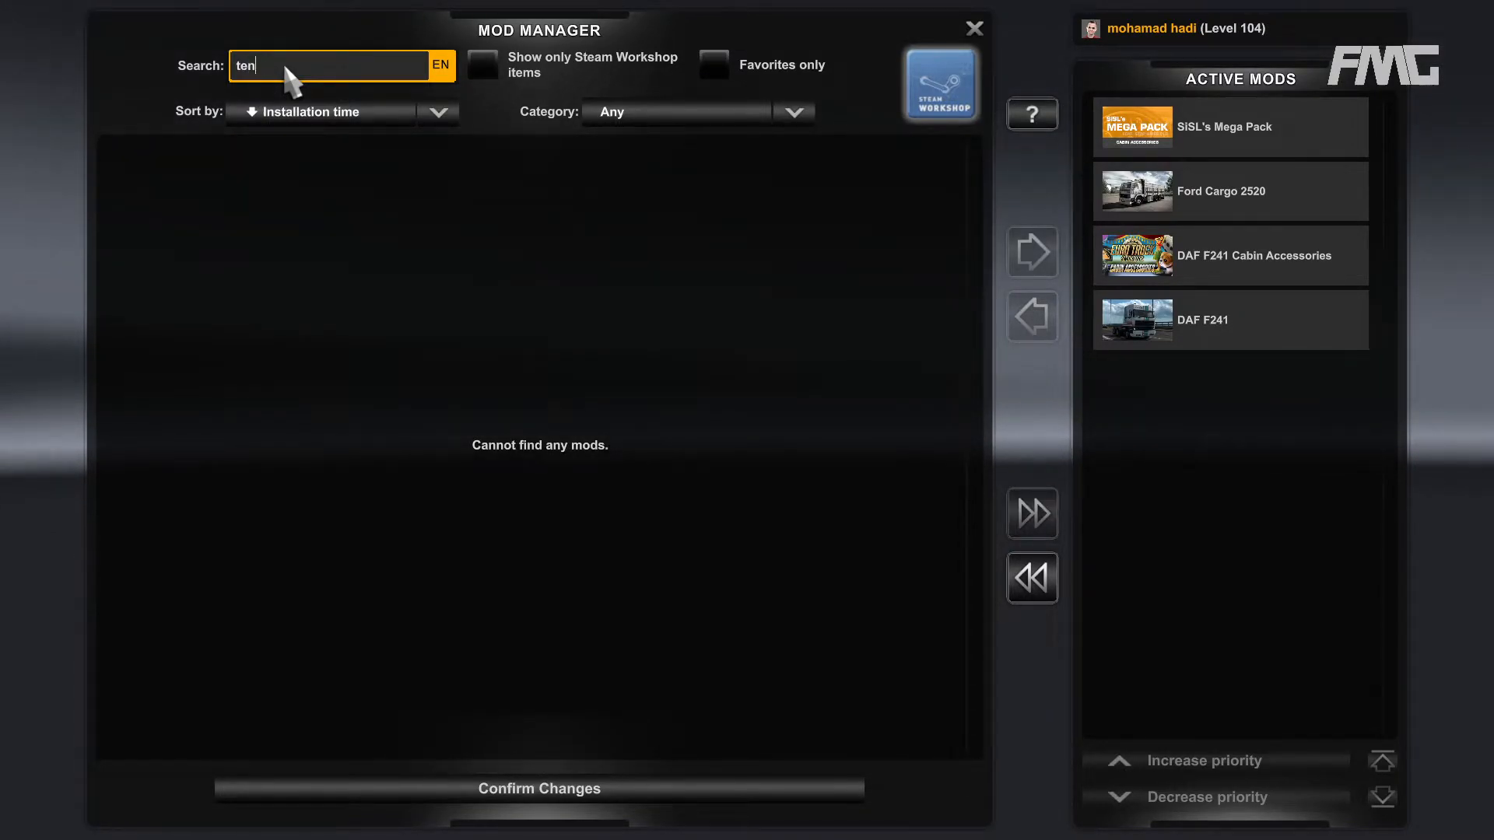
text(tandem)
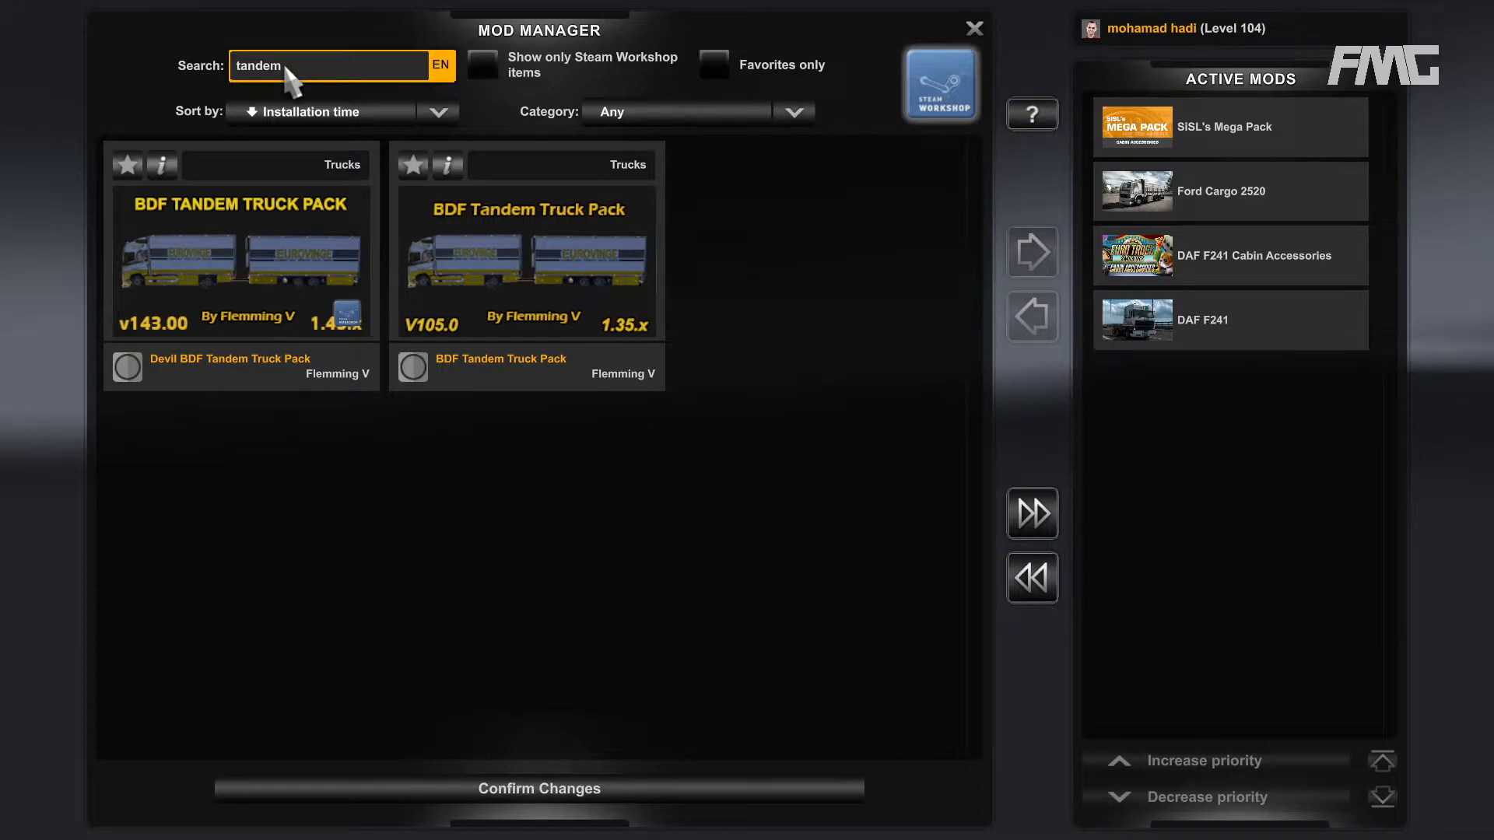
mouse_move(343, 344)
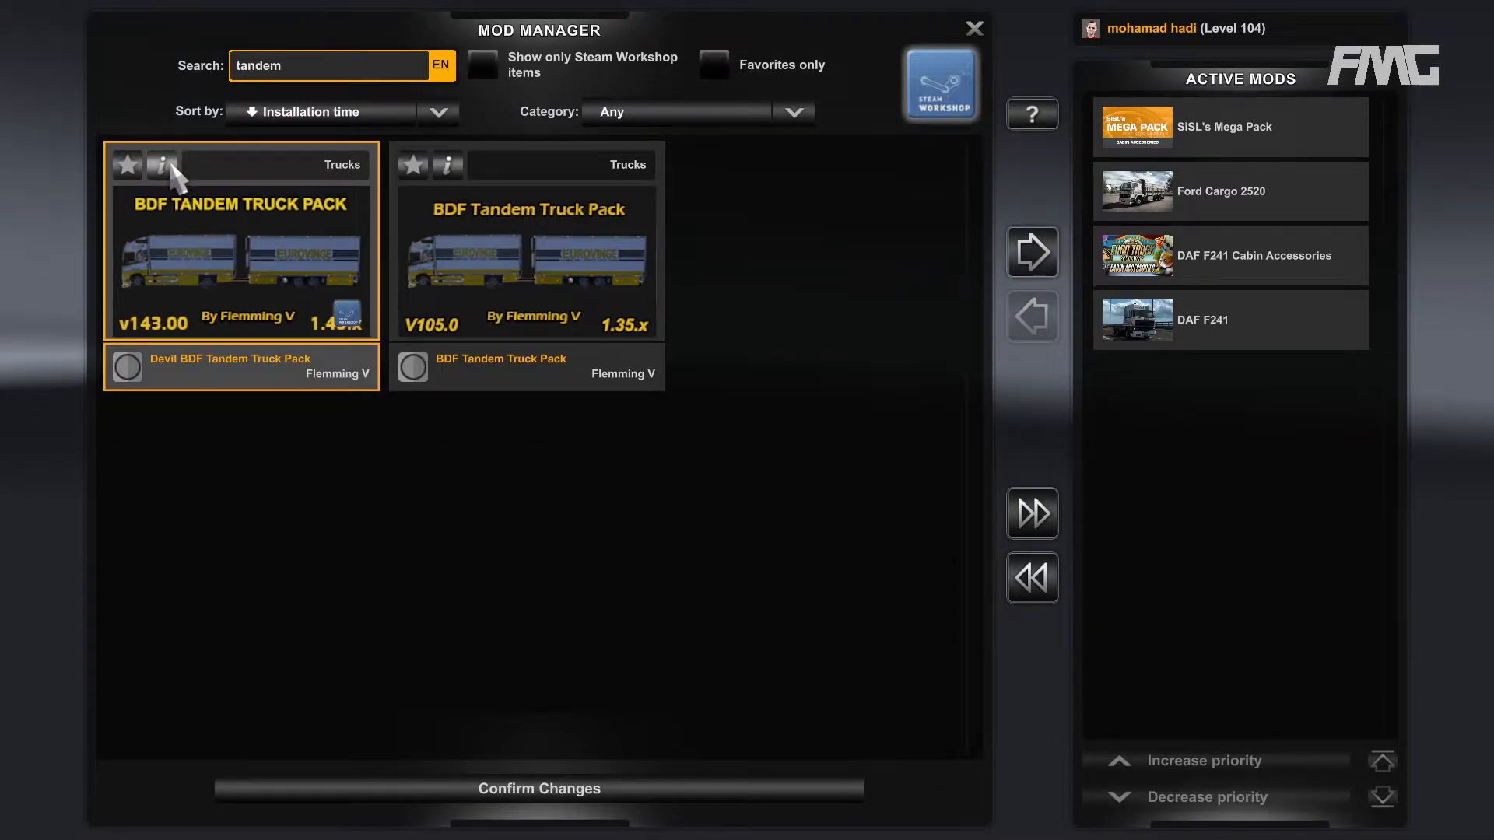
click(162, 165)
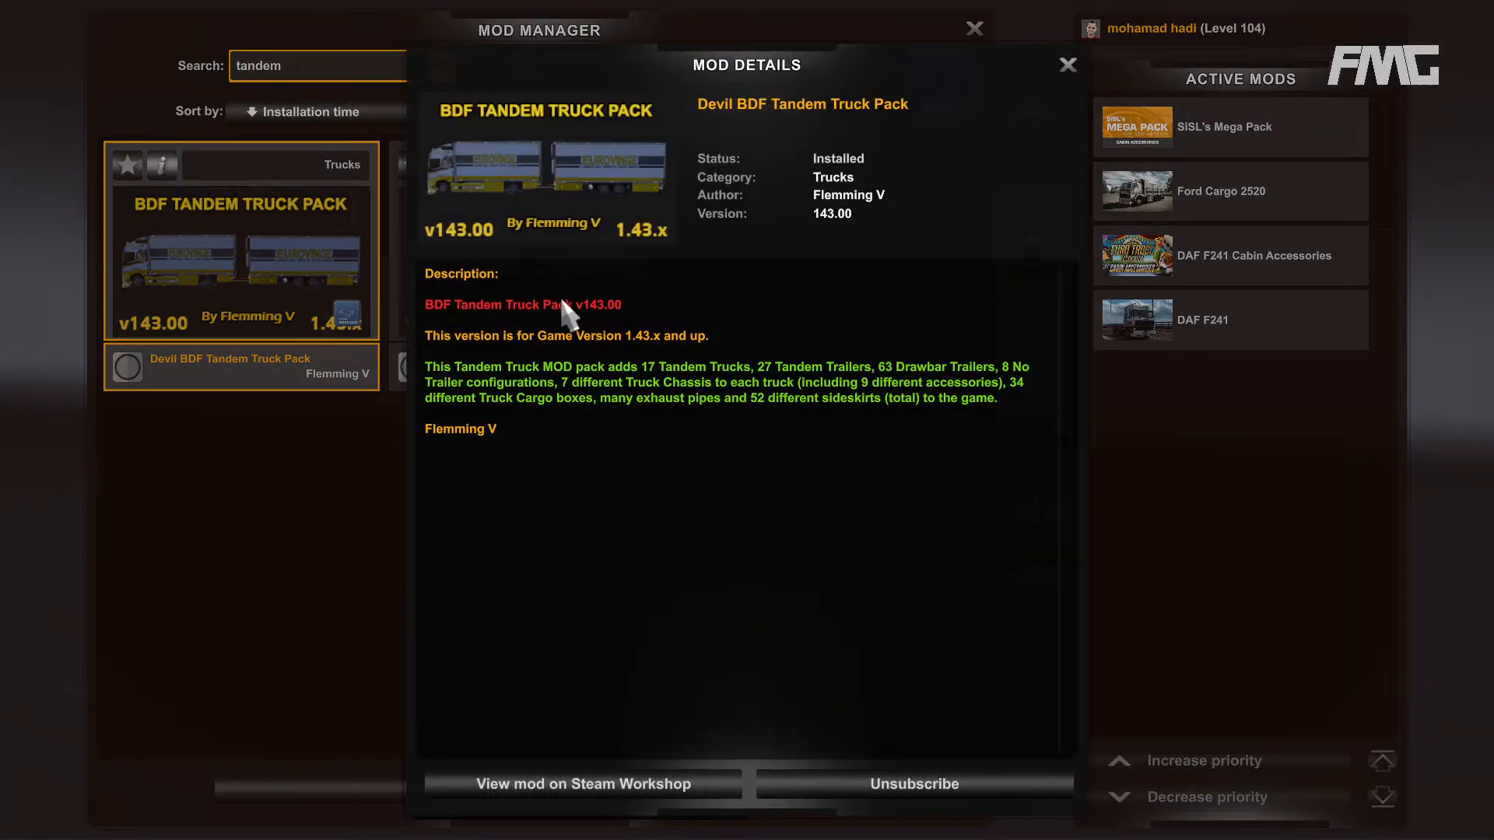
mouse_move(631, 247)
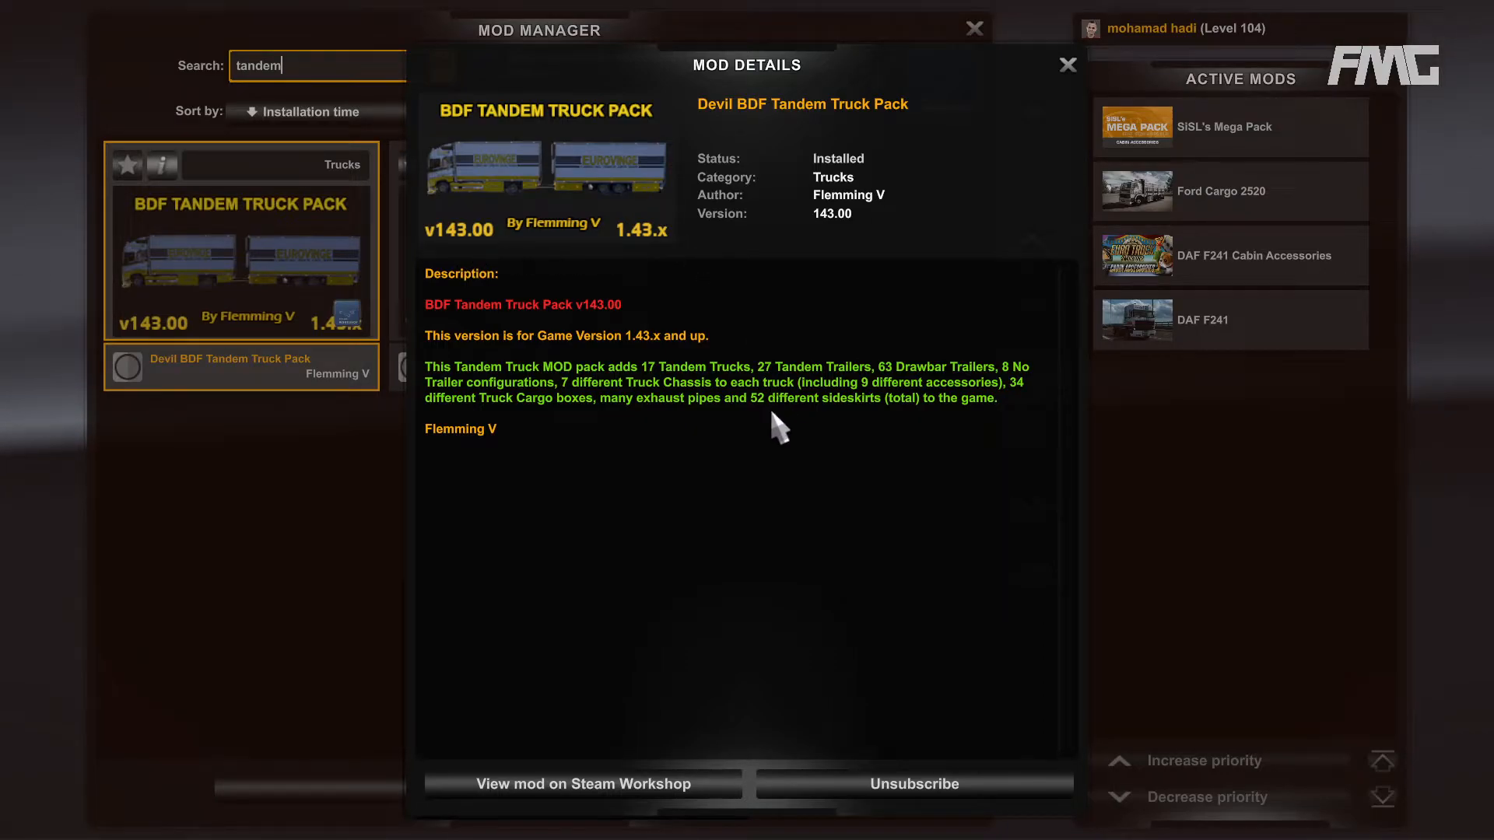
mouse_move(775, 422)
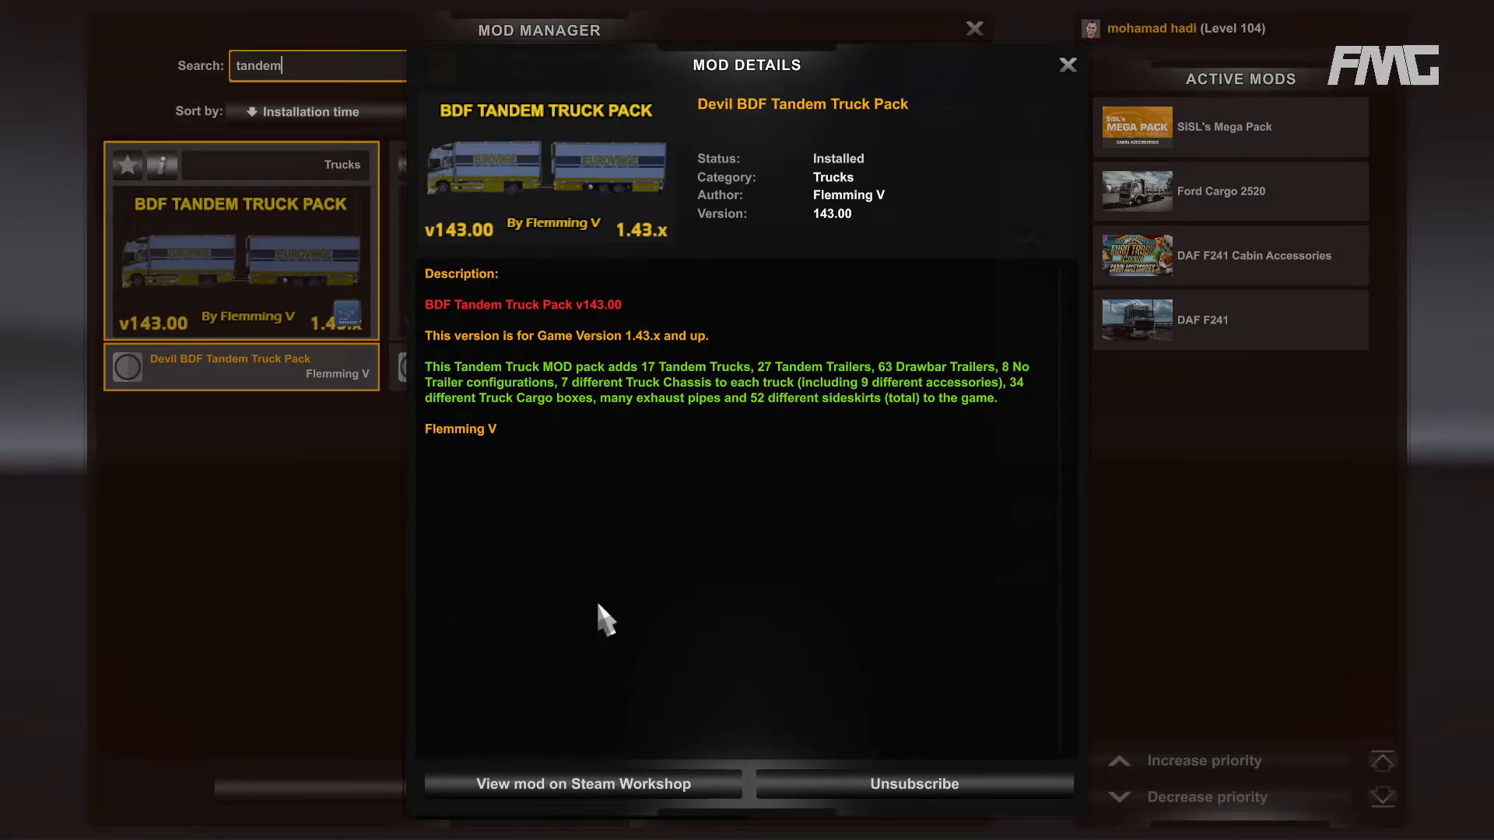
mouse_move(632, 817)
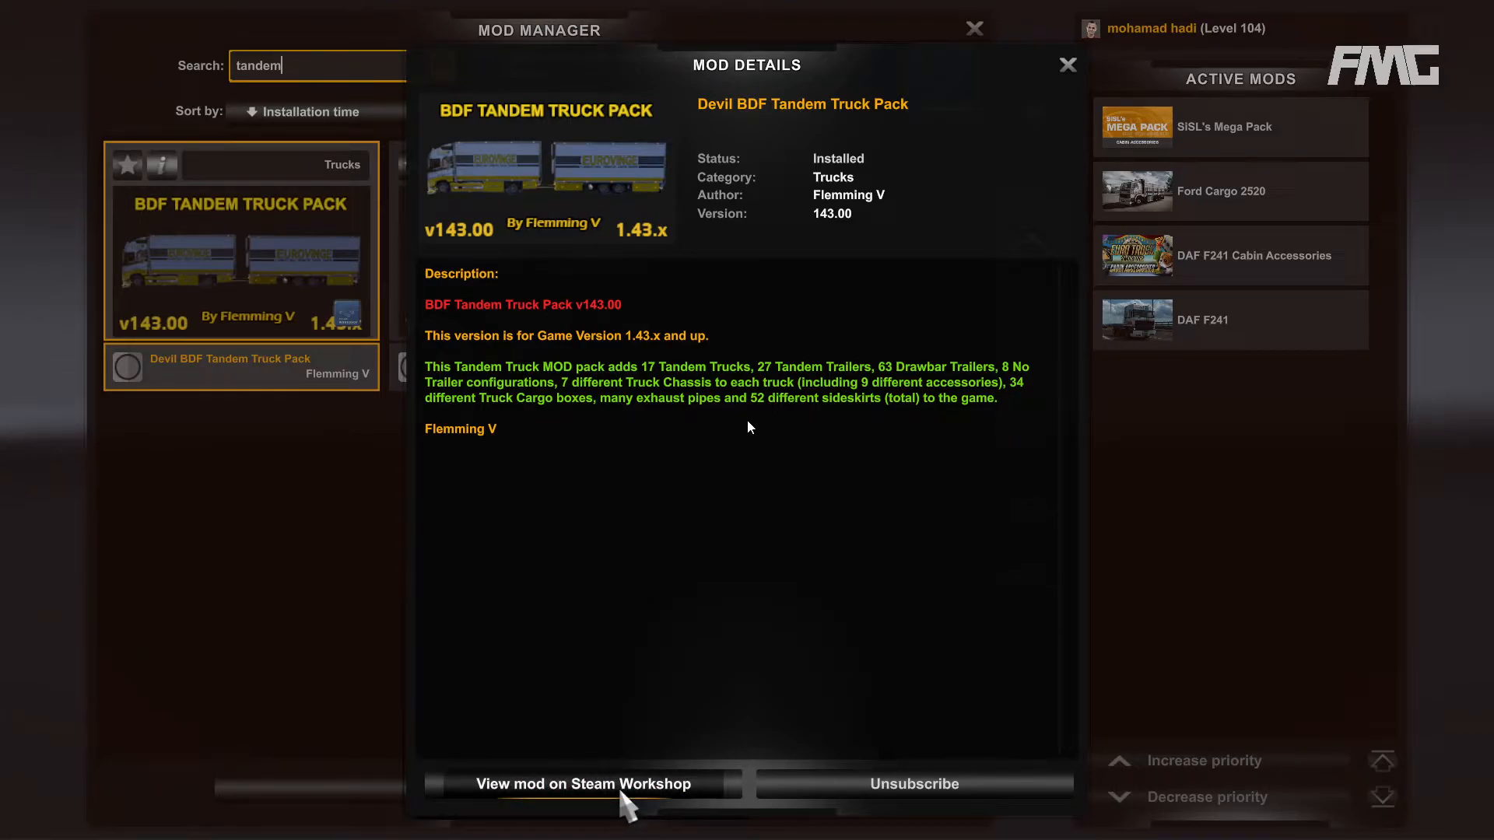
mouse_move(417, 473)
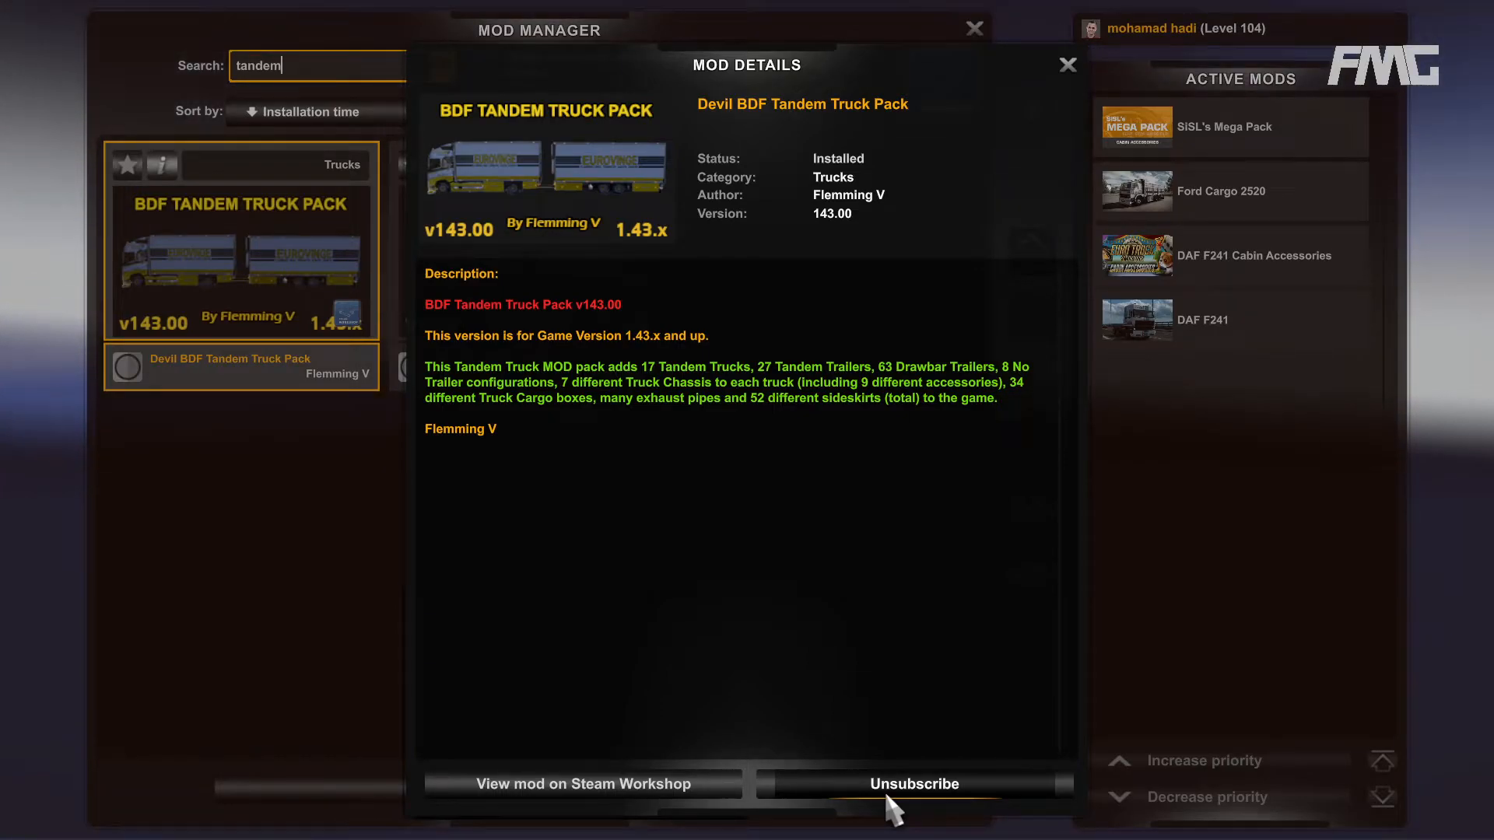
click(1065, 64)
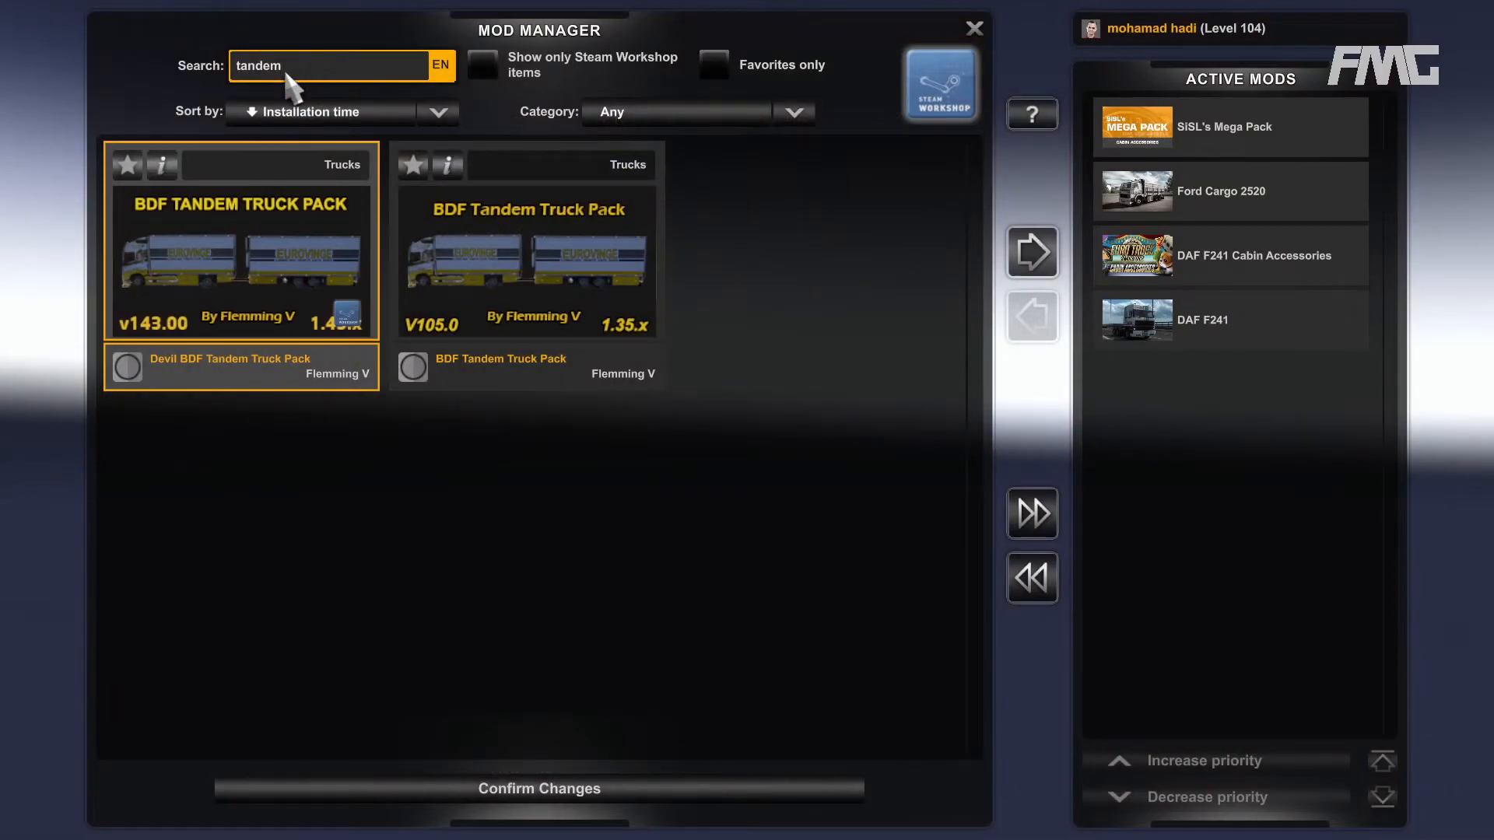
- Clear the search text so the full installed mod list shows again
key(Backspace)
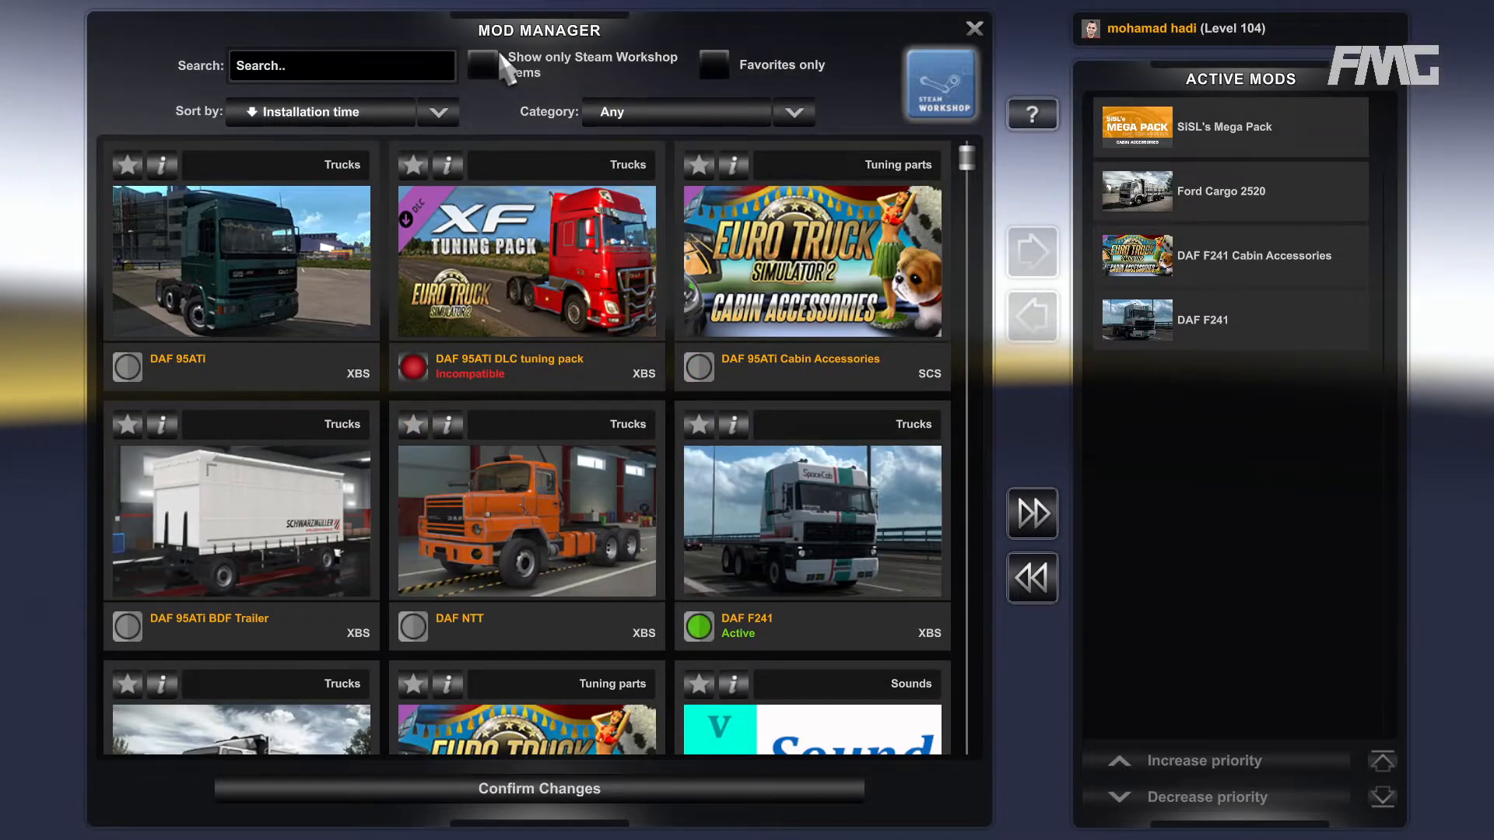
click(698, 165)
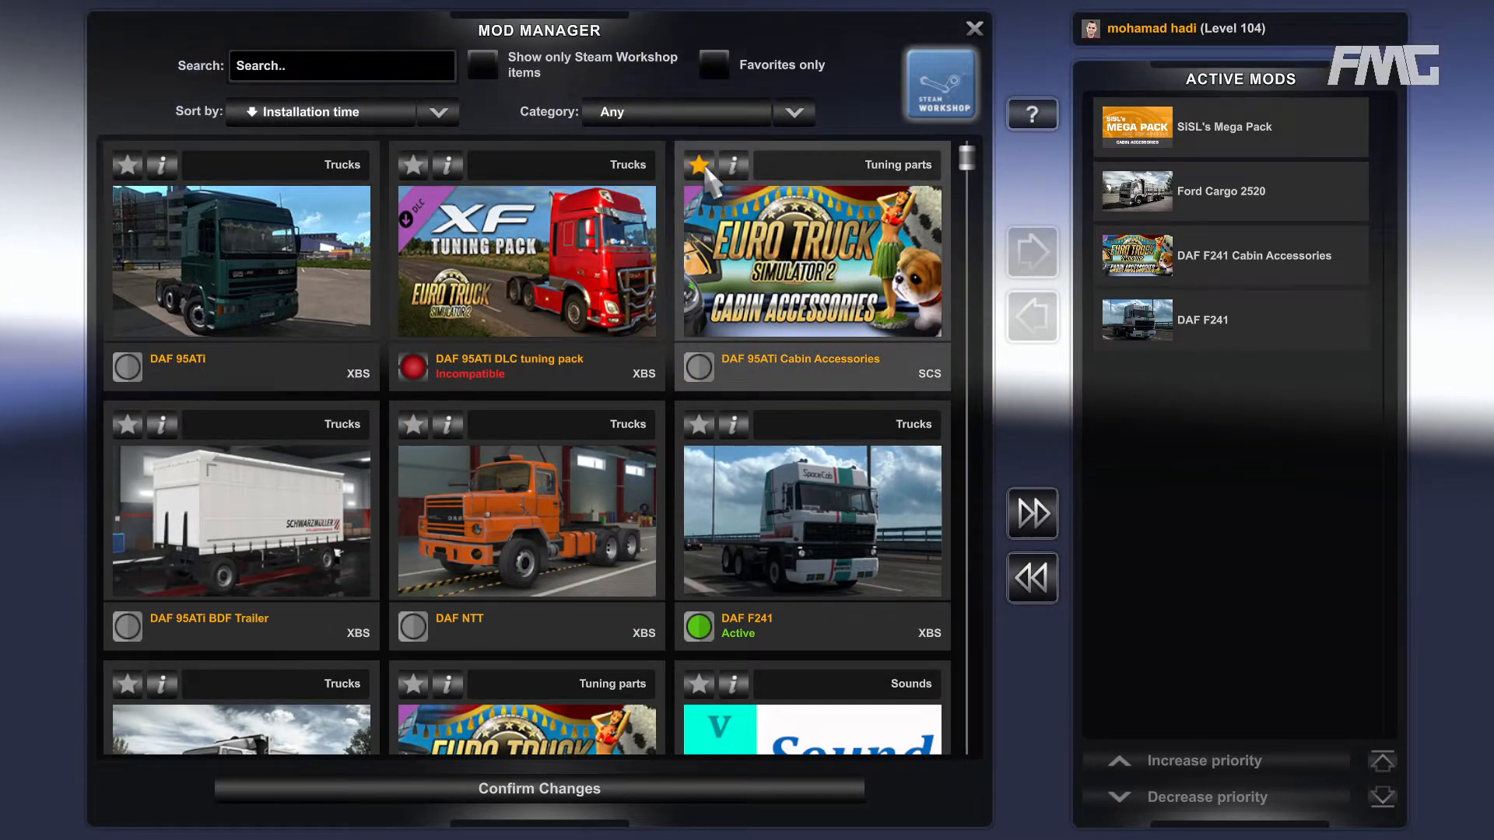
mouse_move(473, 322)
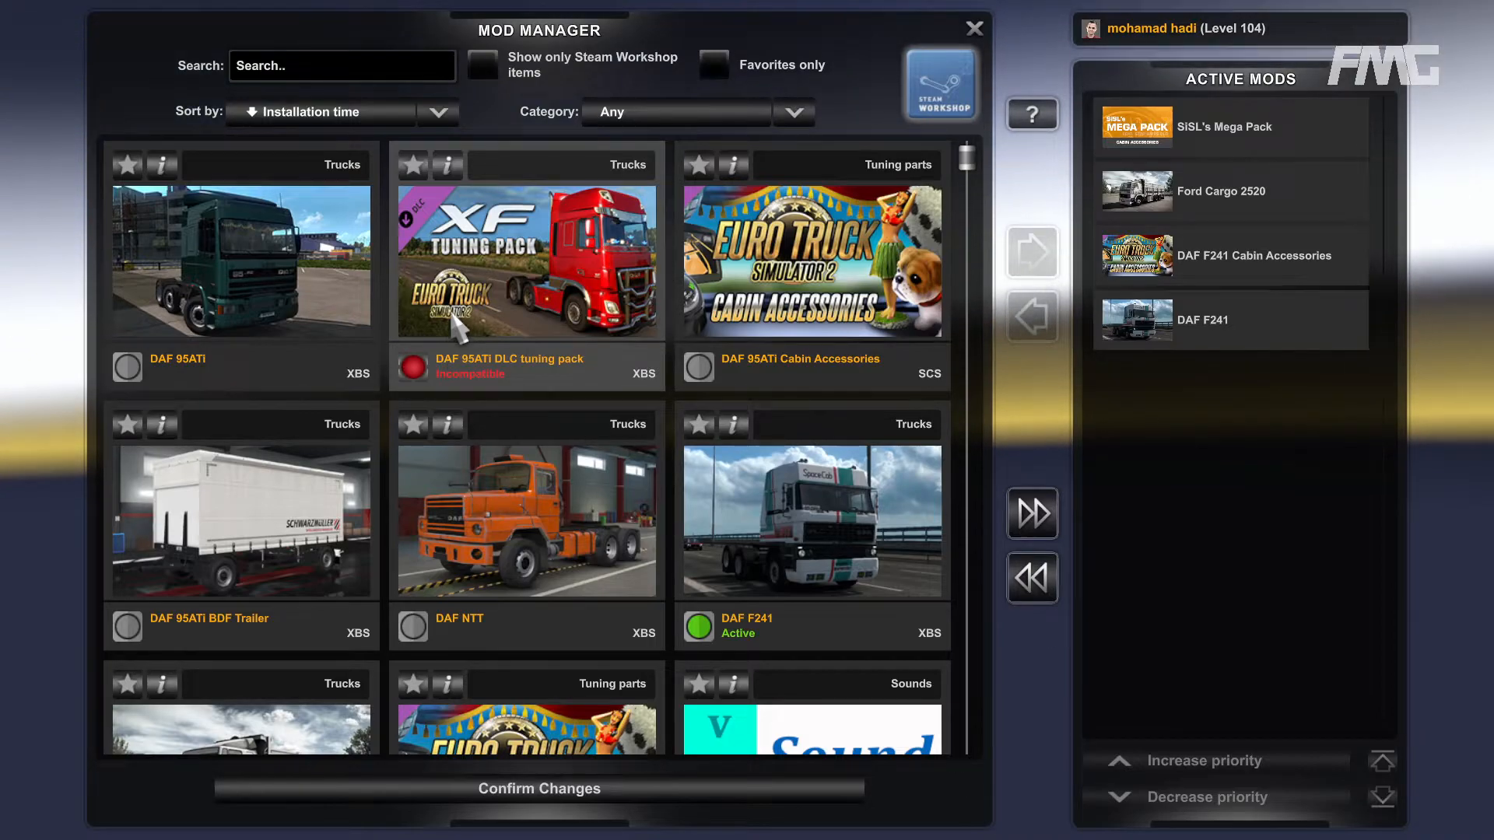
mouse_move(392, 412)
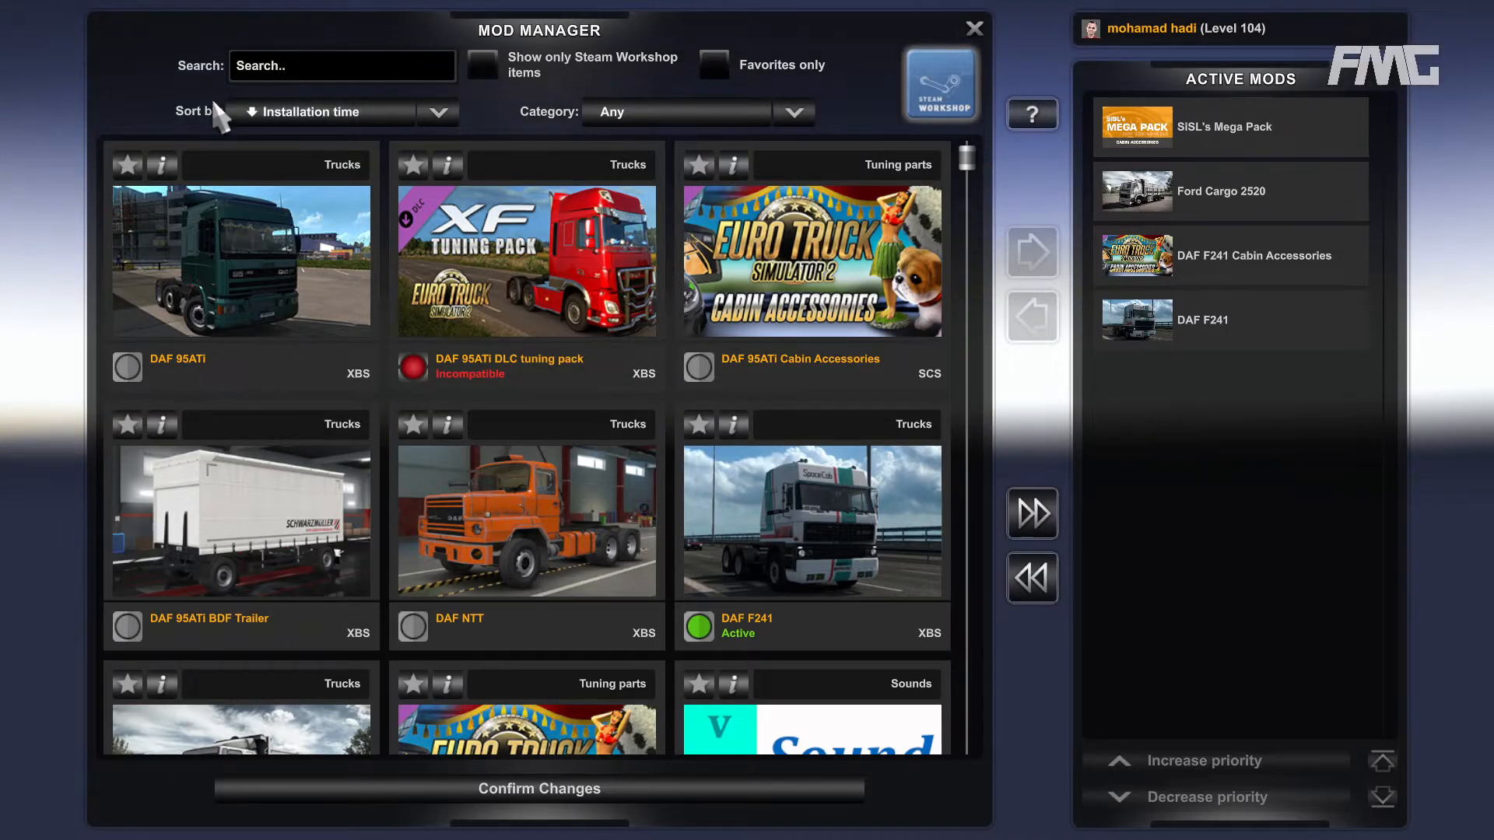
mouse_move(272, 125)
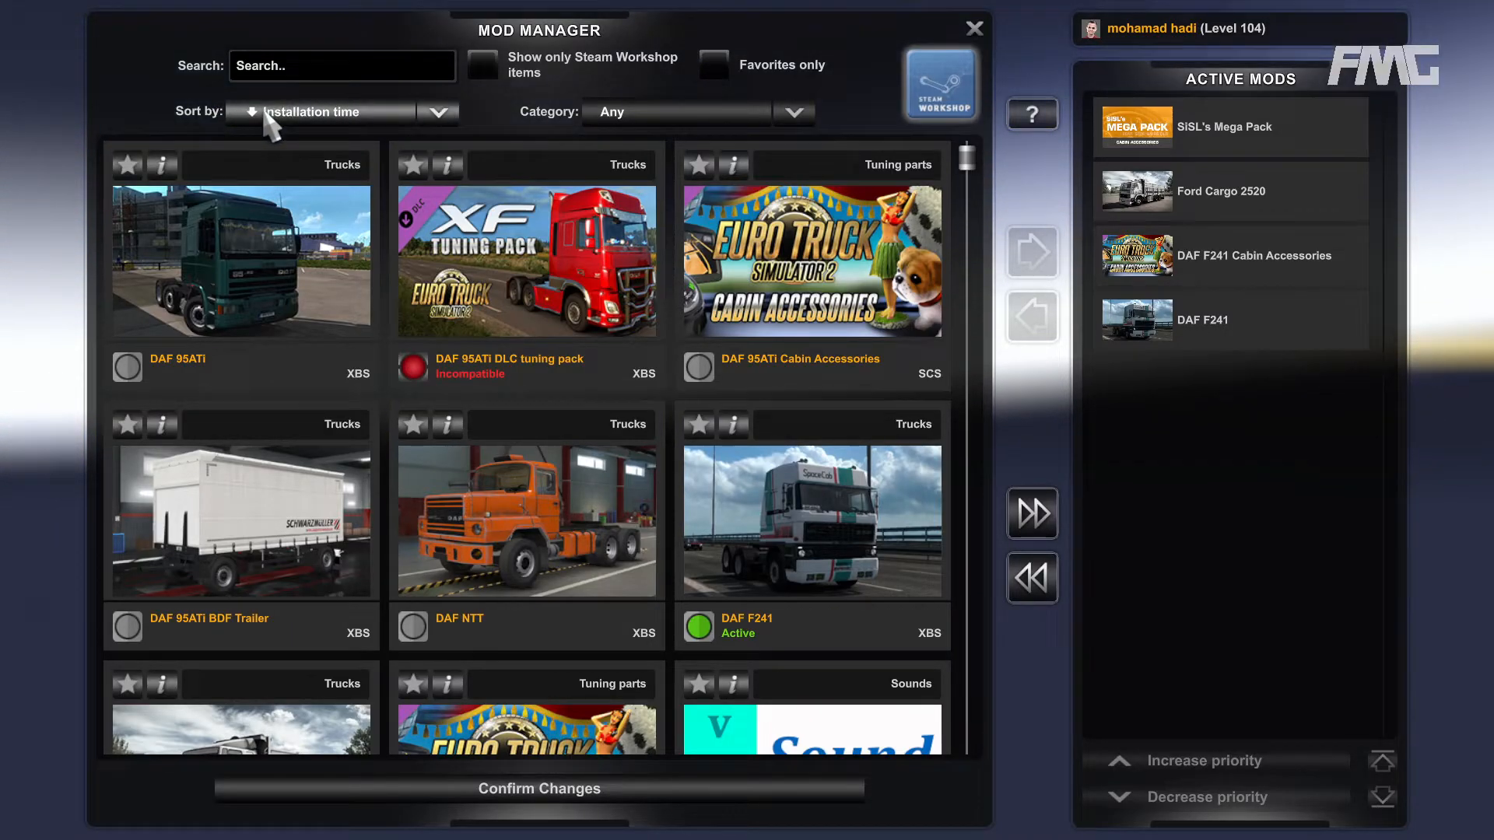
click(321, 112)
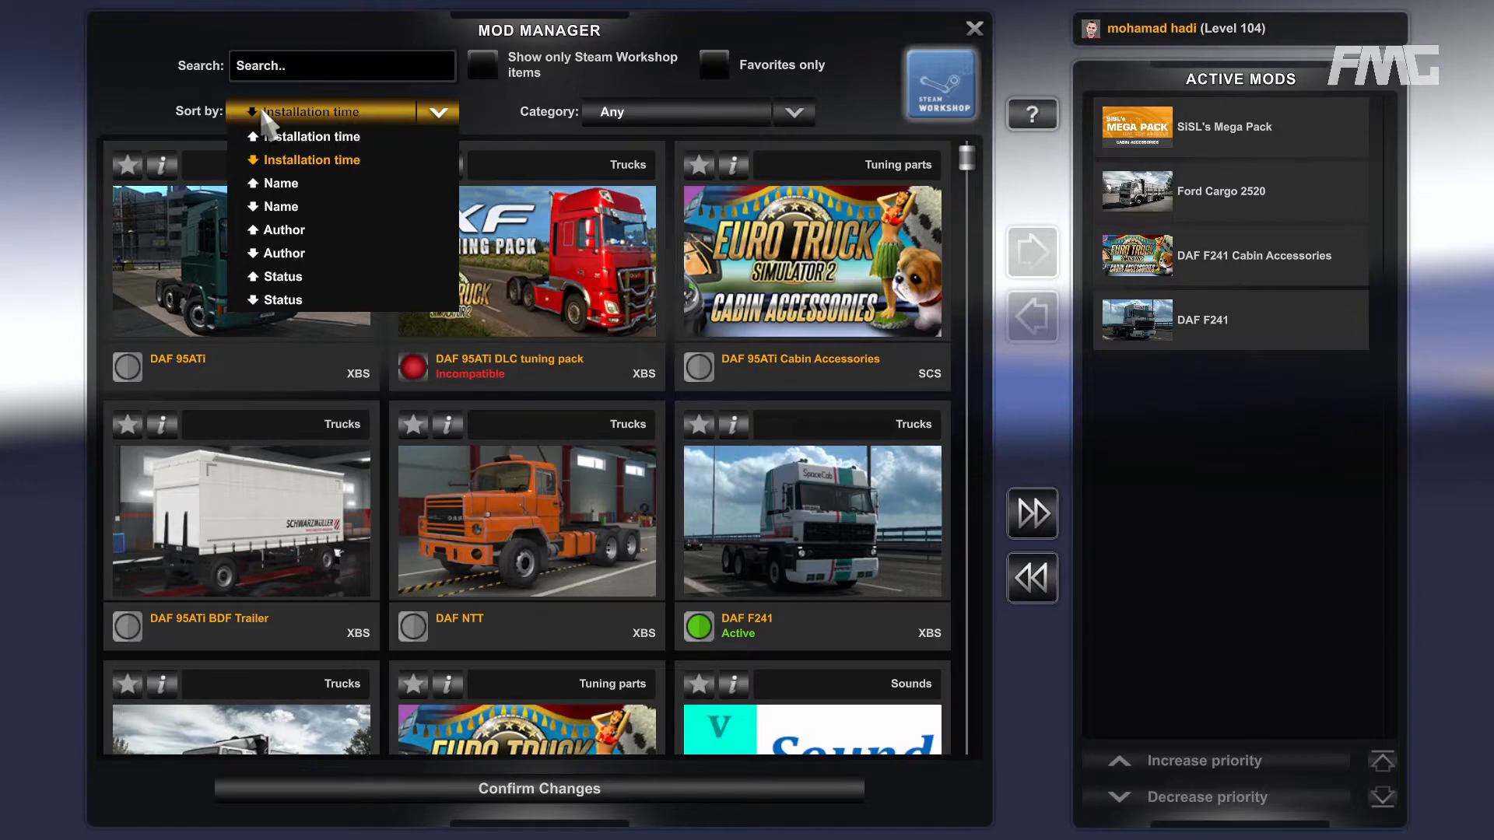
mouse_move(290, 205)
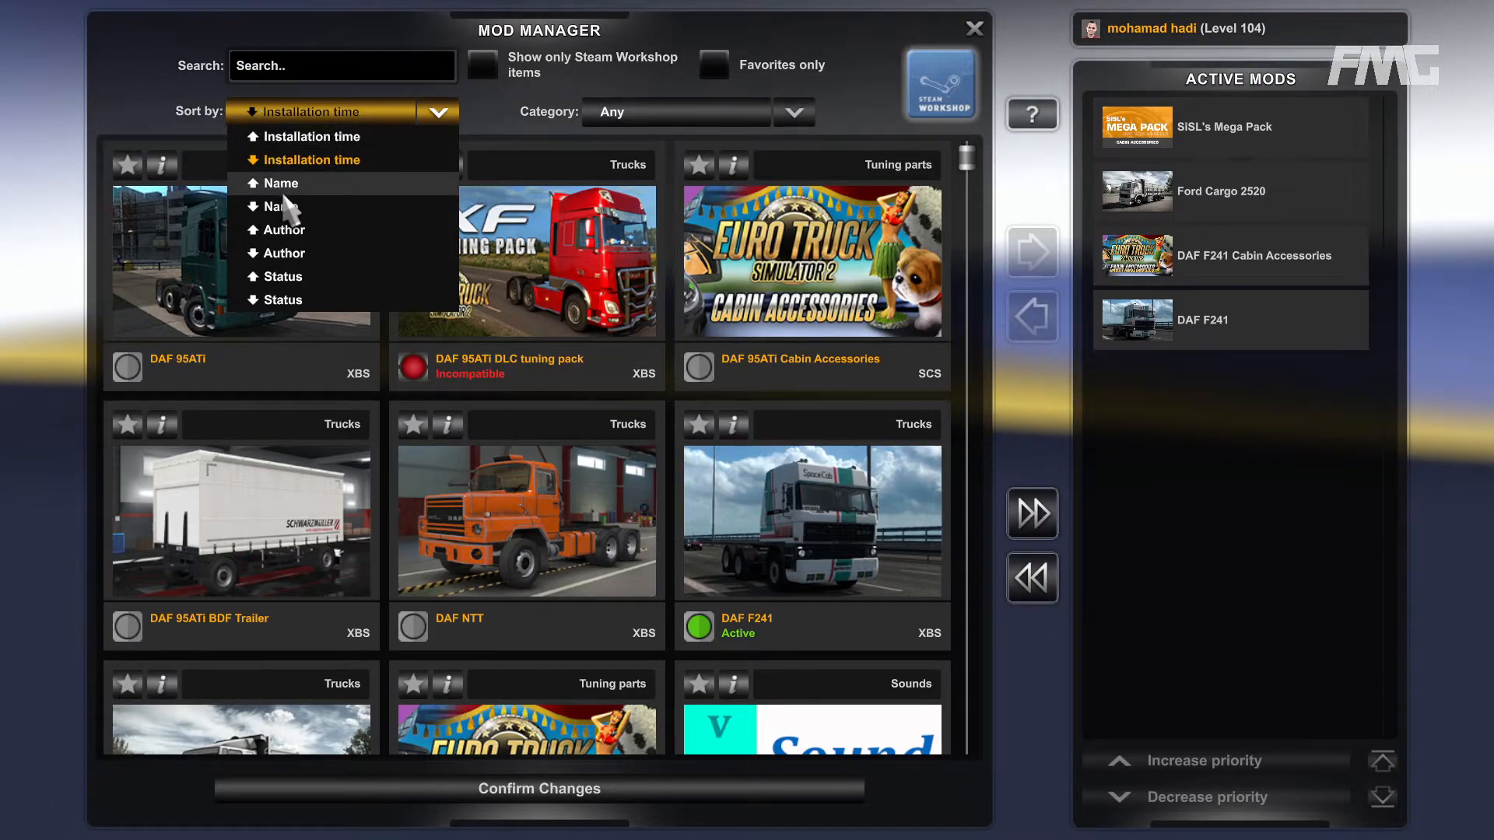
mouse_move(311, 257)
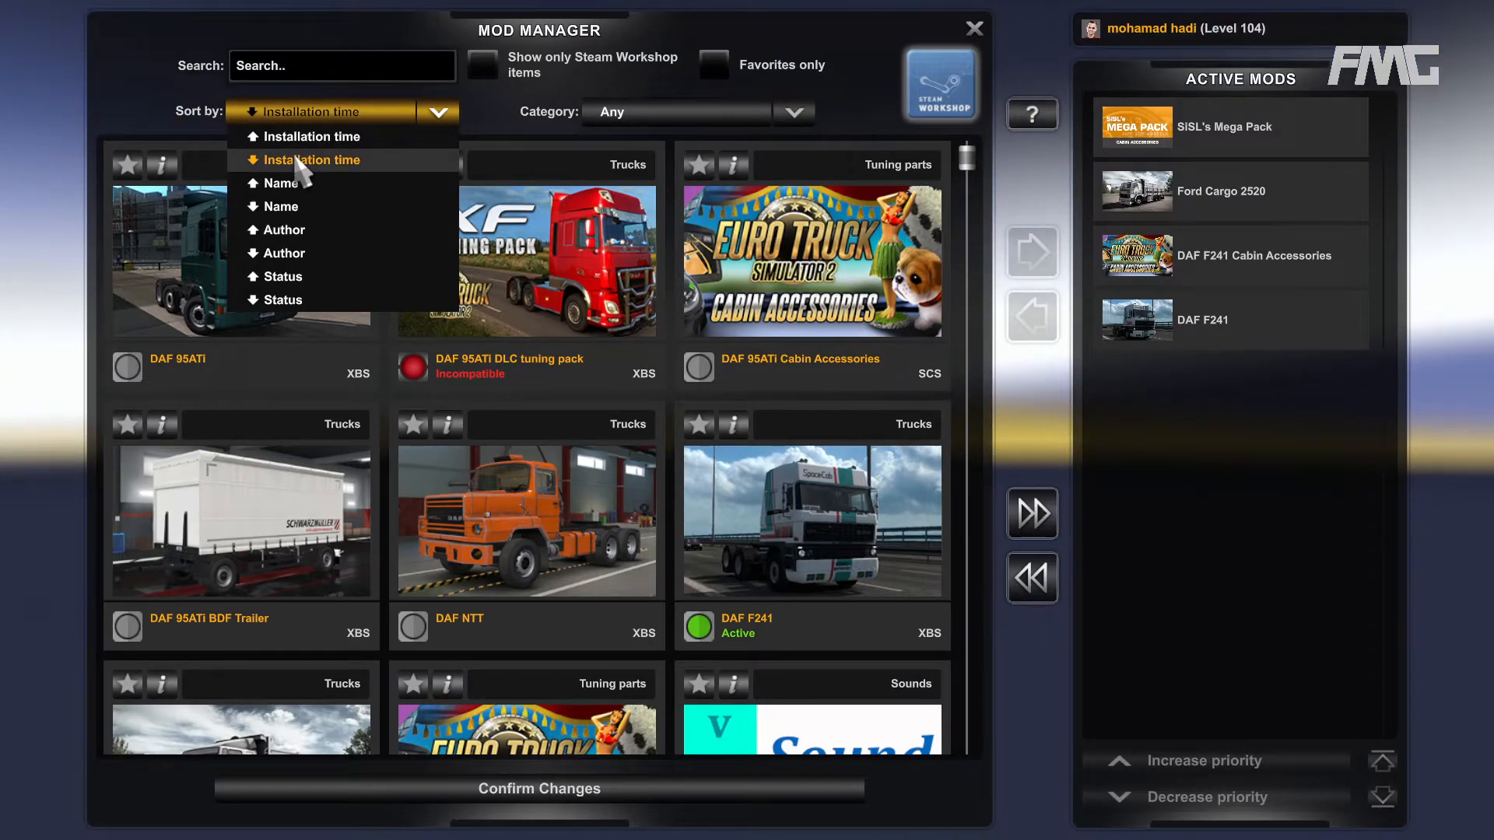
click(311, 159)
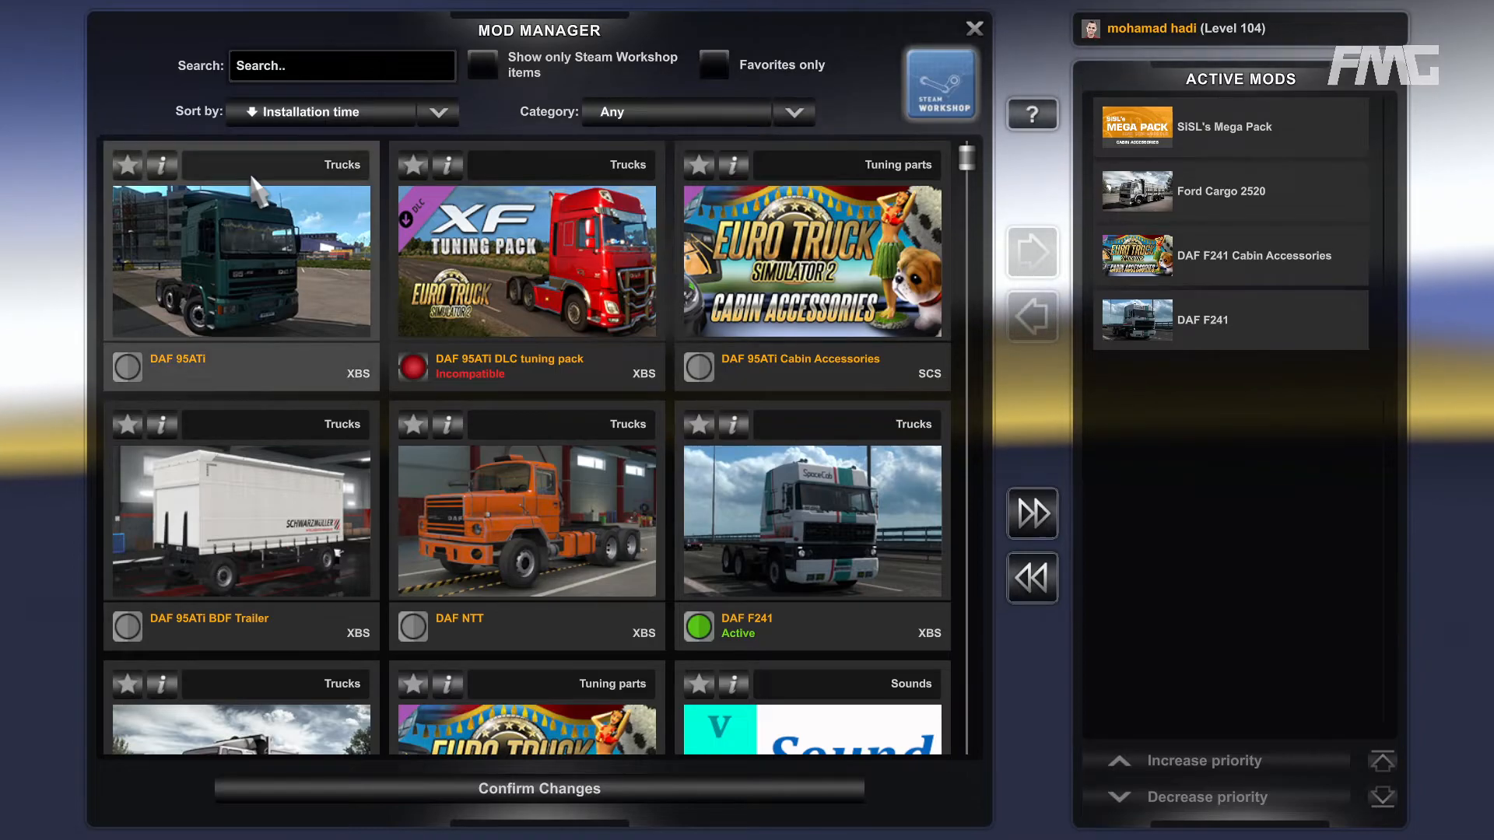
mouse_move(205, 261)
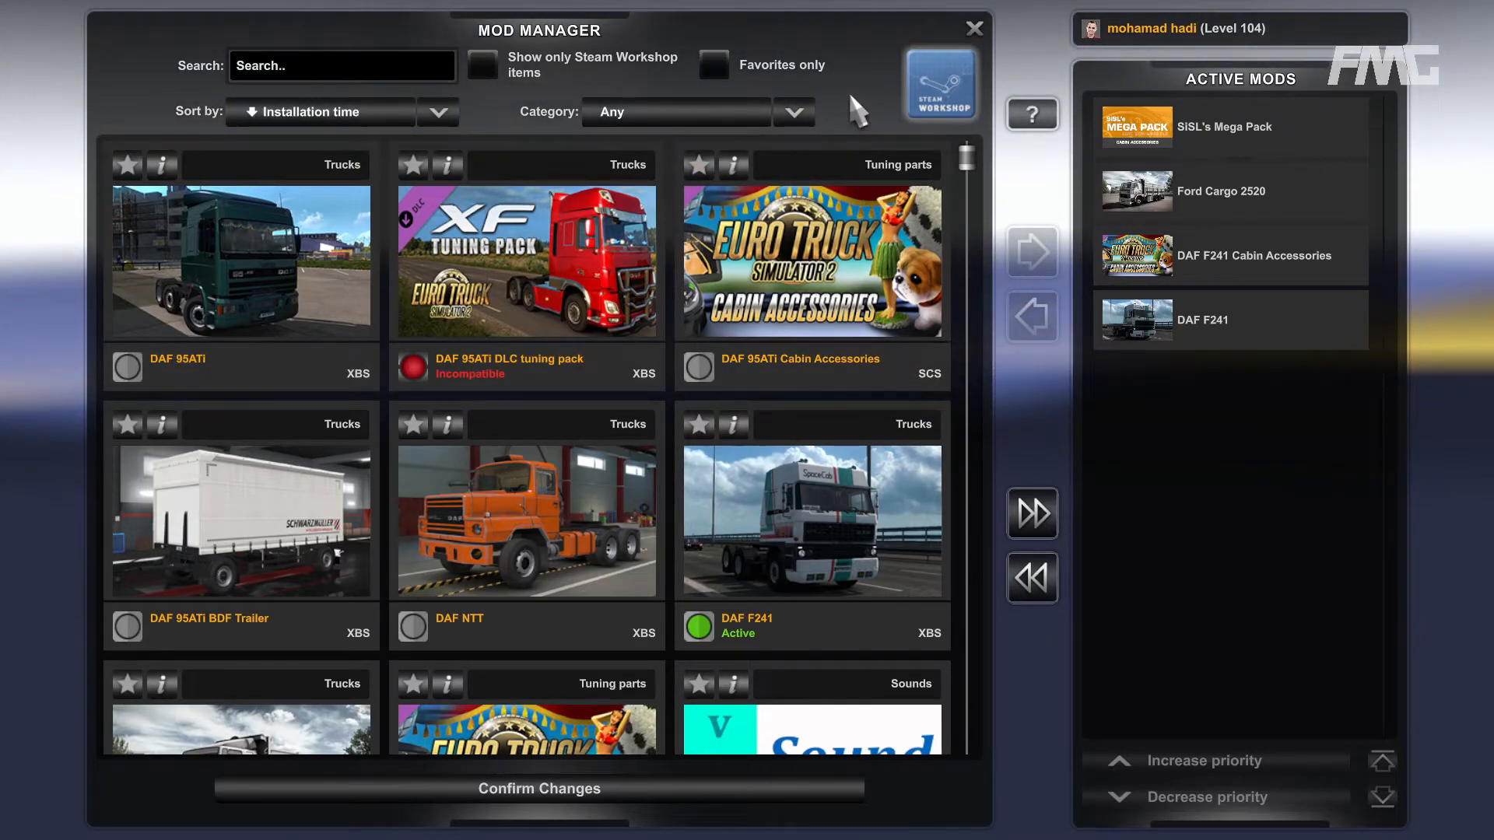
mouse_move(678, 137)
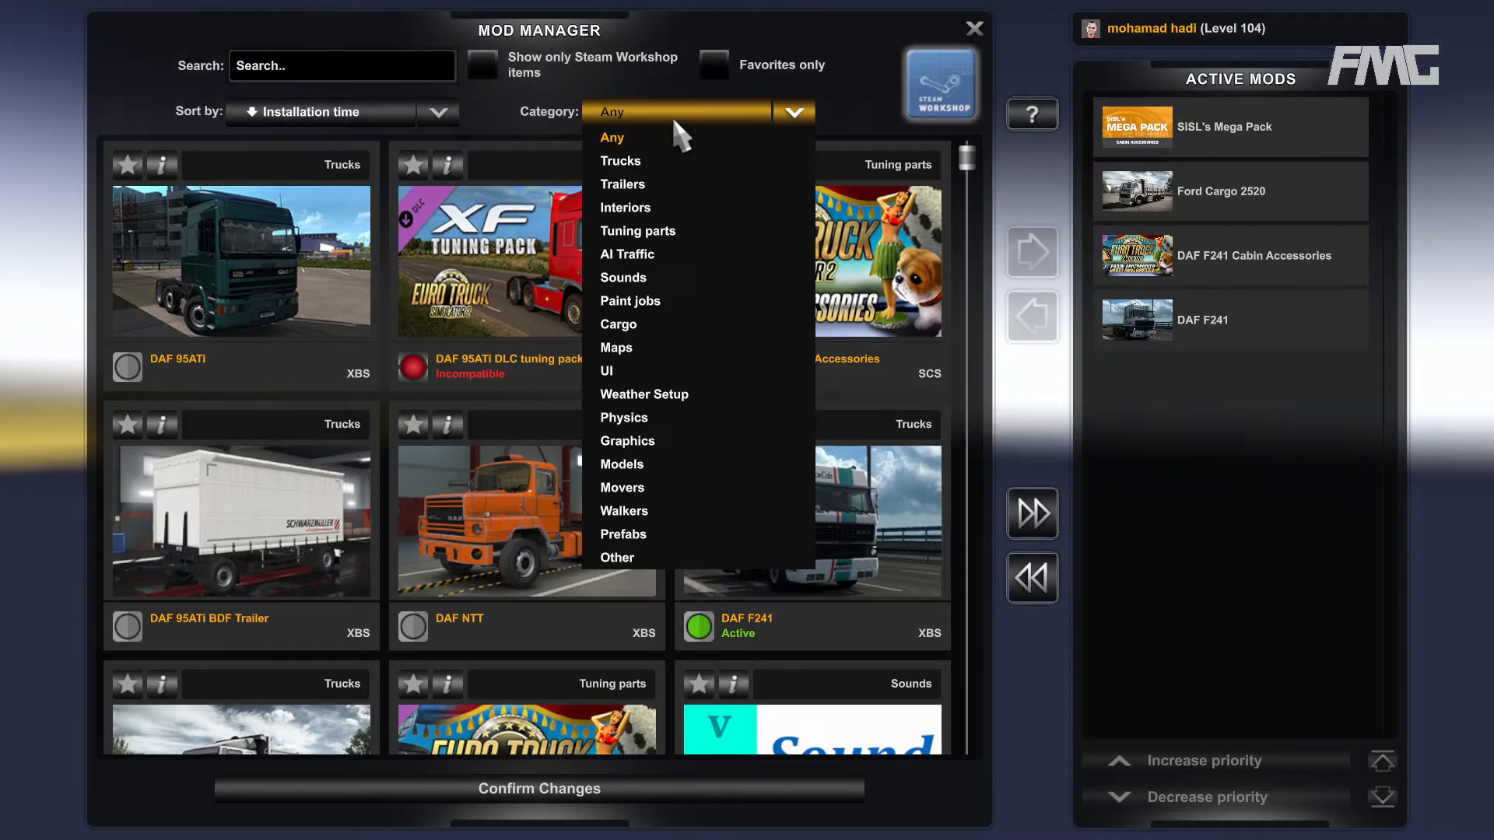
- Filter the mod list to the Trucks category
click(622, 183)
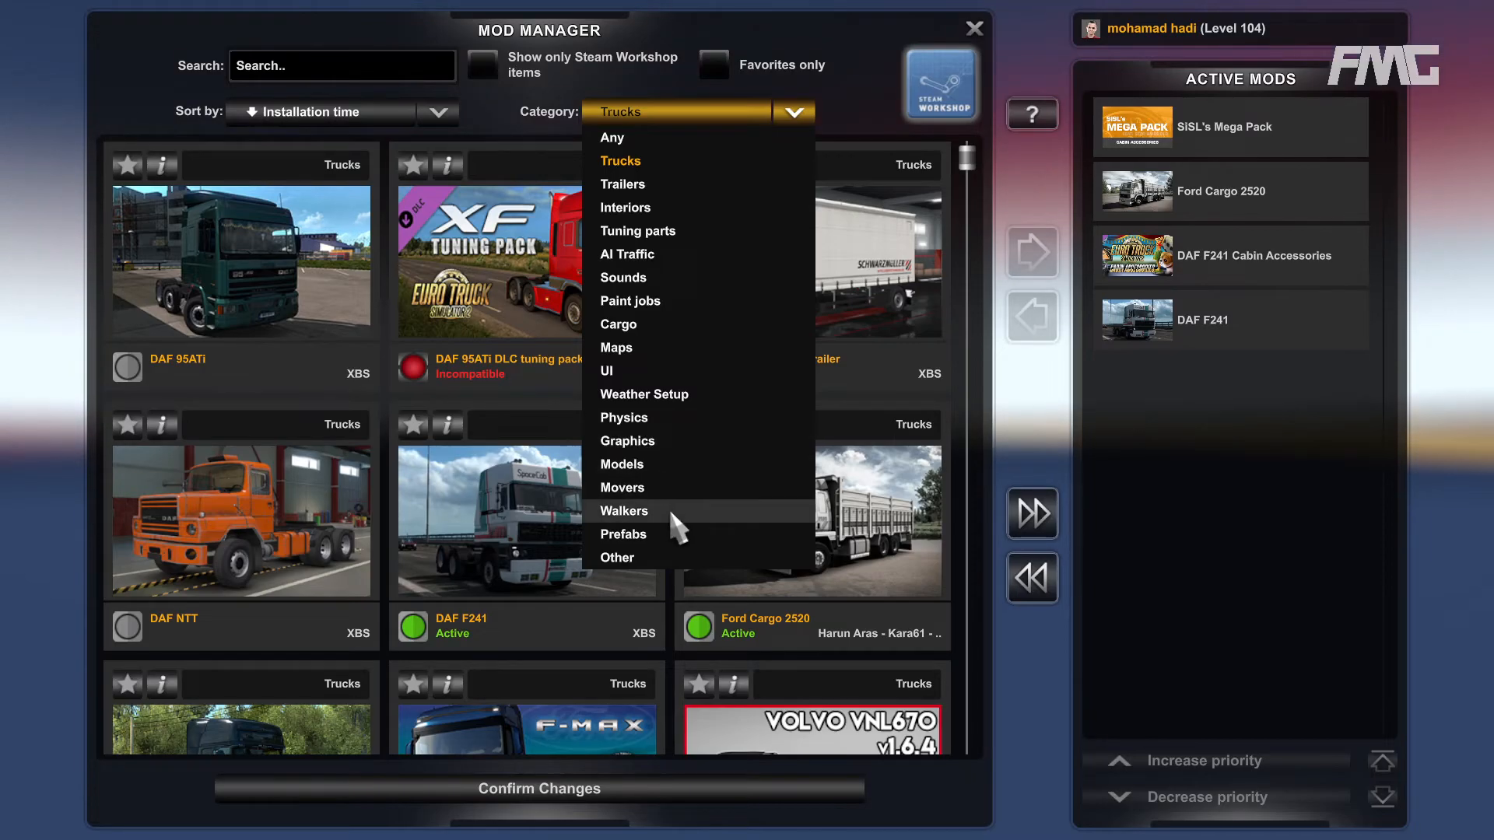
mouse_move(644, 184)
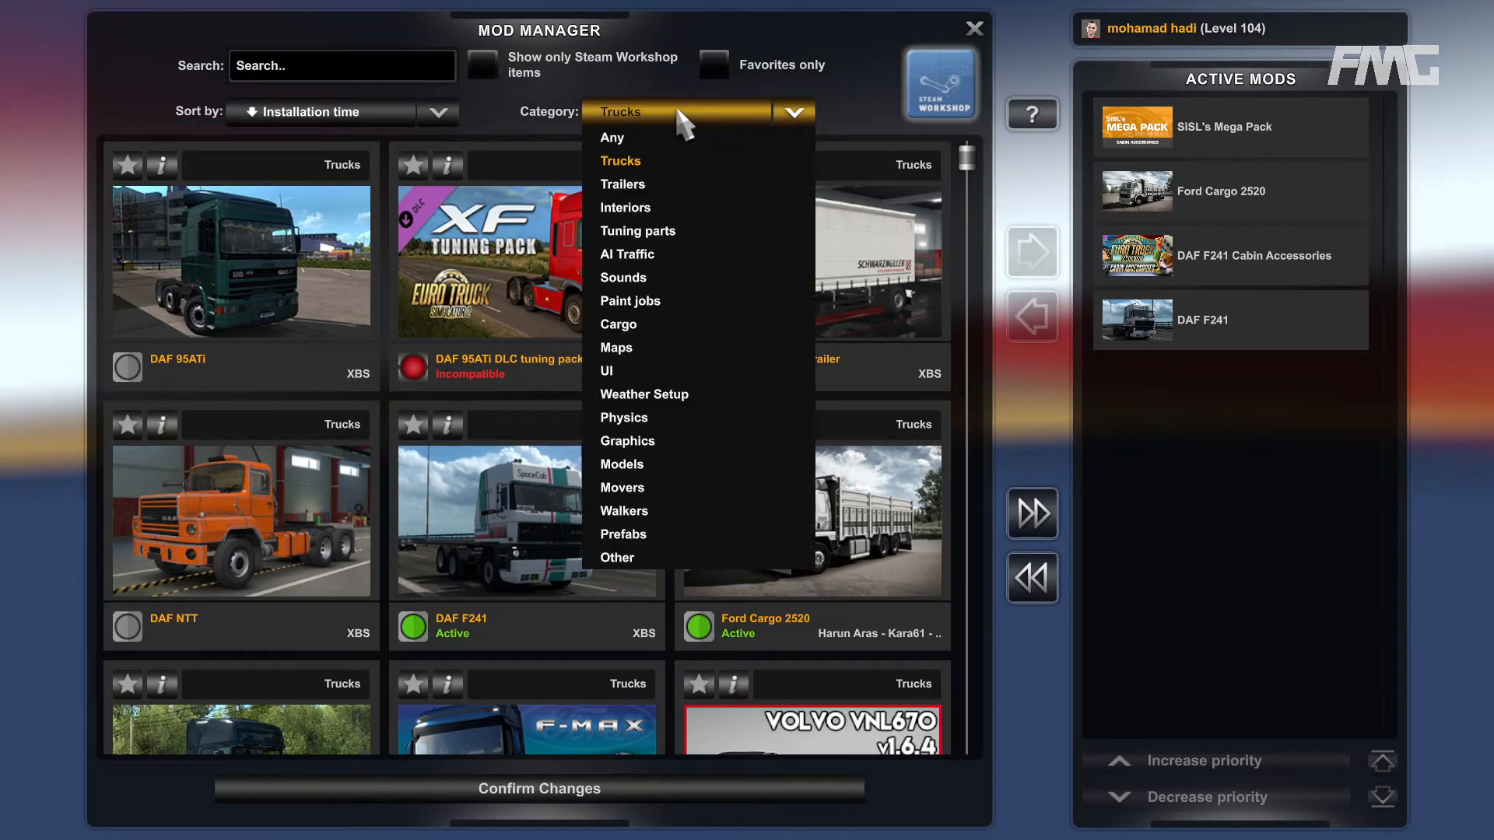
mouse_move(660, 165)
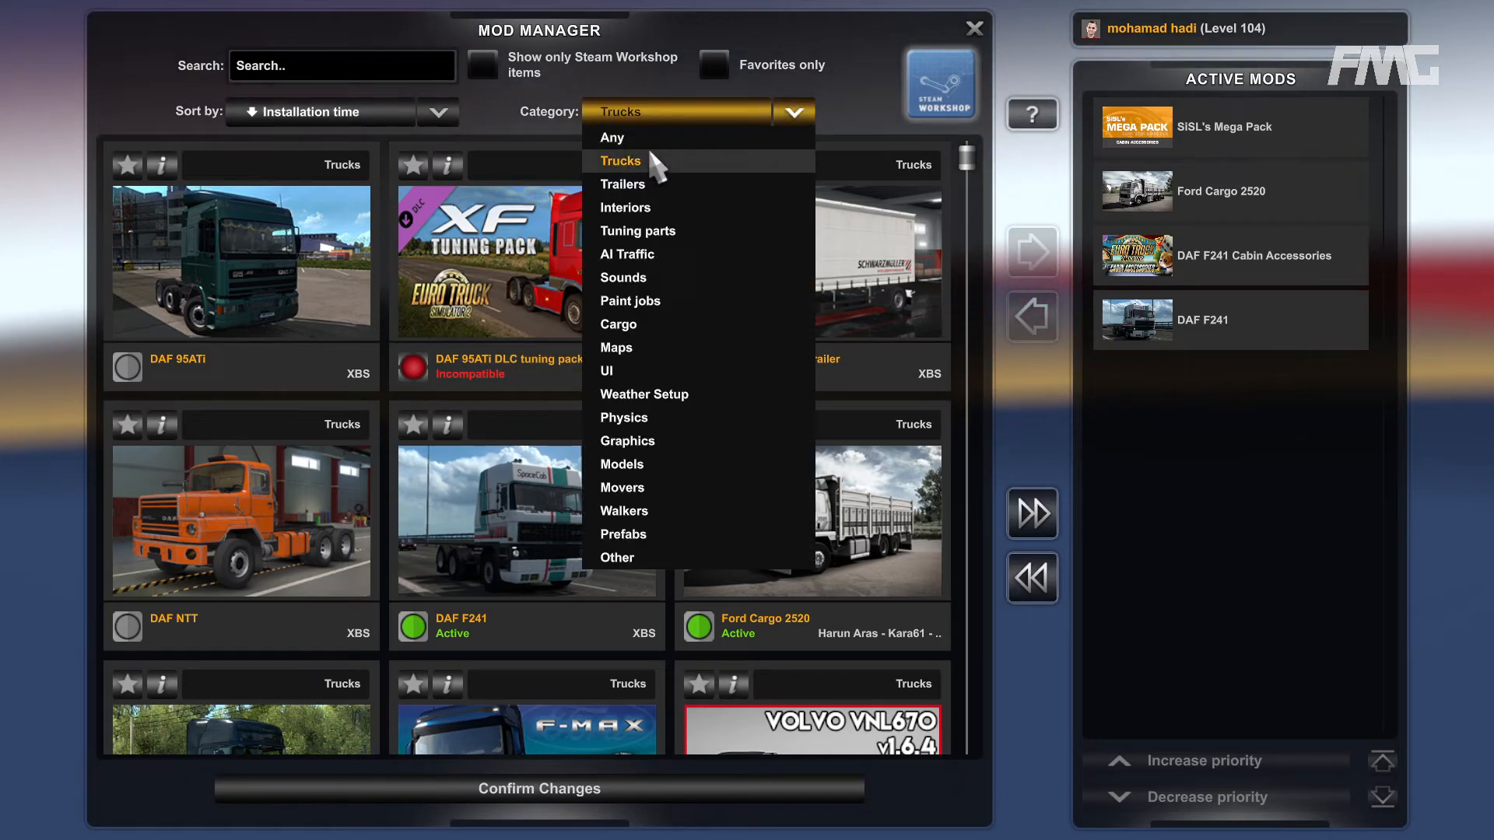
click(613, 137)
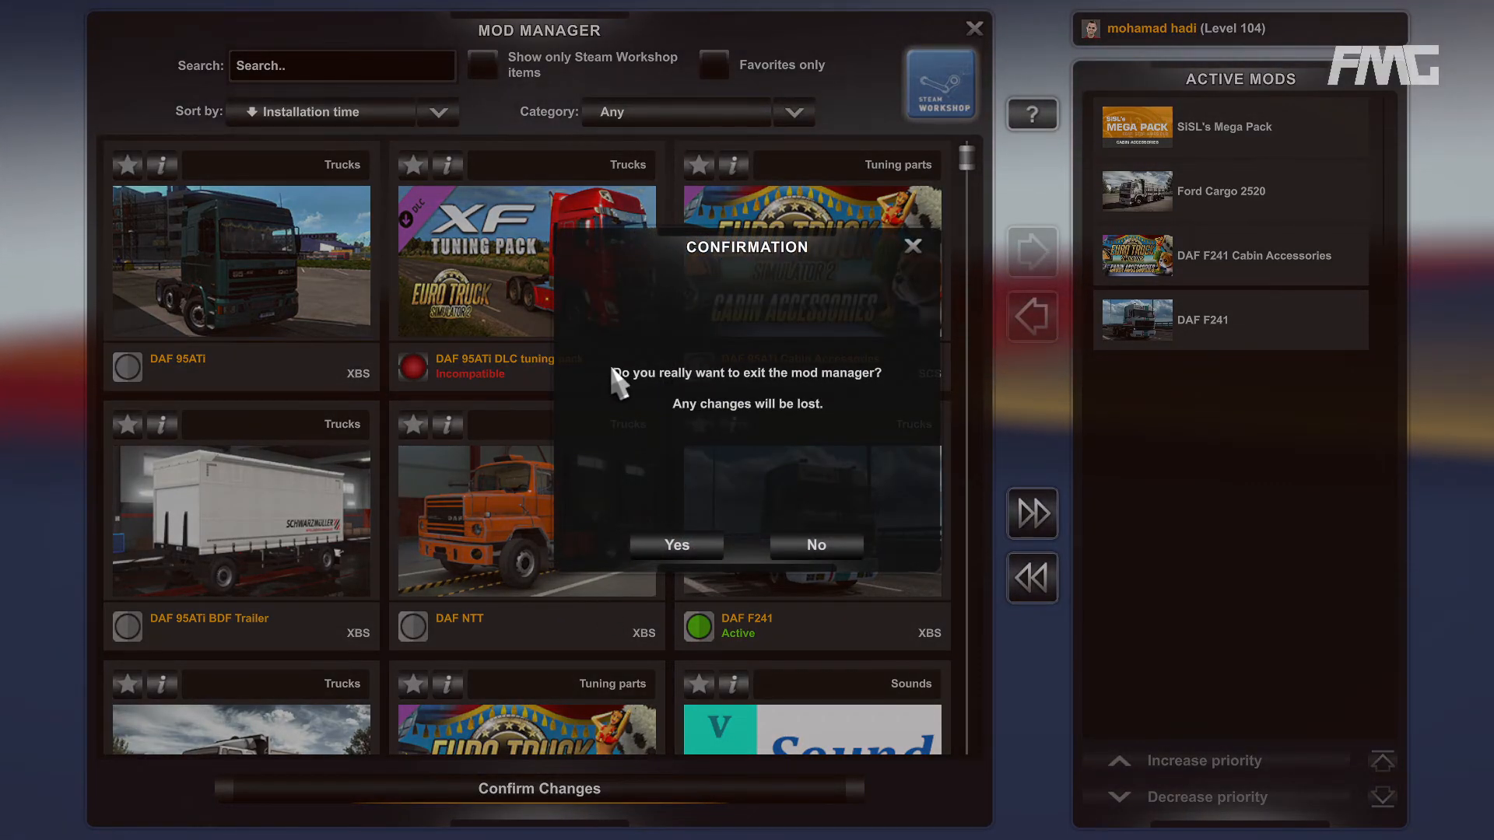
mouse_move(655, 406)
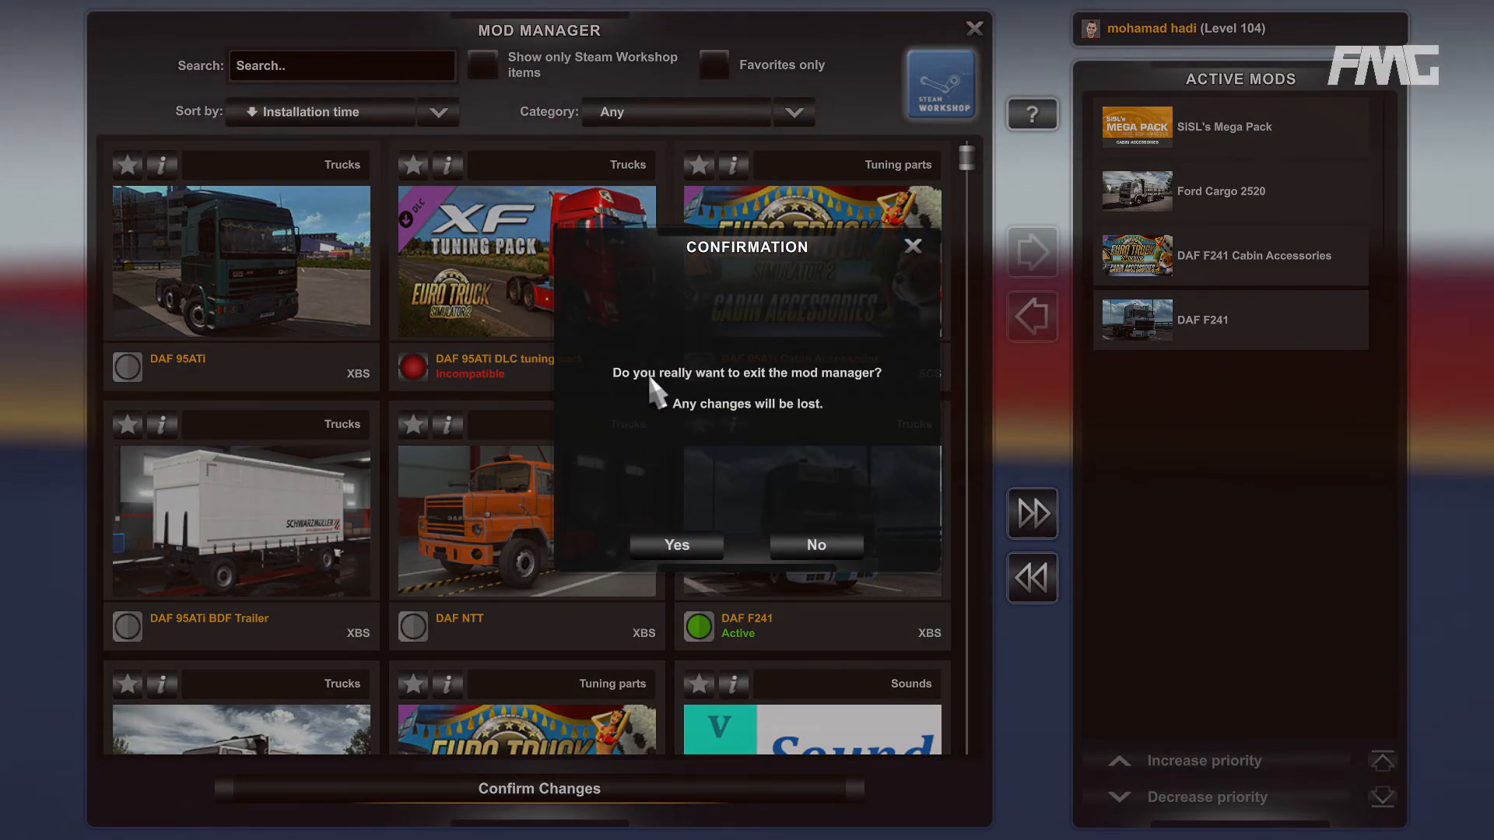
mouse_move(716, 447)
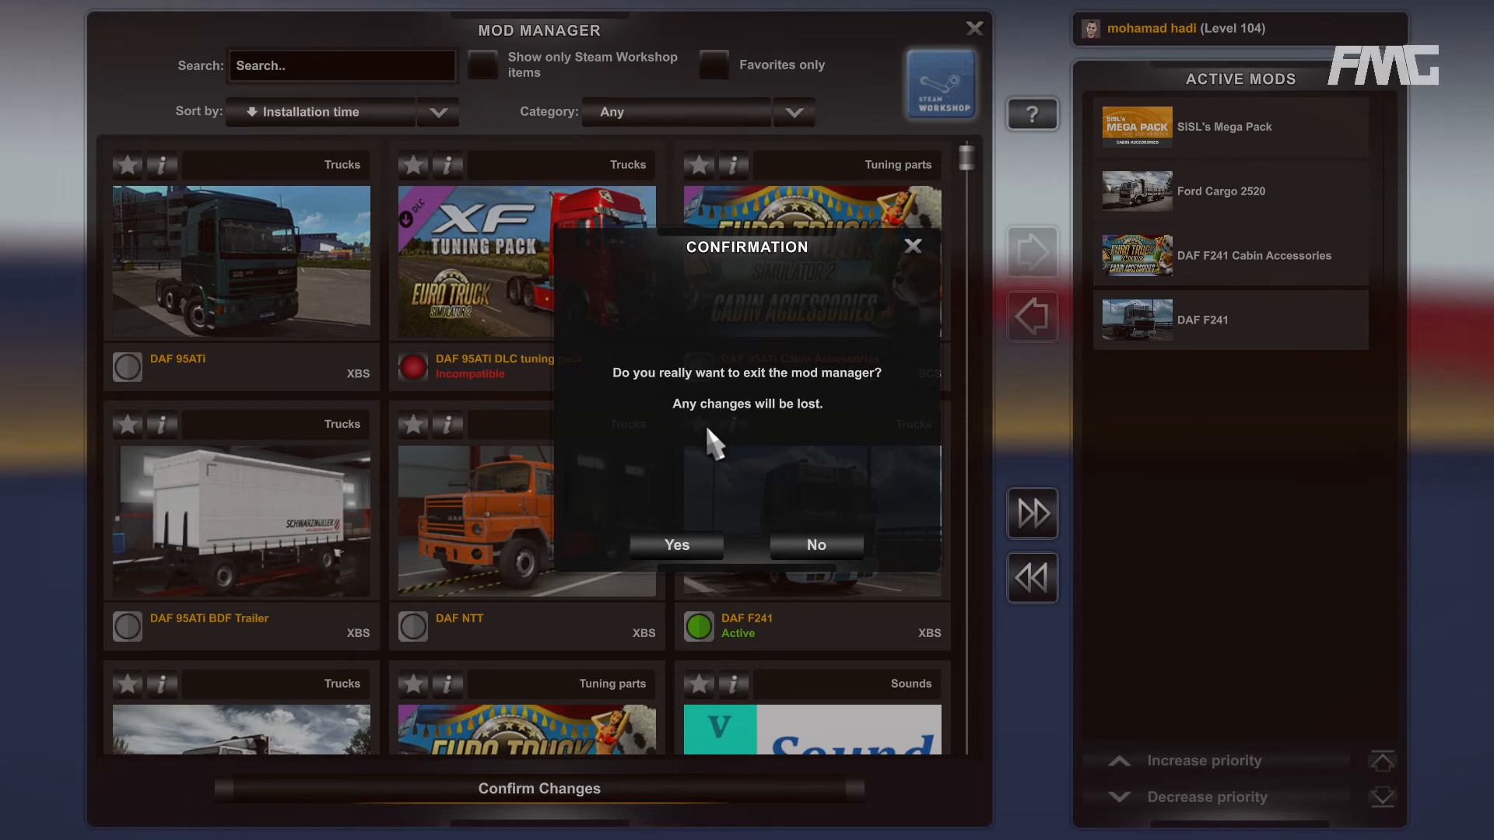
mouse_move(765, 450)
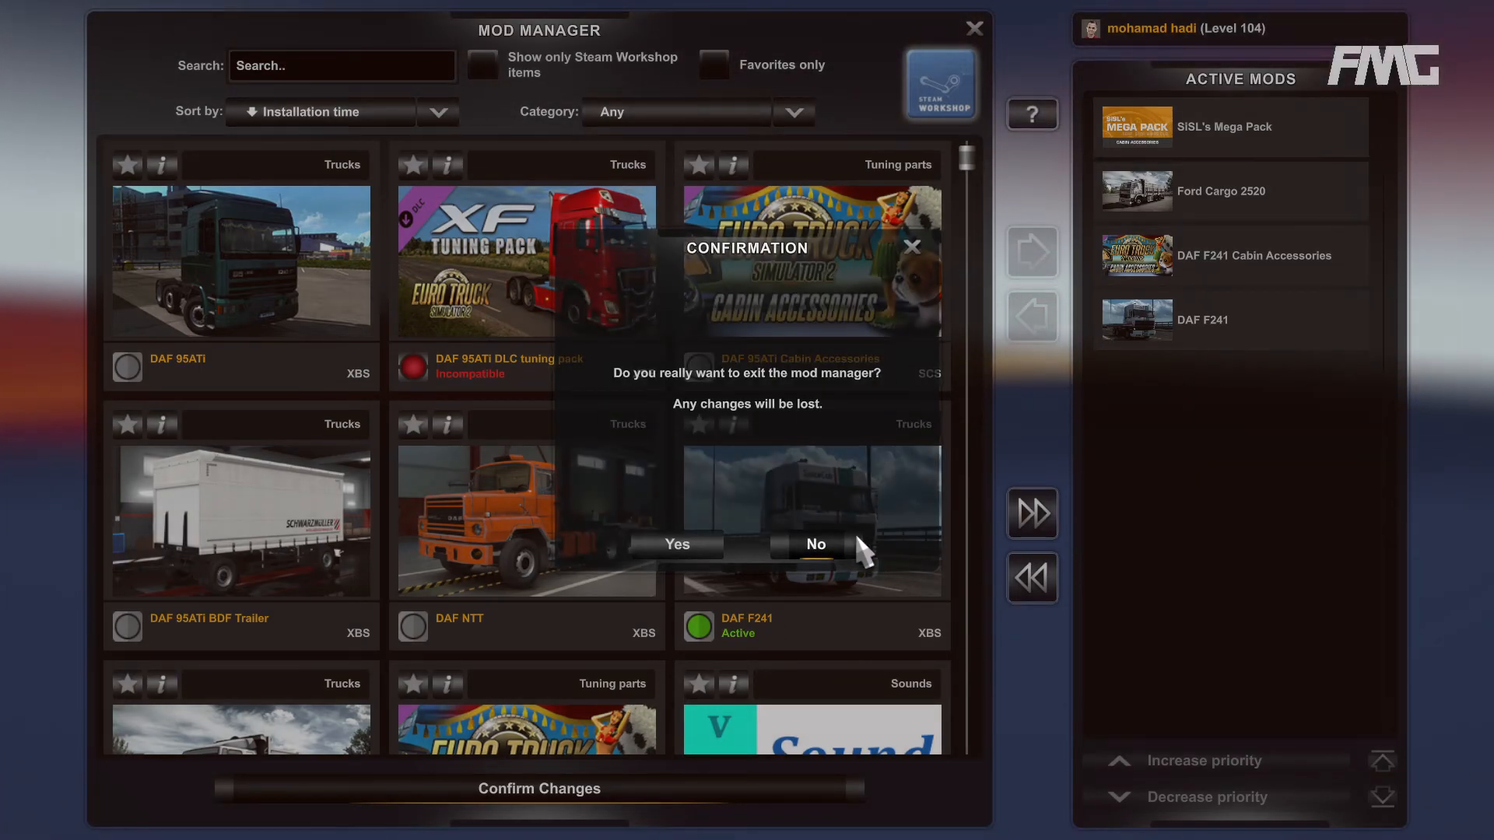
click(815, 545)
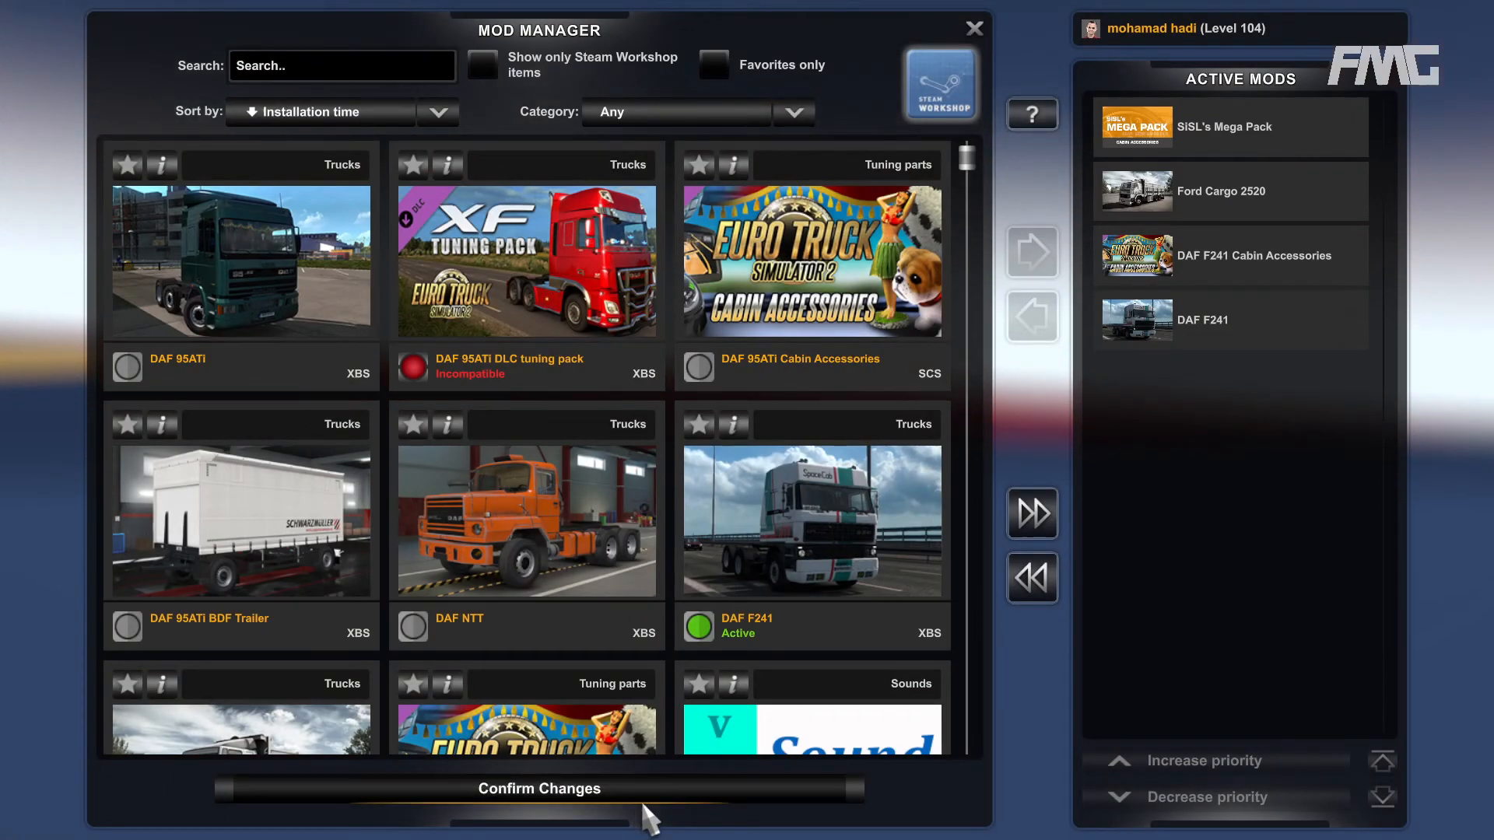
- Confirm the mod changes and return to the Launchpad with four mods active
click(538, 787)
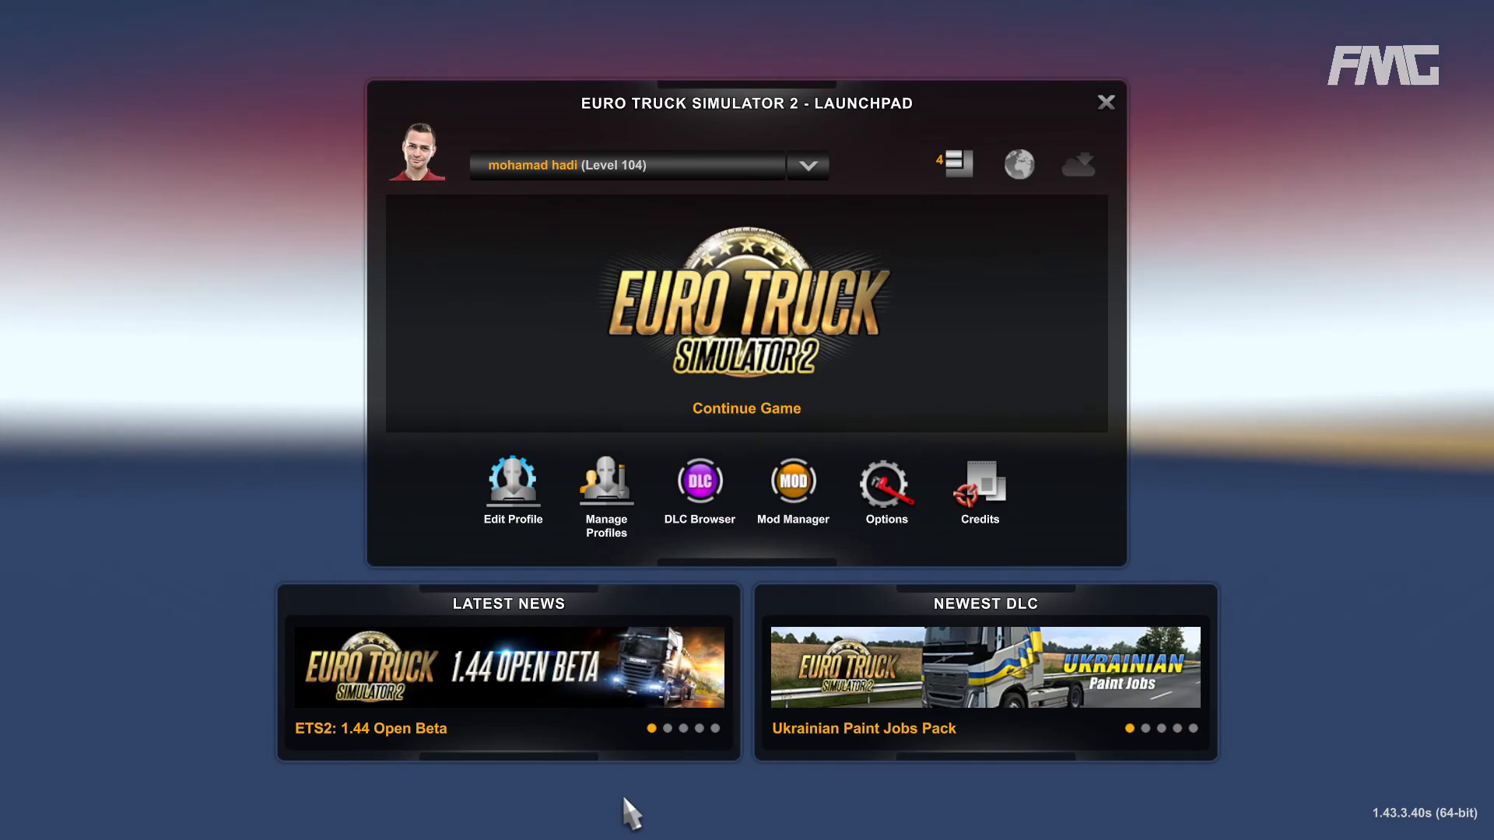